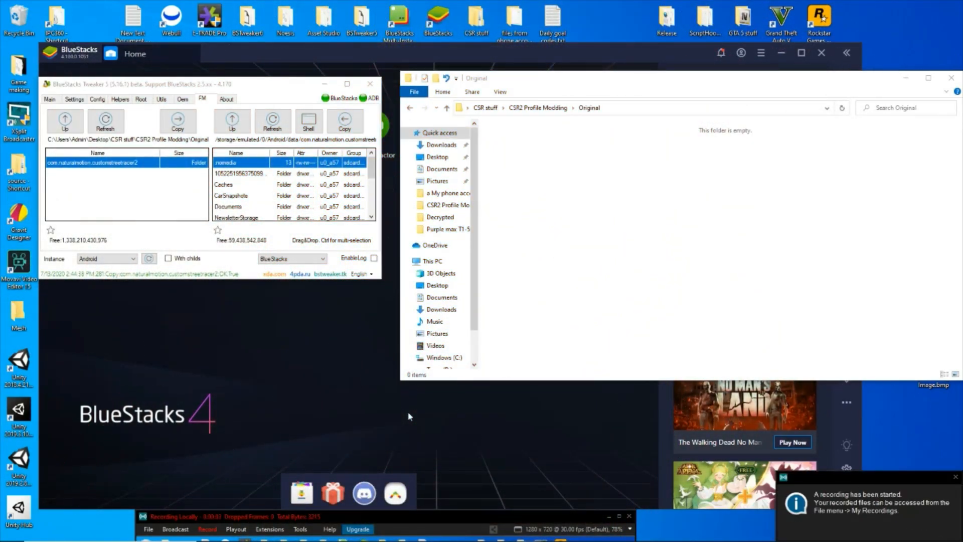
pyautogui.moveTo(552, 302)
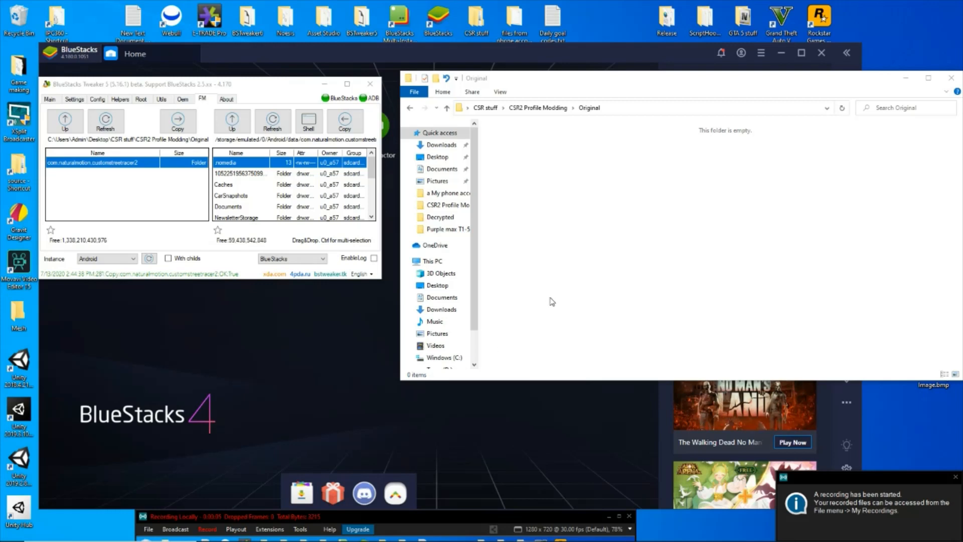
pyautogui.moveTo(582, 289)
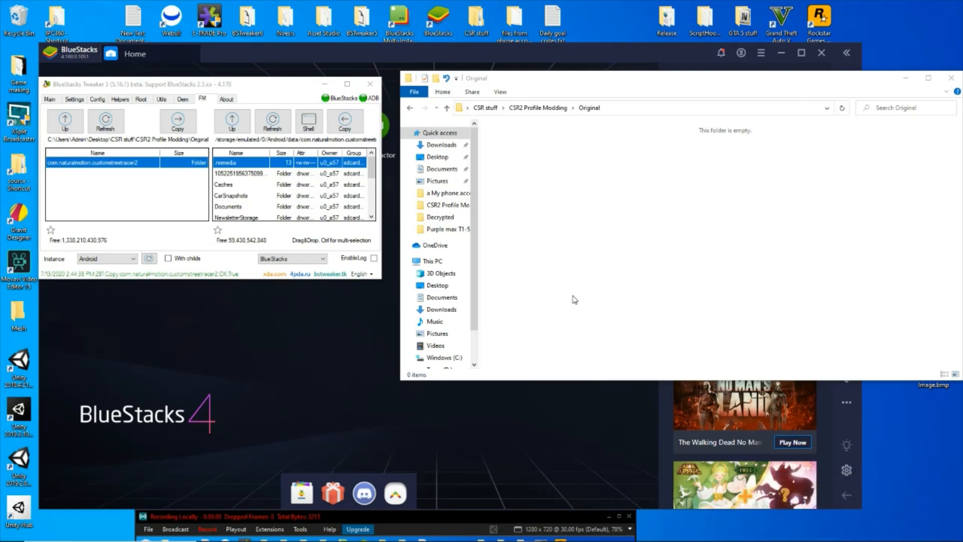
pyautogui.moveTo(636, 187)
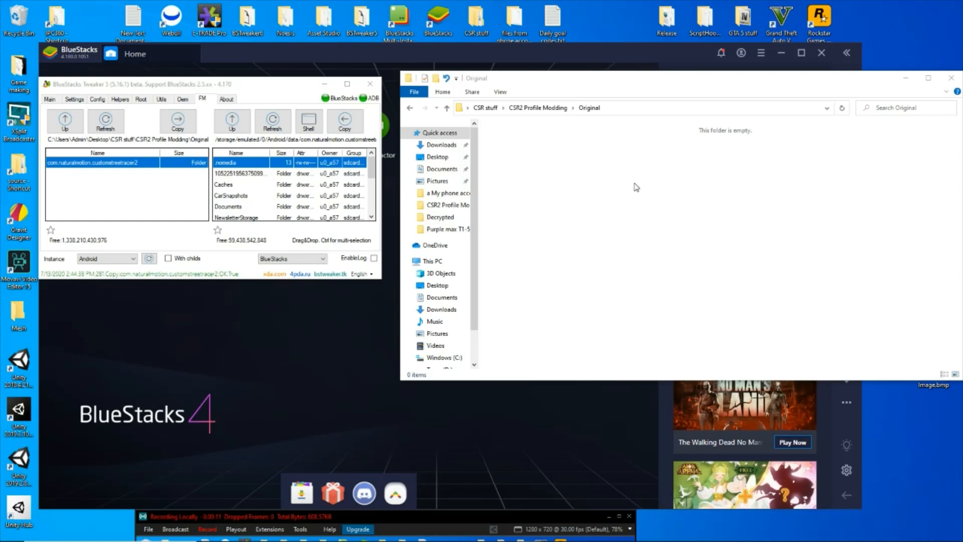
pyautogui.moveTo(633, 186)
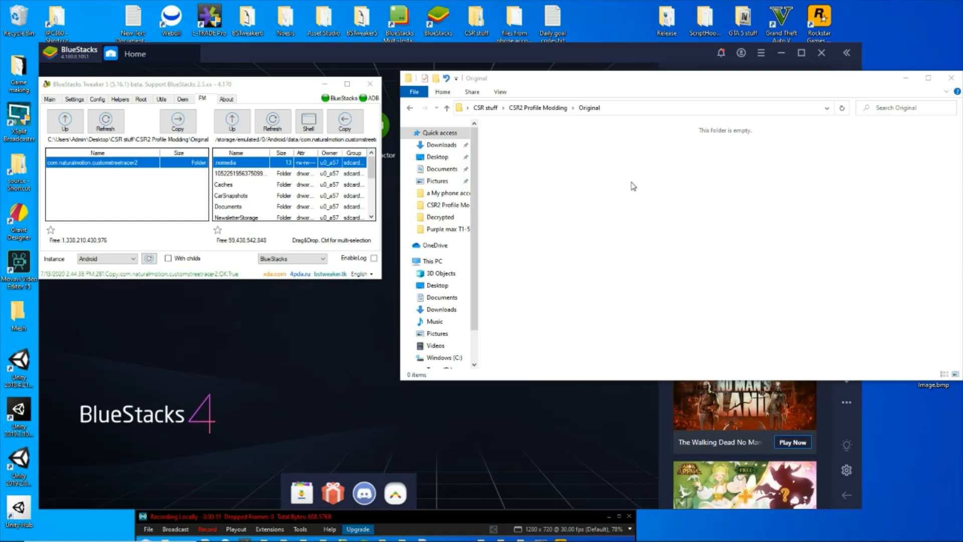
pyautogui.moveTo(629, 220)
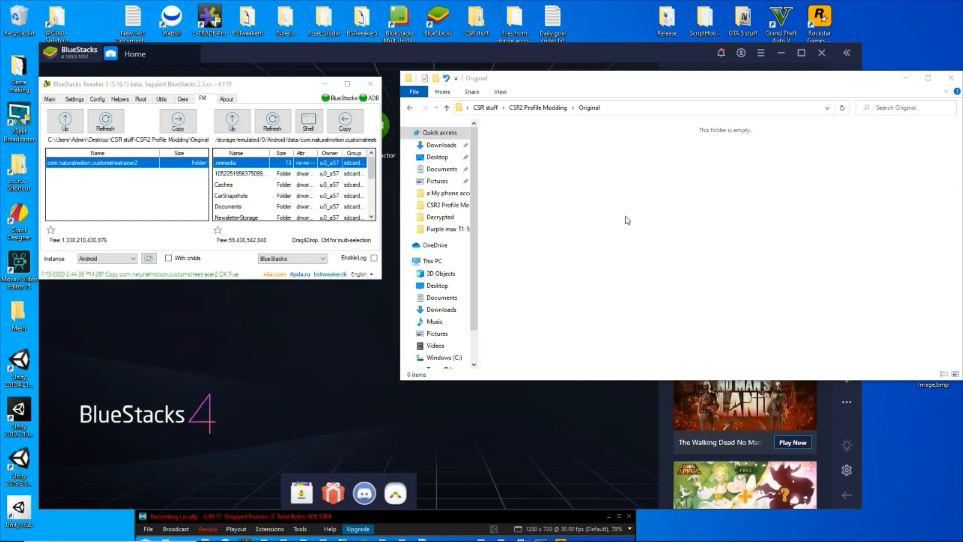
pyautogui.moveTo(603, 235)
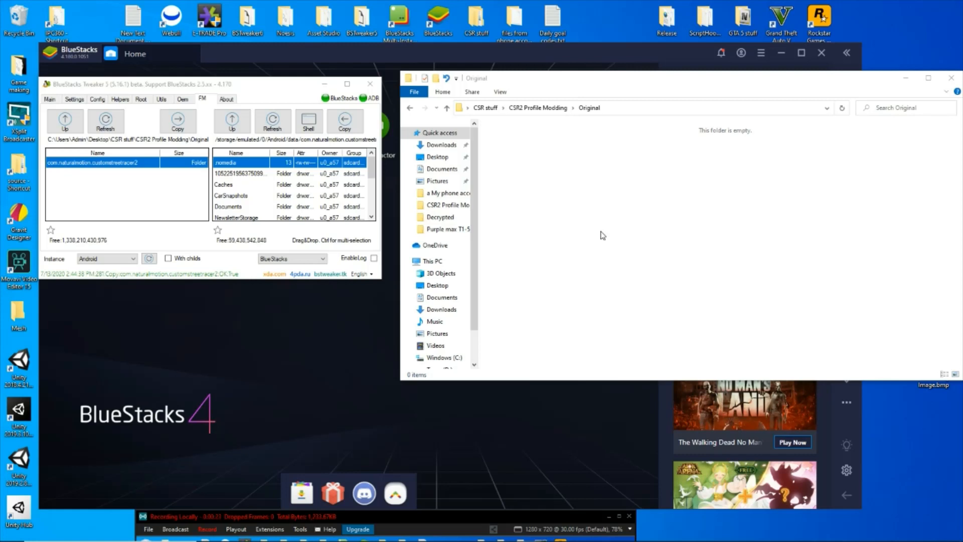
pyautogui.moveTo(590, 220)
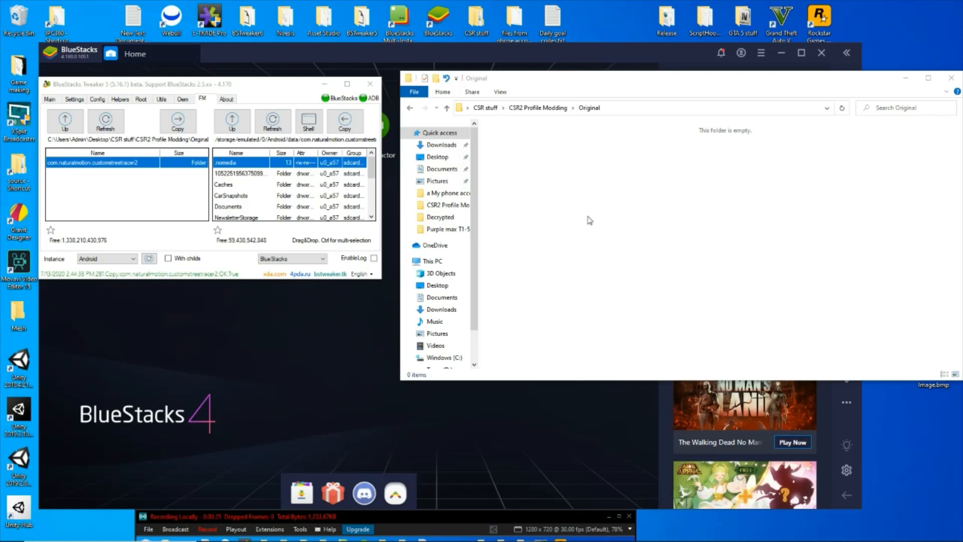
pyautogui.moveTo(600, 219)
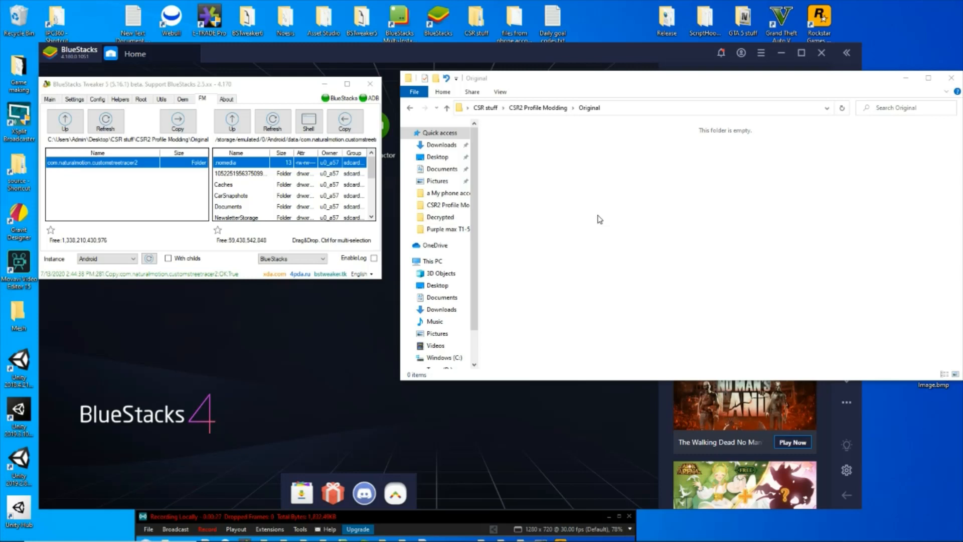
pyautogui.moveTo(467, 403)
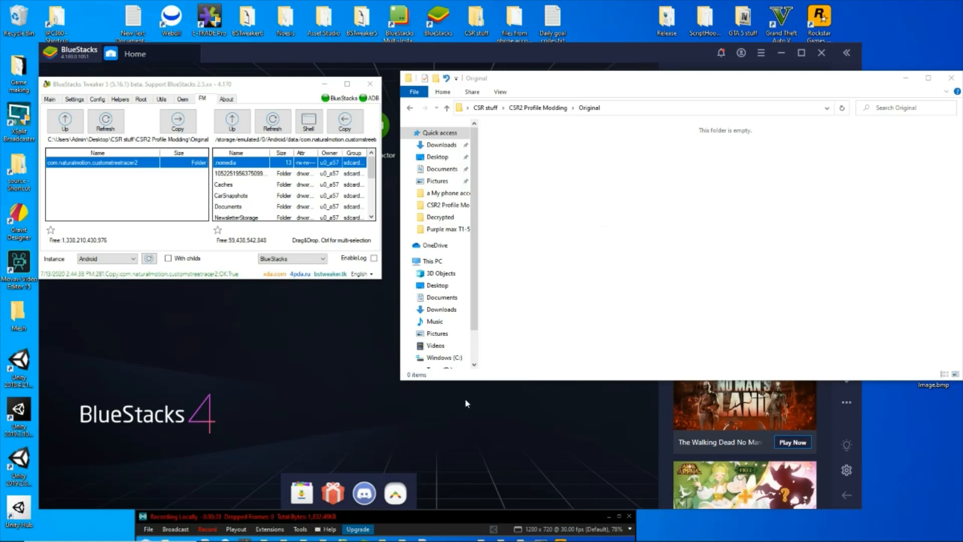
pyautogui.moveTo(378, 430)
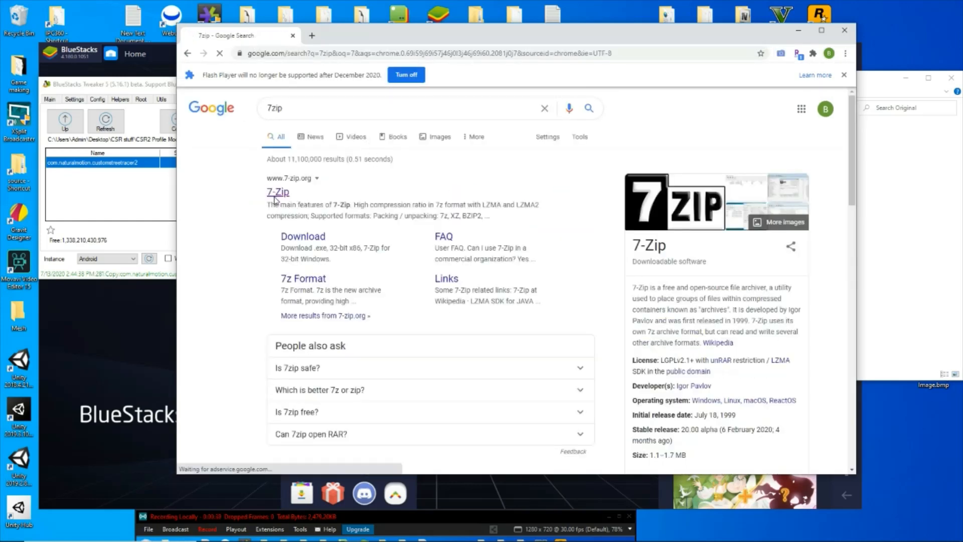
# Step: Visit the official 7-Zip site from the search results, then close Chrome
pyautogui.click(278, 192)
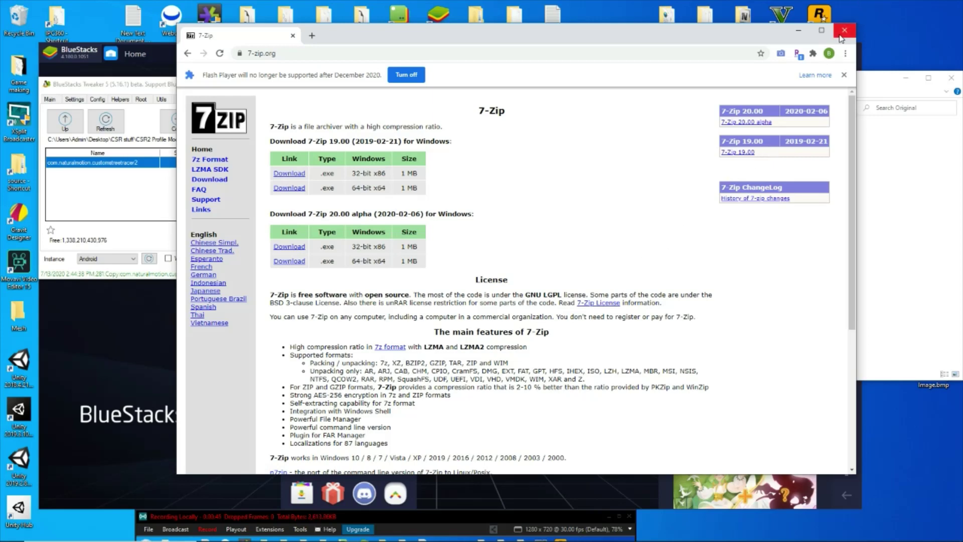
pyautogui.click(844, 30)
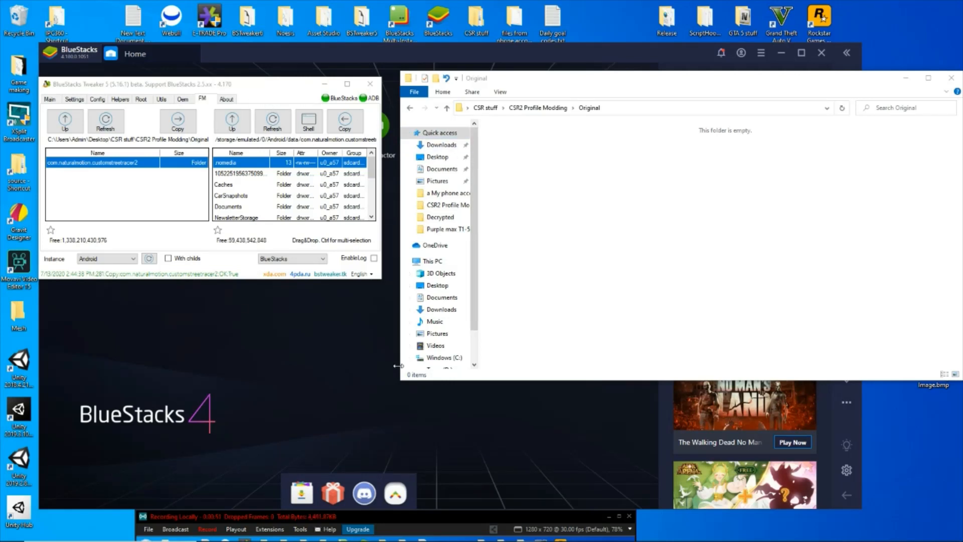
pyautogui.moveTo(328, 358)
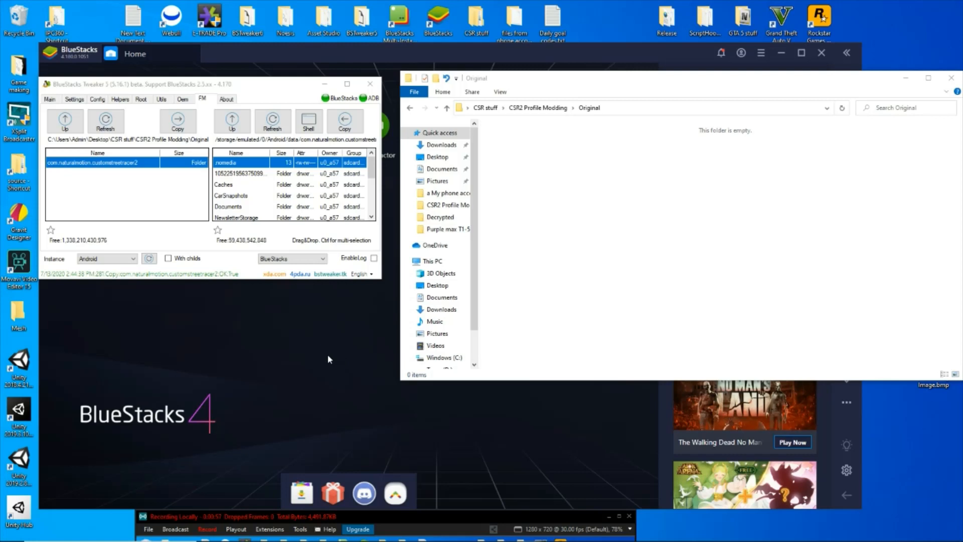
pyautogui.moveTo(496, 341)
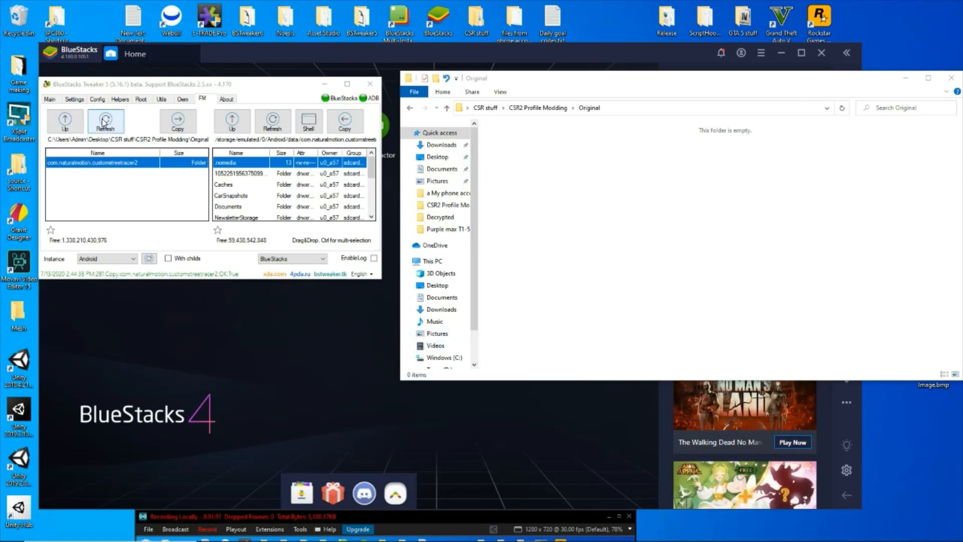
# Step: Go up to /Android/obb and copy the com.naturalmotion.customstreetracer2 folder to the PC
pyautogui.click(105, 120)
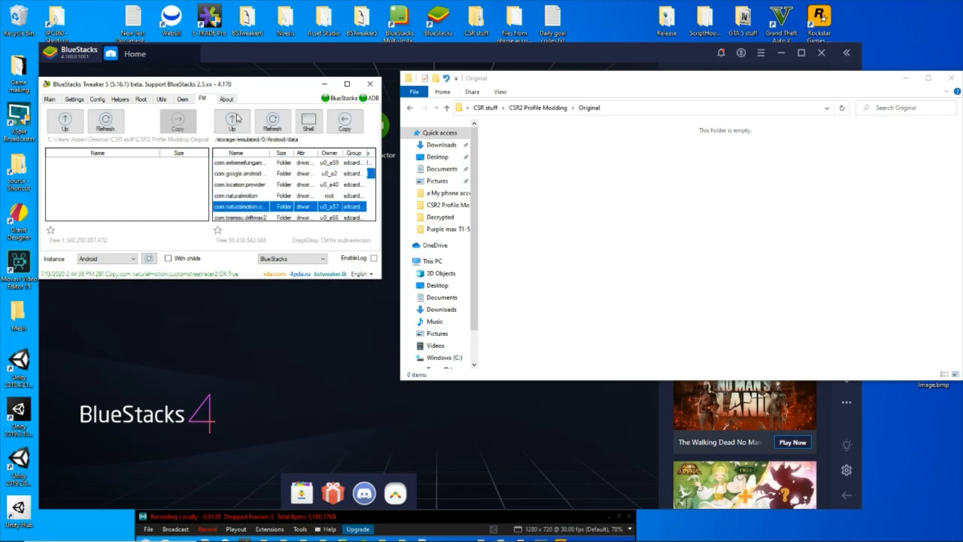
pyautogui.click(232, 121)
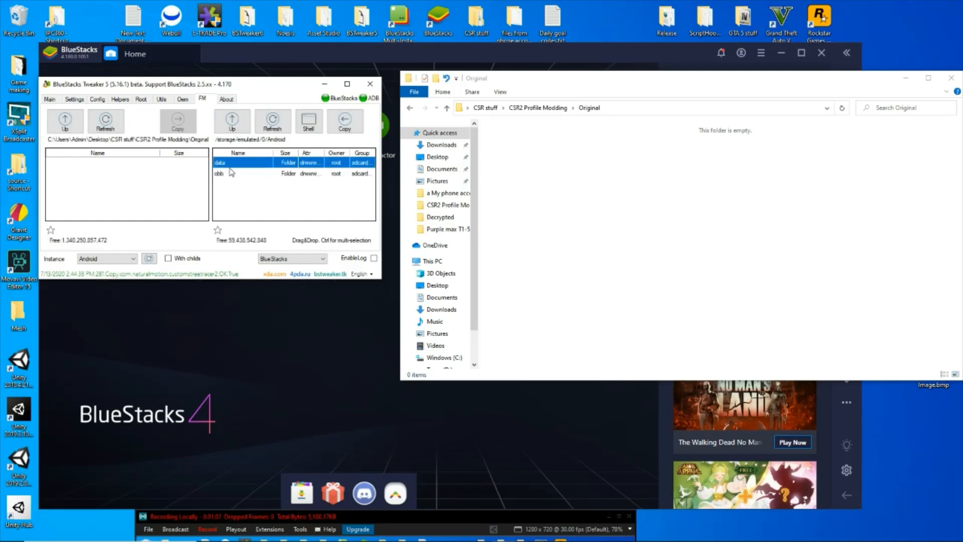
pyautogui.doubleClick(227, 162)
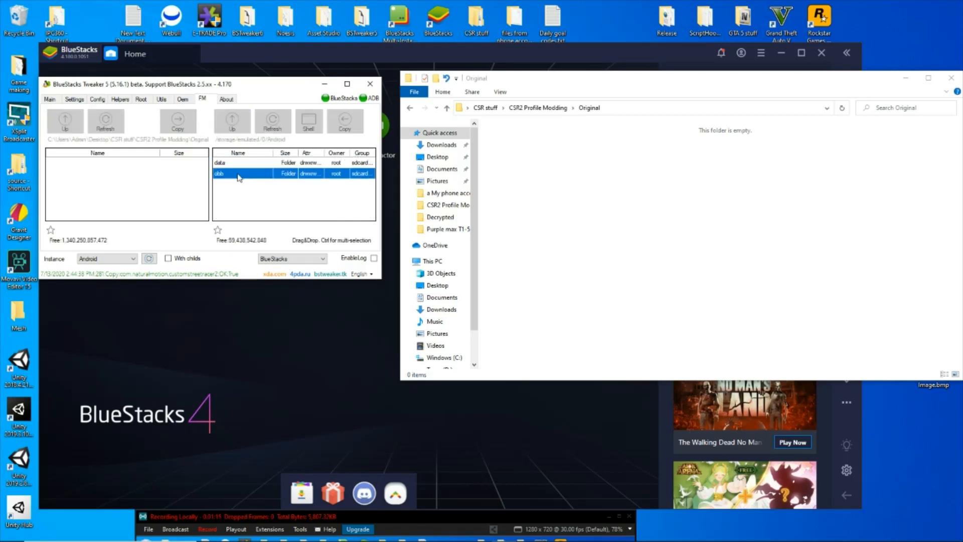
pyautogui.doubleClick(237, 173)
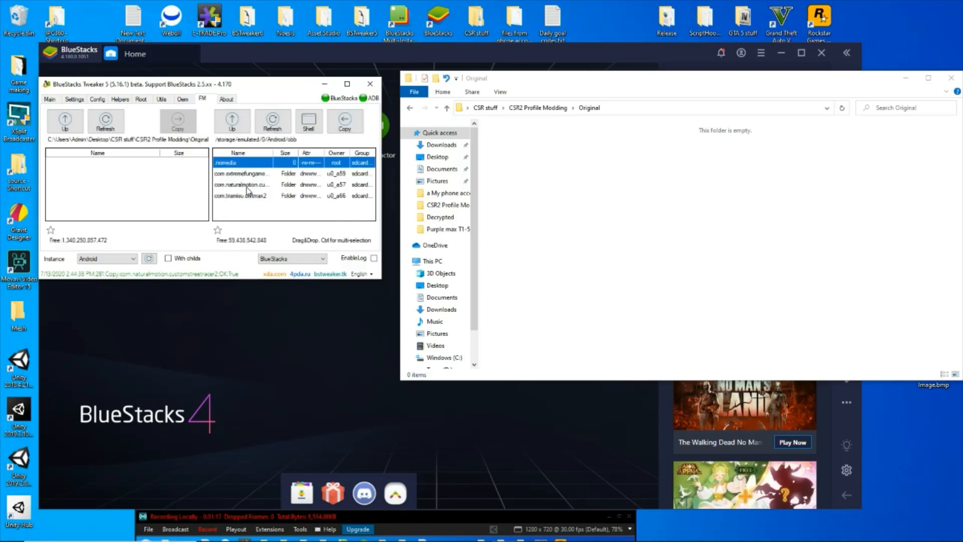
pyautogui.click(249, 185)
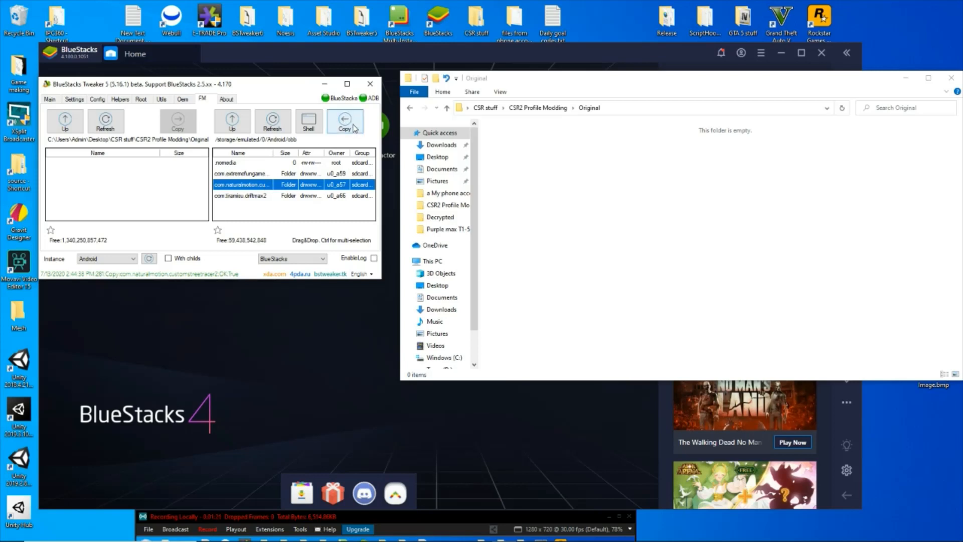
pyautogui.click(344, 121)
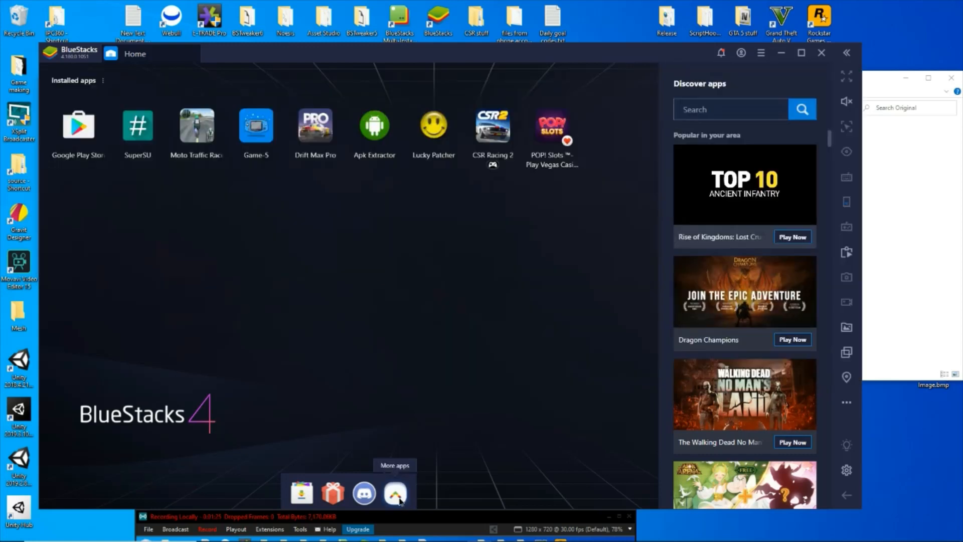
# Step: Open the More apps panel from the BlueStacks home dock
pyautogui.click(394, 494)
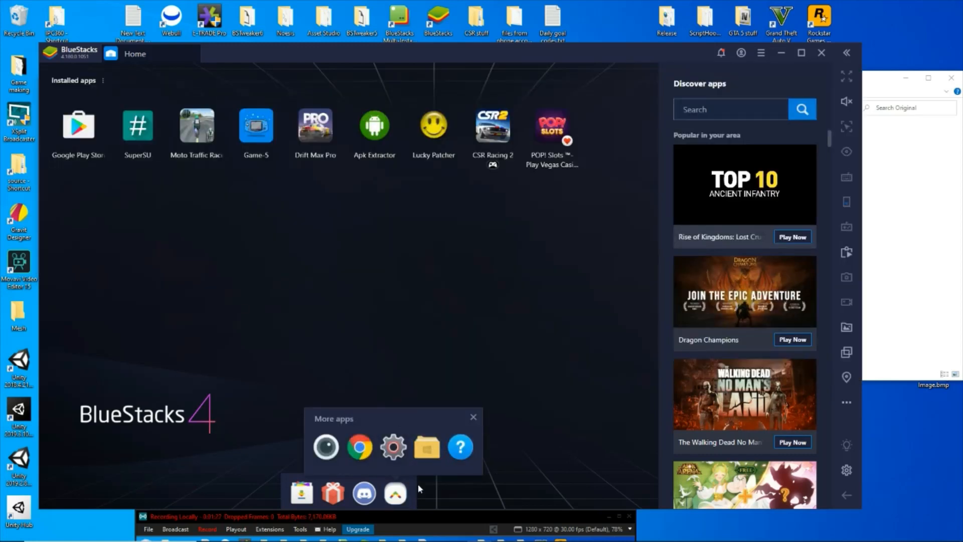
pyautogui.moveTo(392, 498)
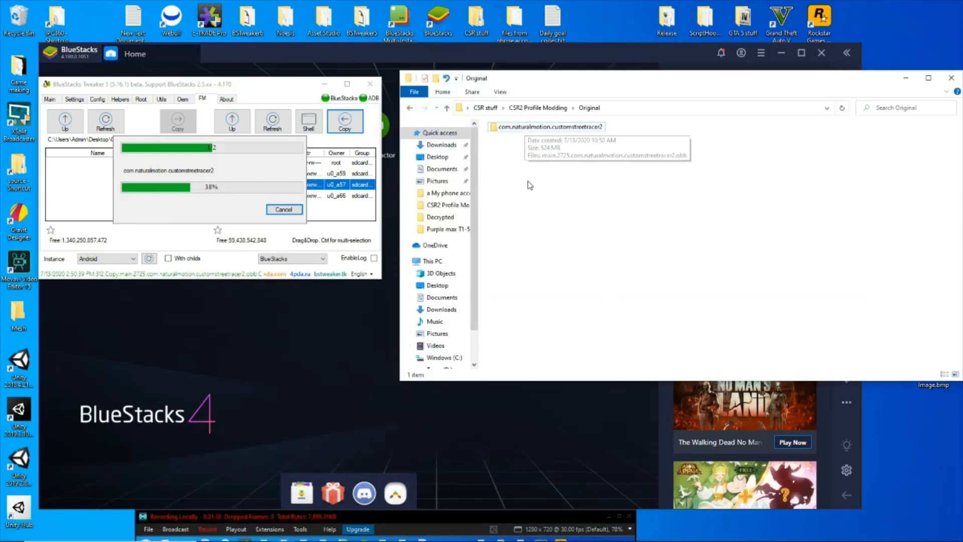
pyautogui.moveTo(518, 248)
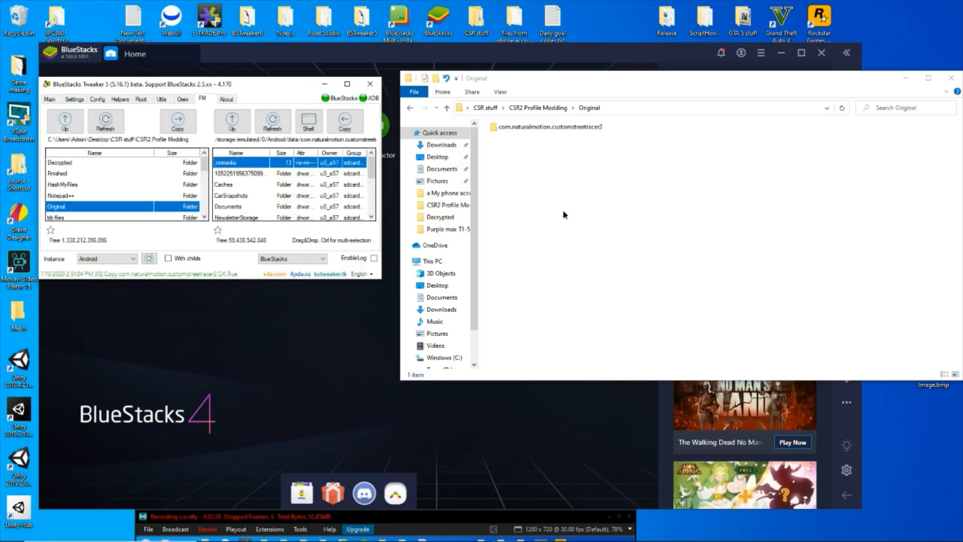
# Step: Extract the patch.2725 OBB file in place with 7-Zip's Extract Here, producing AppDataRoot
pyautogui.doubleClick(548, 126)
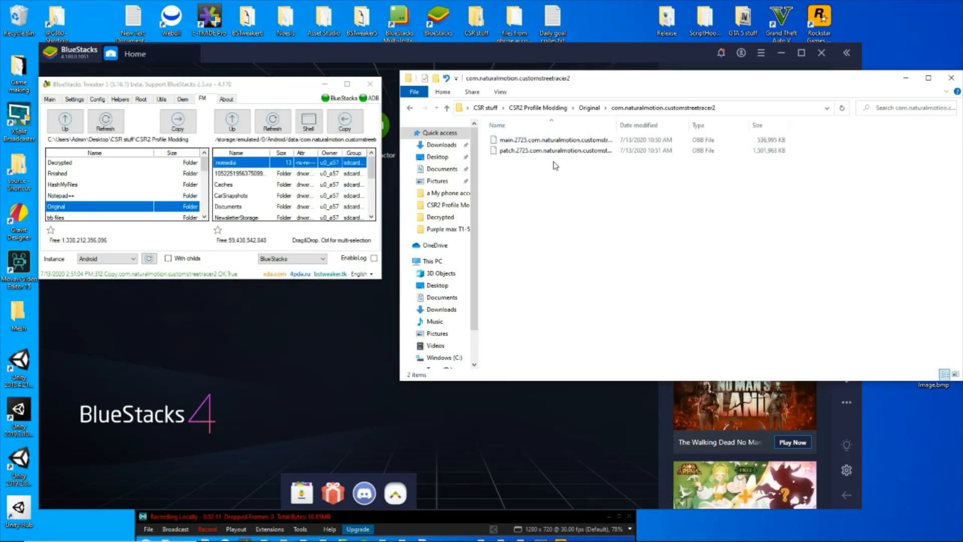
pyautogui.moveTo(476, 153)
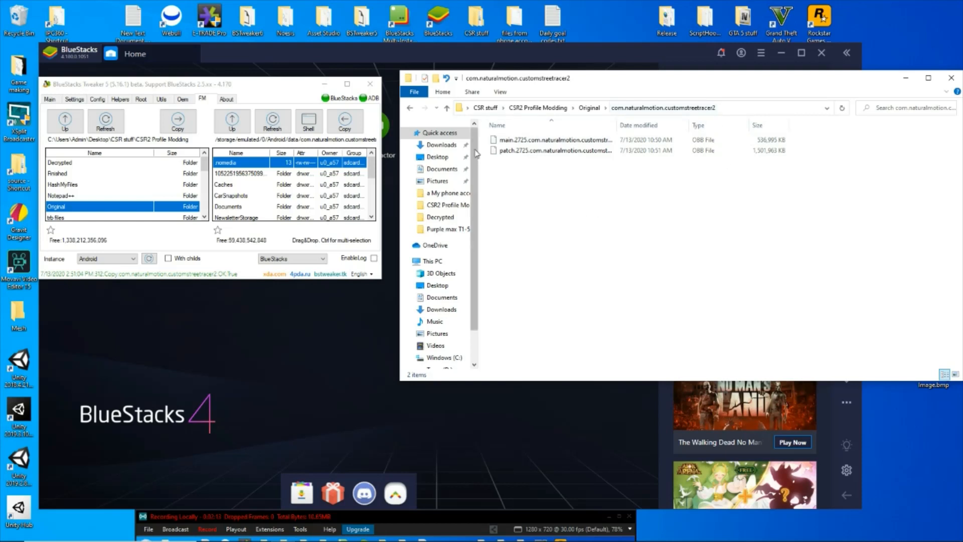
pyautogui.click(549, 151)
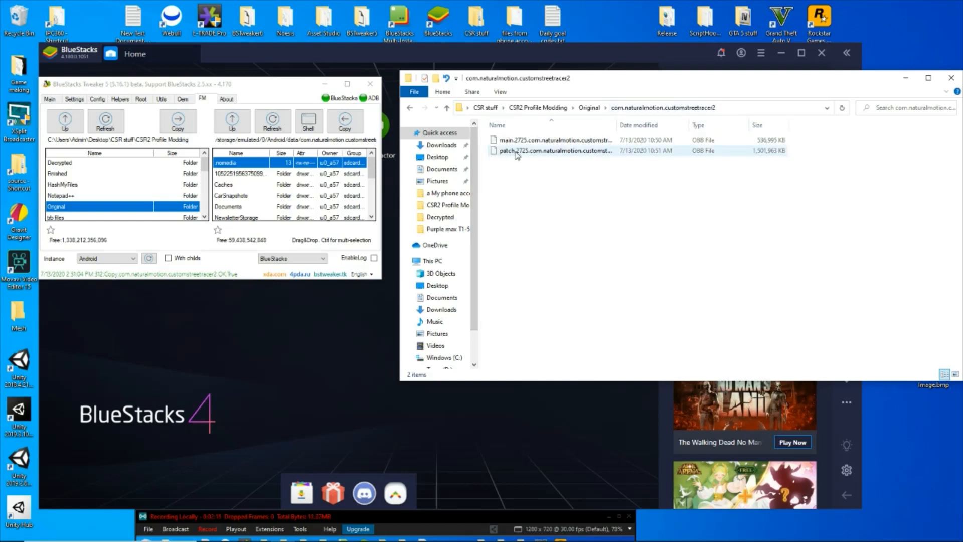
pyautogui.moveTo(517, 153)
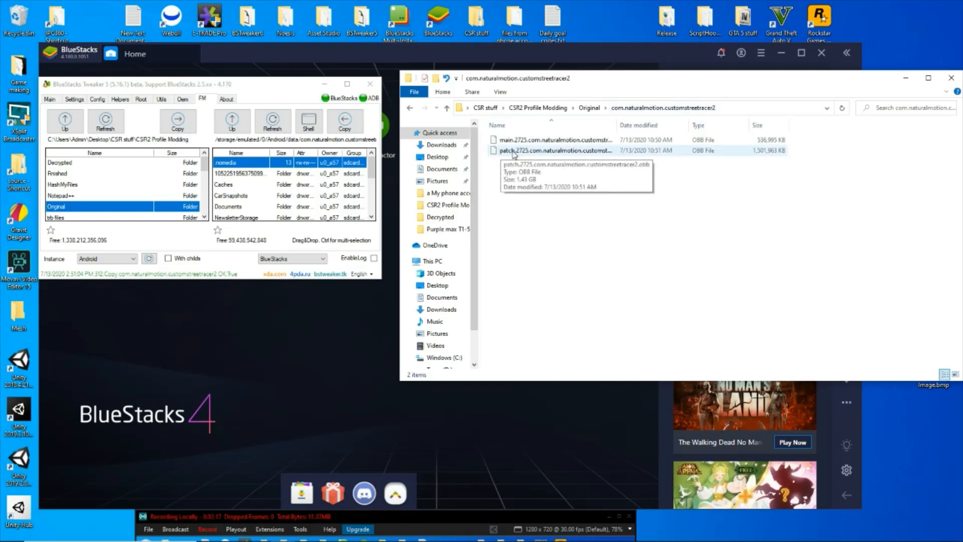
pyautogui.click(553, 150)
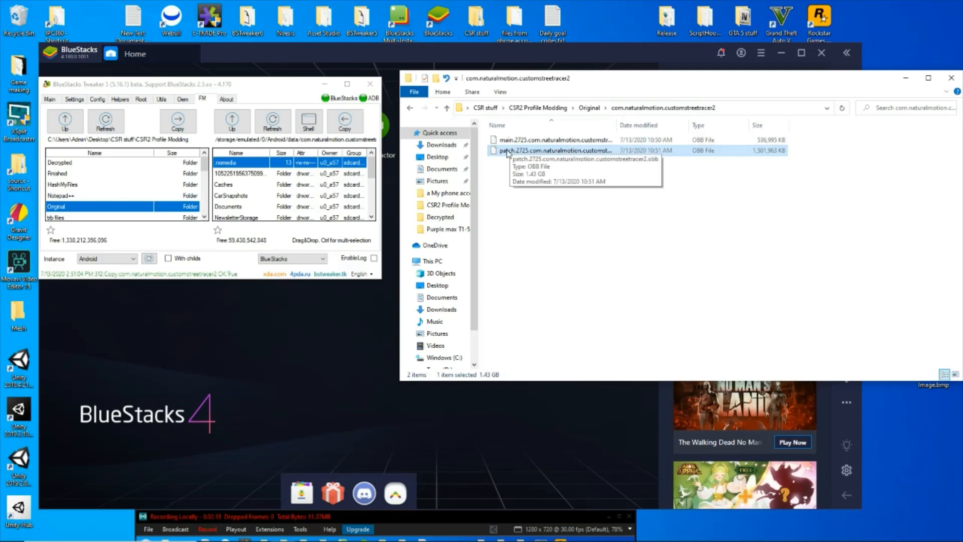
pyautogui.rightClick(524, 151)
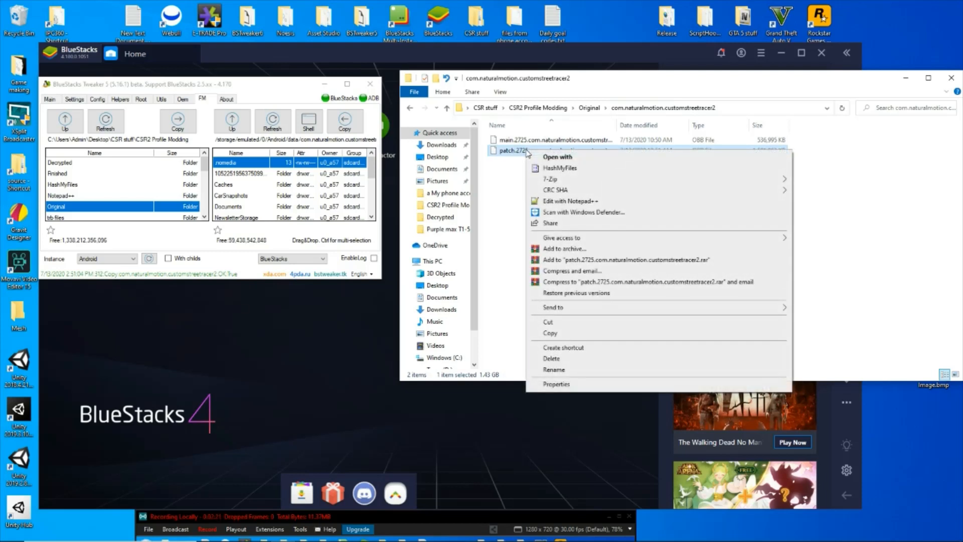
pyautogui.moveTo(551, 180)
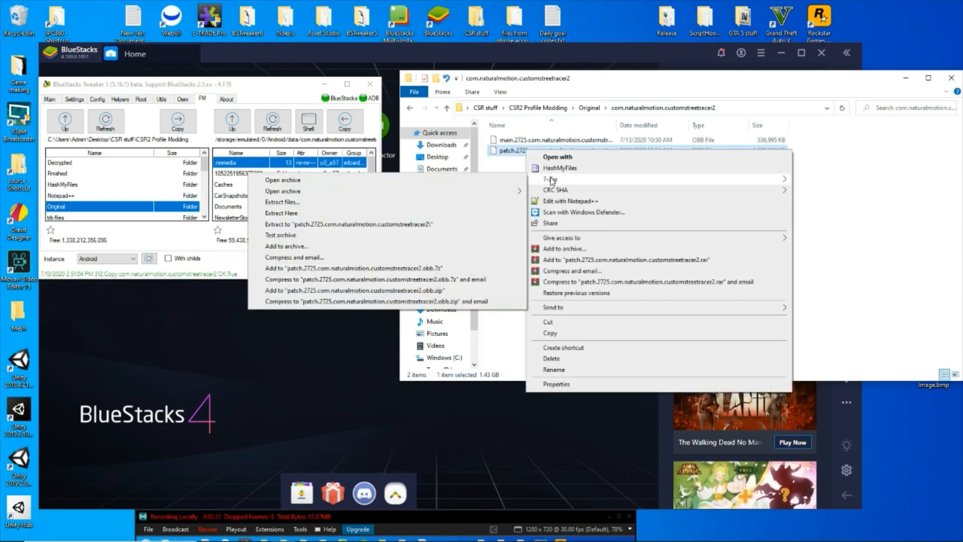
pyautogui.moveTo(450, 204)
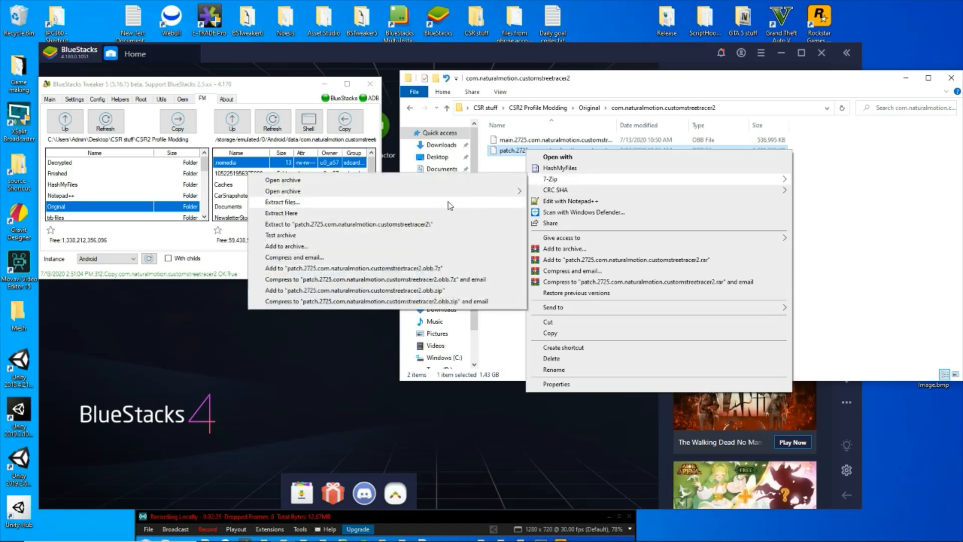
pyautogui.click(281, 212)
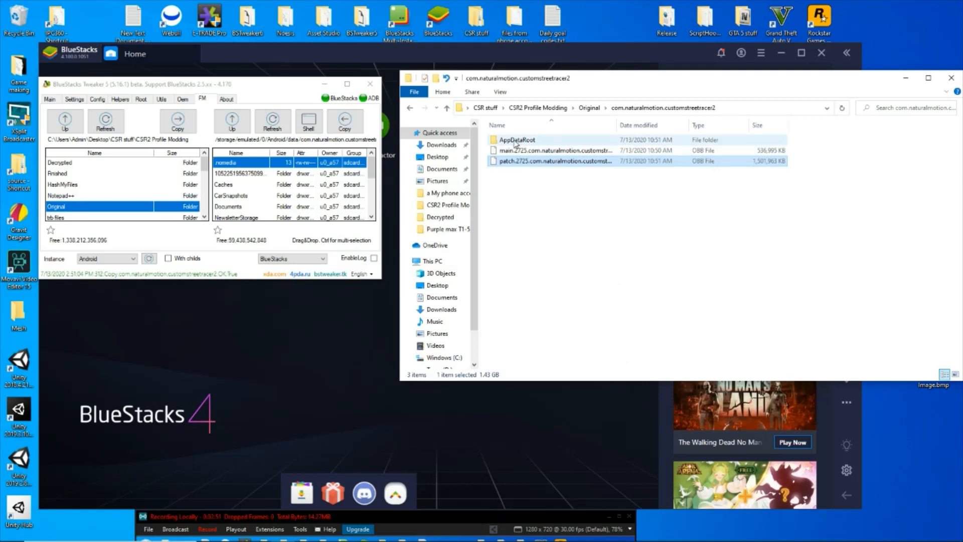
# Step: Open the extracted AppDataRoot folder, then its AssetBundles folder
pyautogui.doubleClick(517, 140)
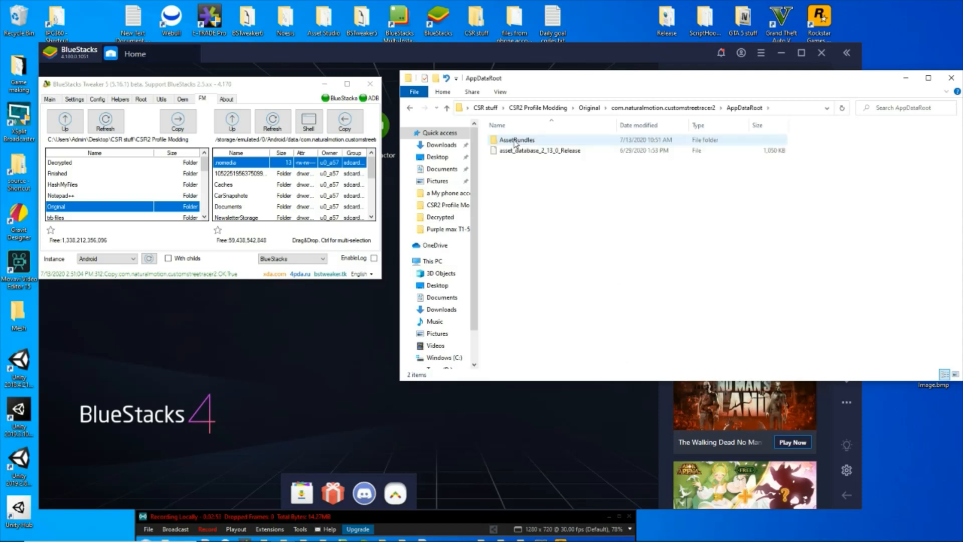
pyautogui.doubleClick(516, 140)
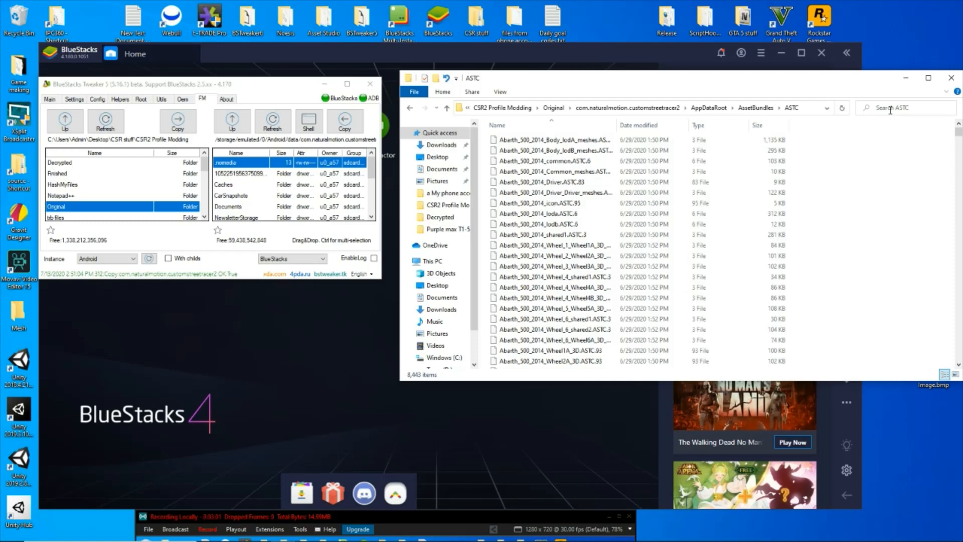
# Step: Search the ASTC folder for 'chev', scroll through the Chevrolet results, and start a 'dut' search
pyautogui.click(895, 108)
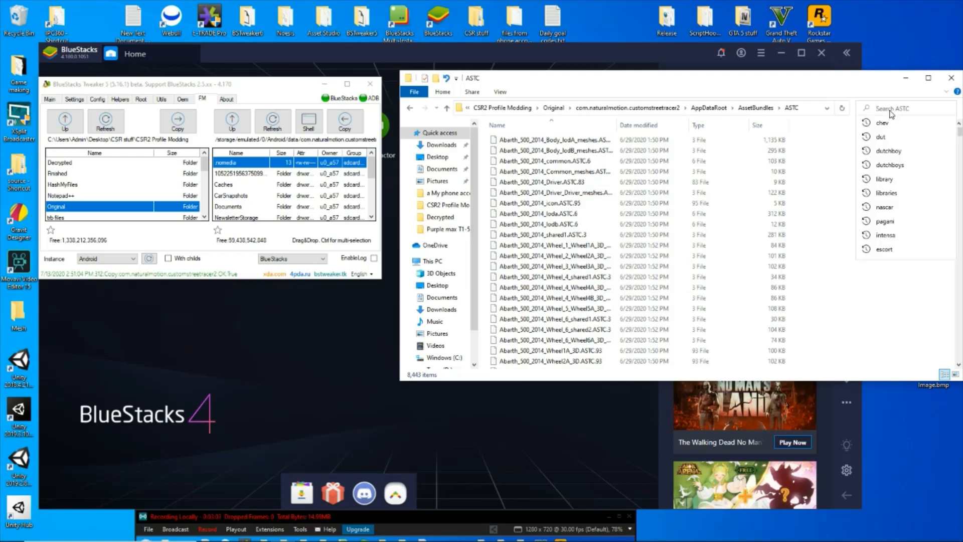
pyautogui.click(881, 122)
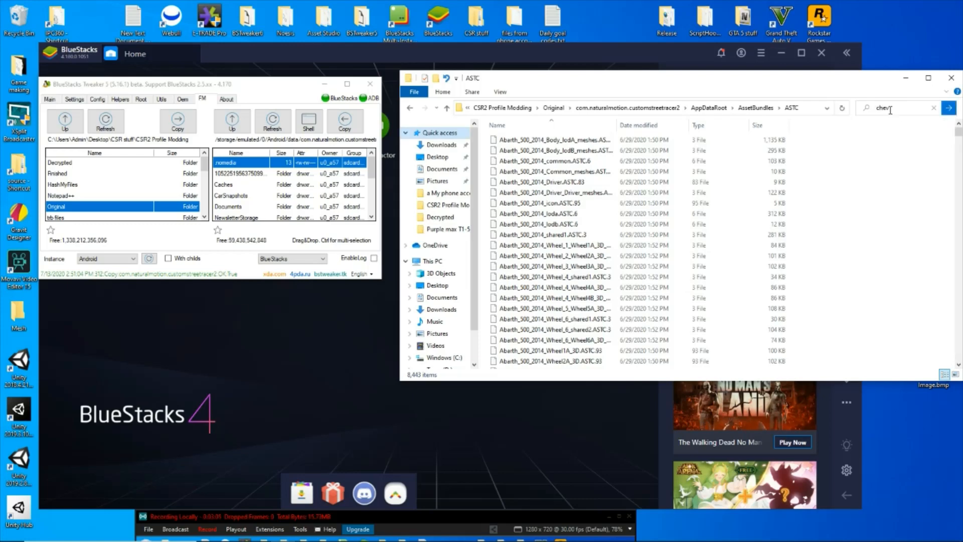
pyautogui.press('Enter')
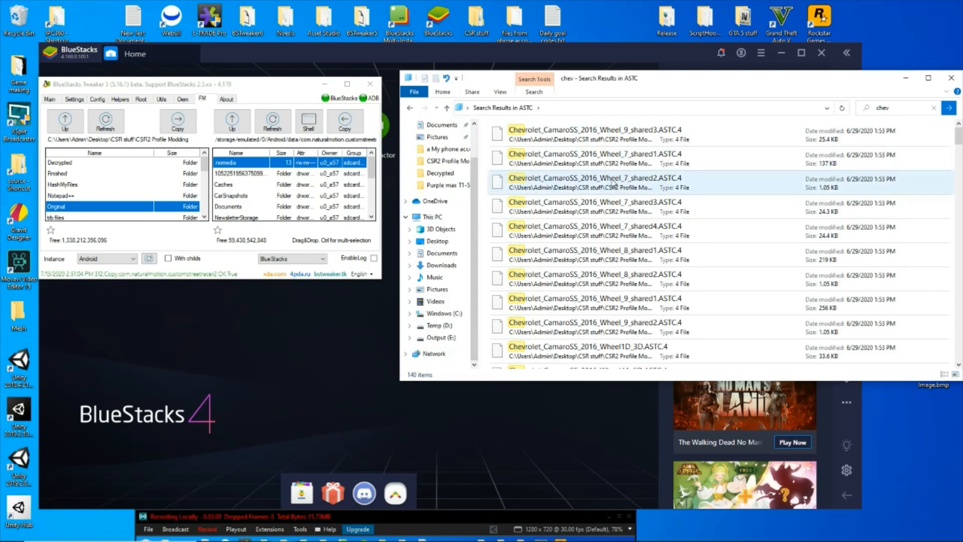
pyautogui.scroll(-3)
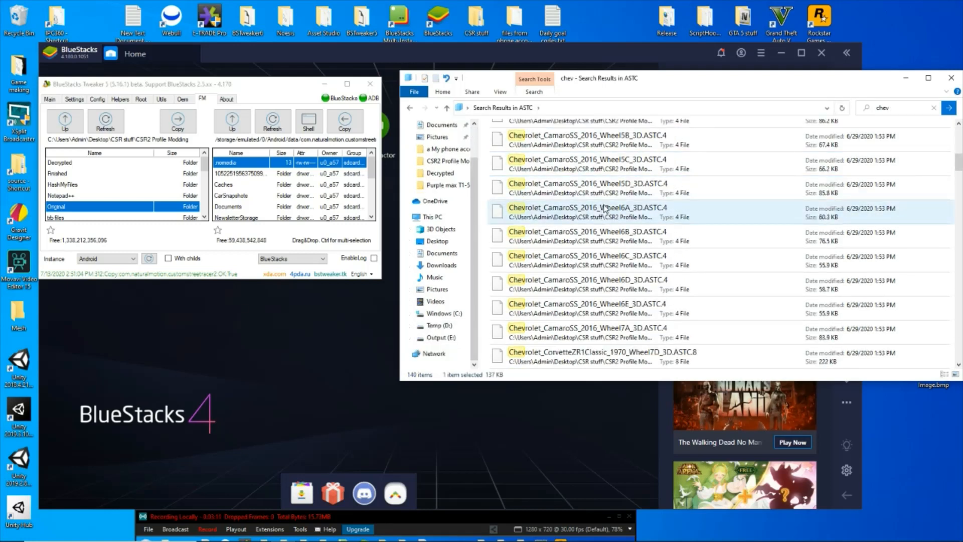
pyautogui.scroll(-3)
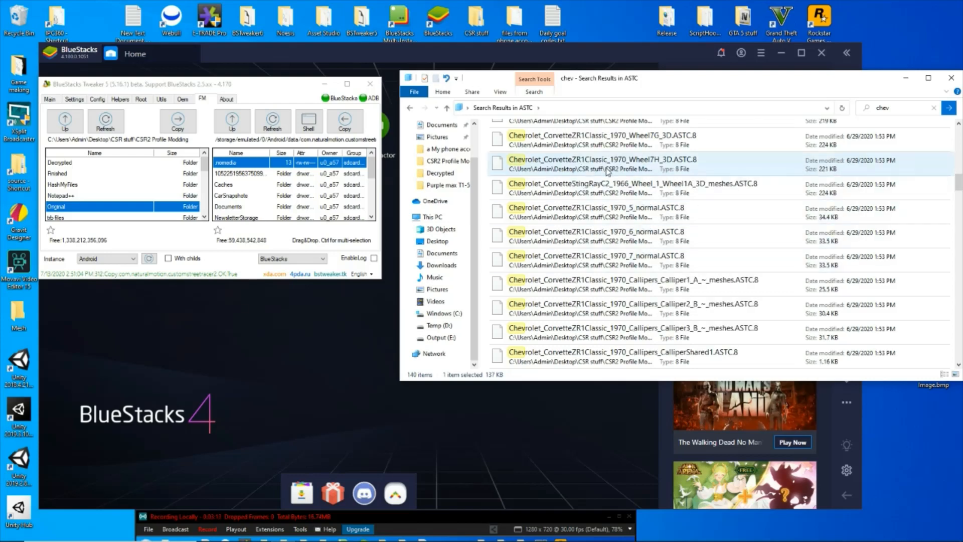
pyautogui.scroll(-3)
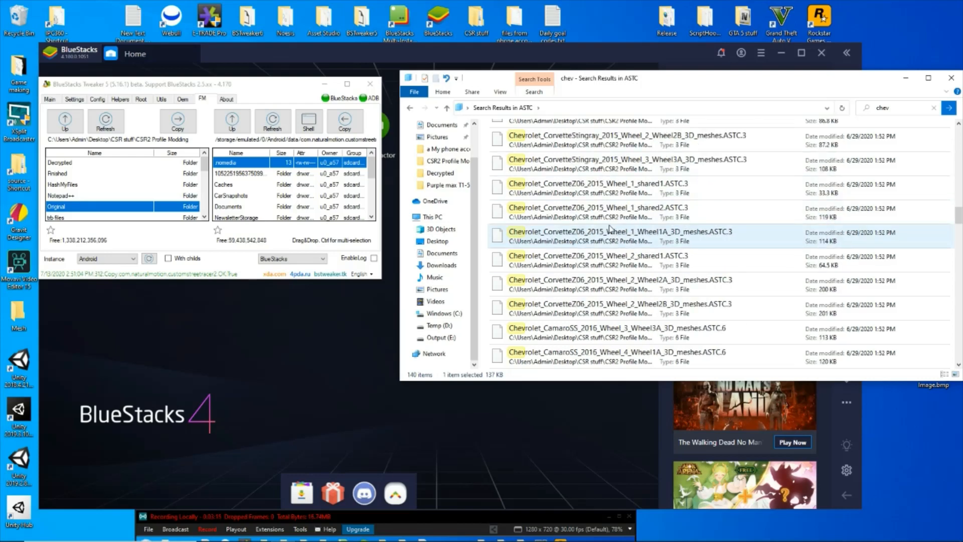
pyautogui.scroll(-3)
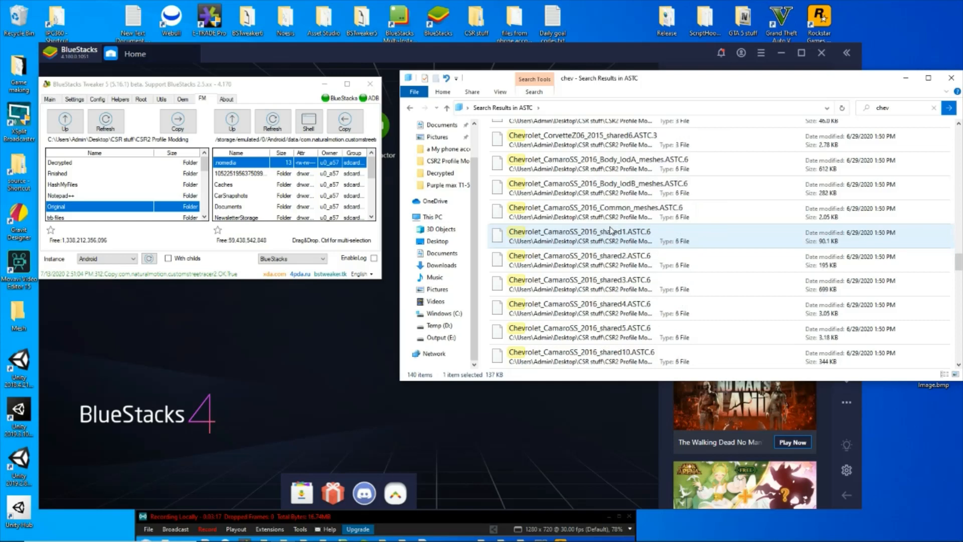
pyautogui.scroll(-3)
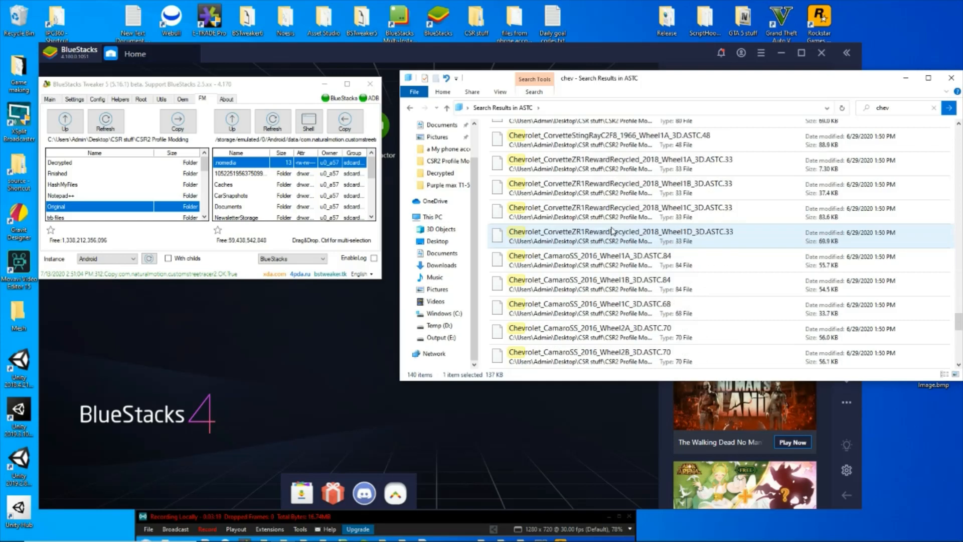
pyautogui.scroll(-3)
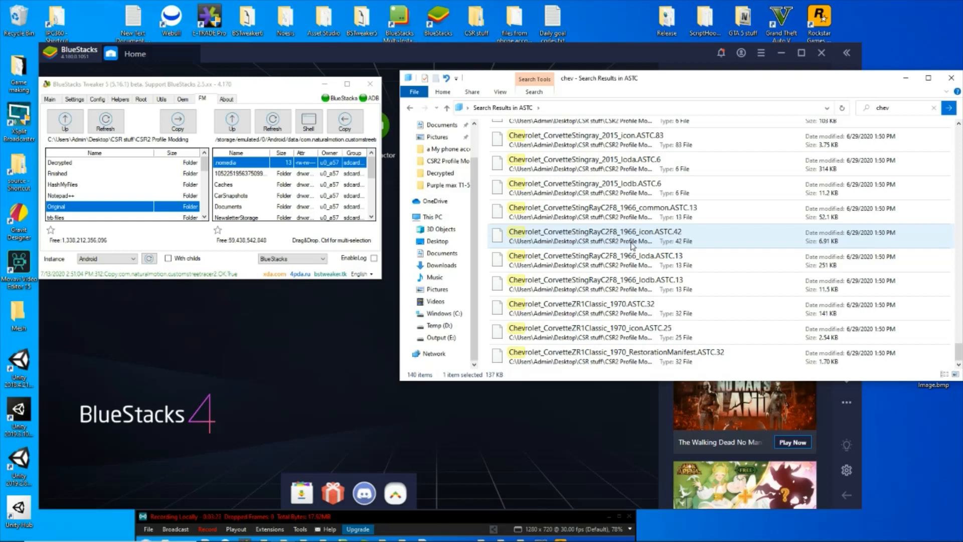
pyautogui.scroll(-3)
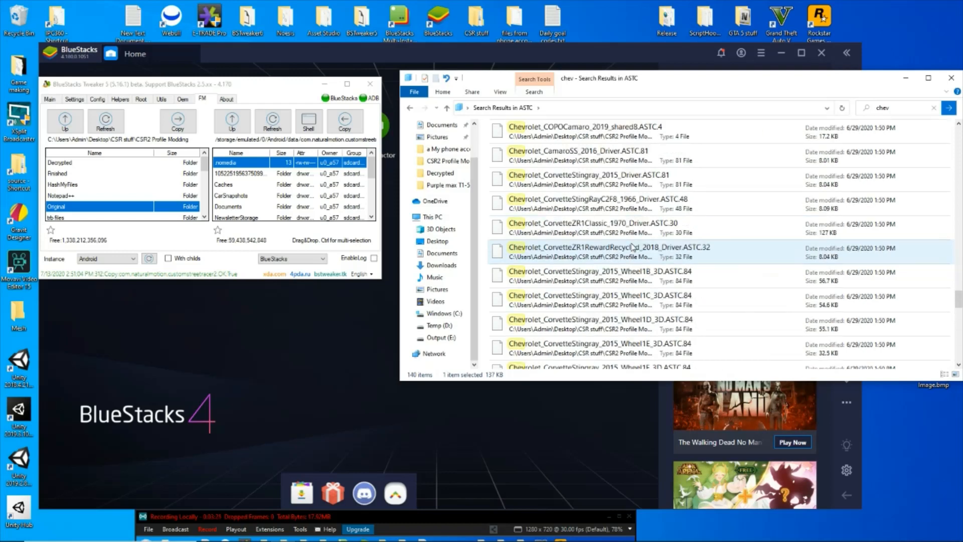
pyautogui.scroll(-3)
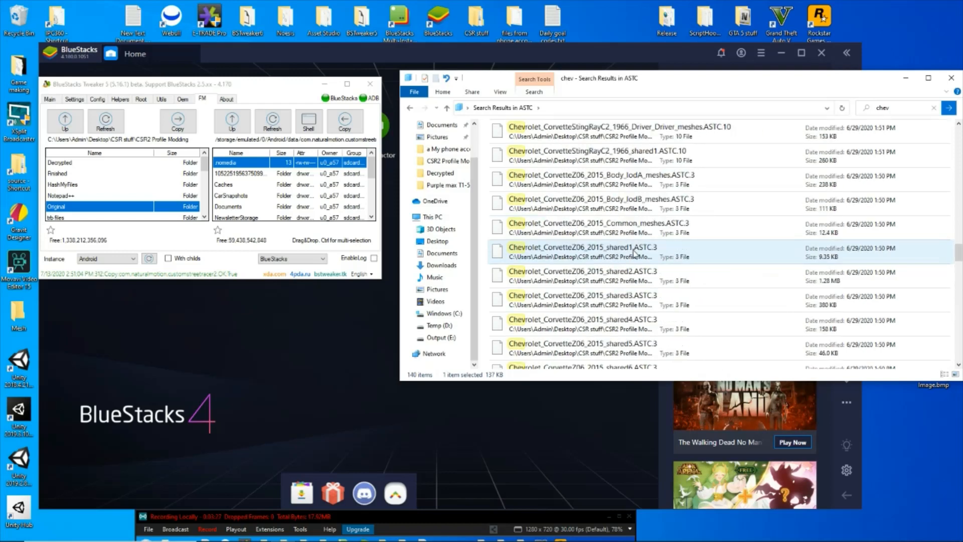
pyautogui.scroll(-3)
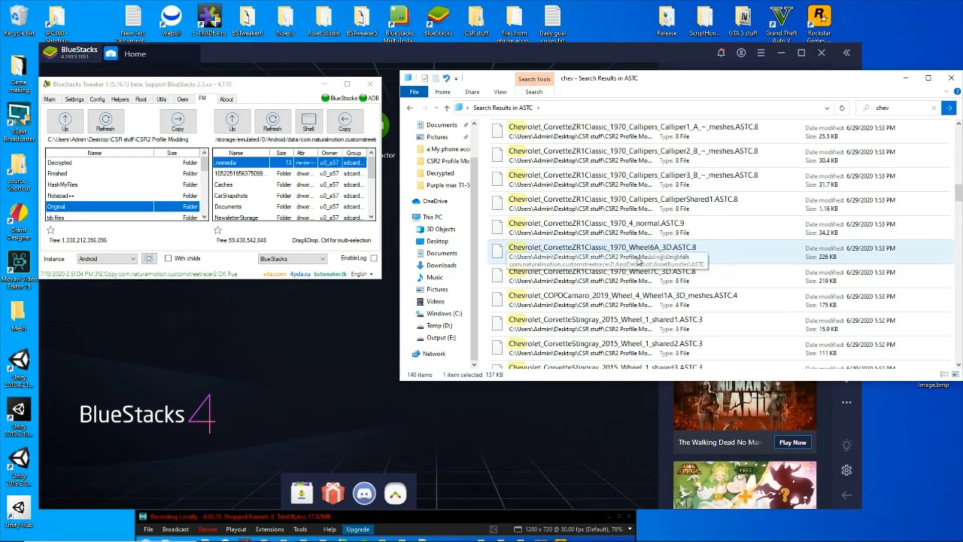
pyautogui.scroll(-3)
pyautogui.write('d')
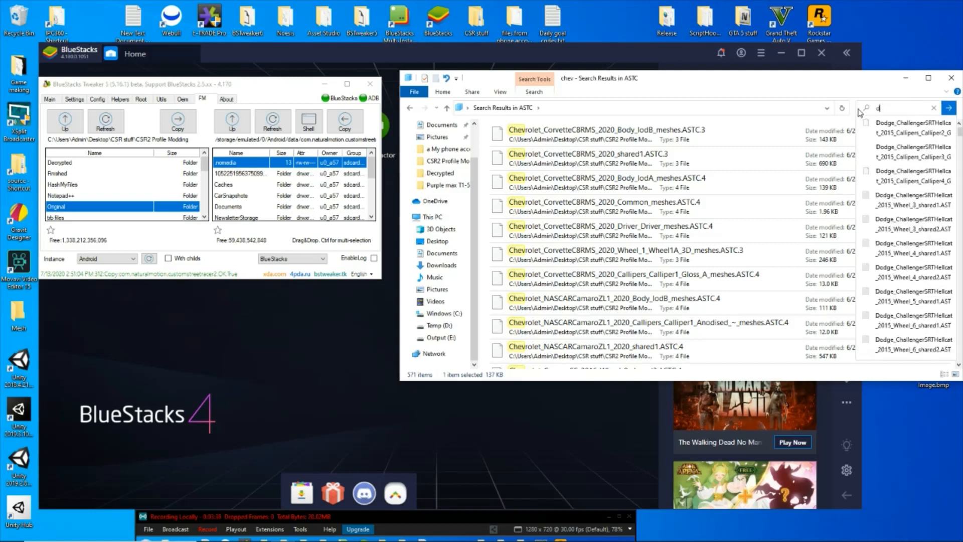
pyautogui.write('ut')
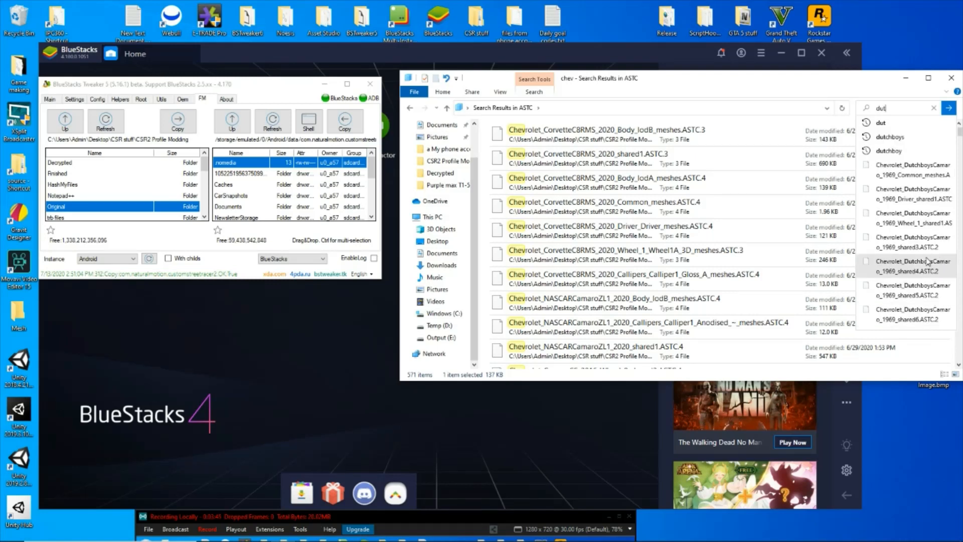
pyautogui.moveTo(907, 240)
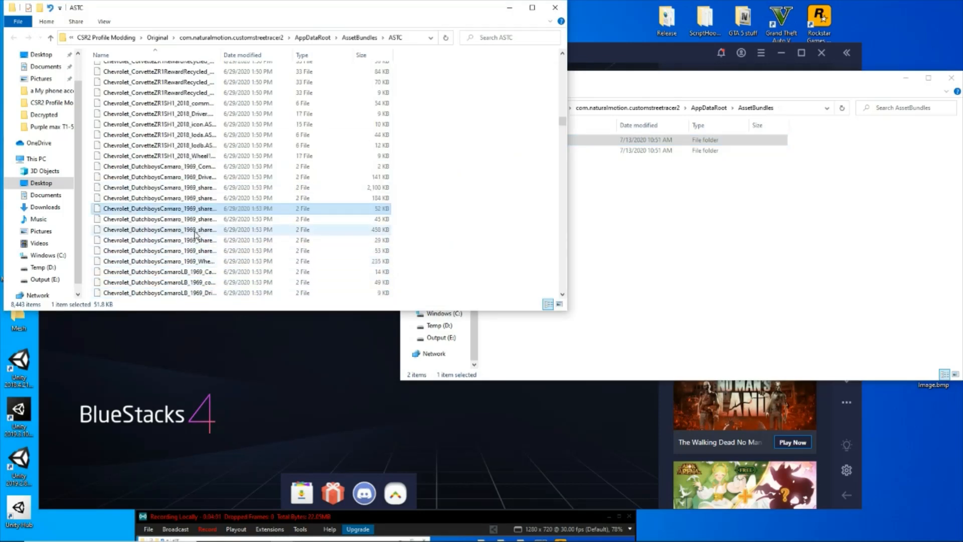
# Step: Return to CSR2 Profile Modding and open E-Reward car.txt in Notepad
pyautogui.moveTo(215, 54); pyautogui.dragTo(280, 55)
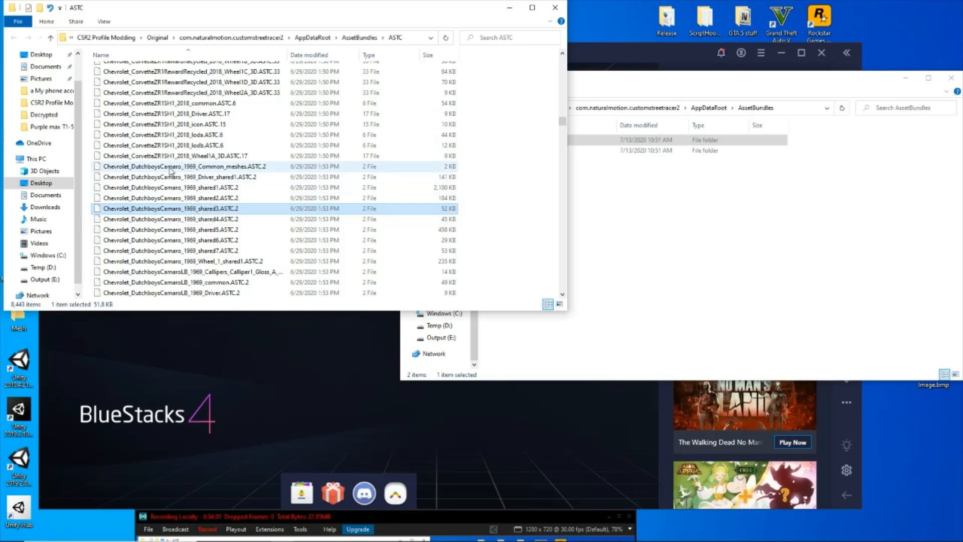
pyautogui.scroll(-3)
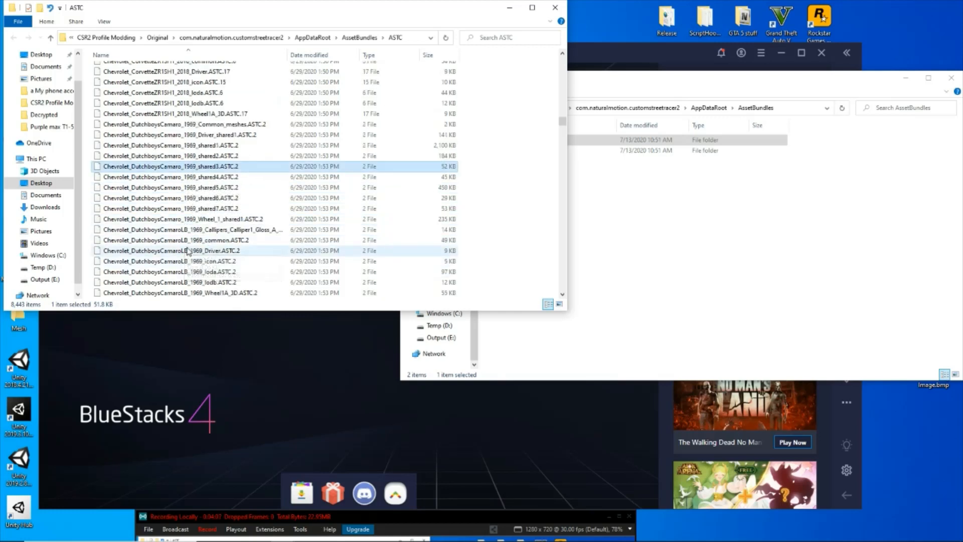
pyautogui.scroll(-3)
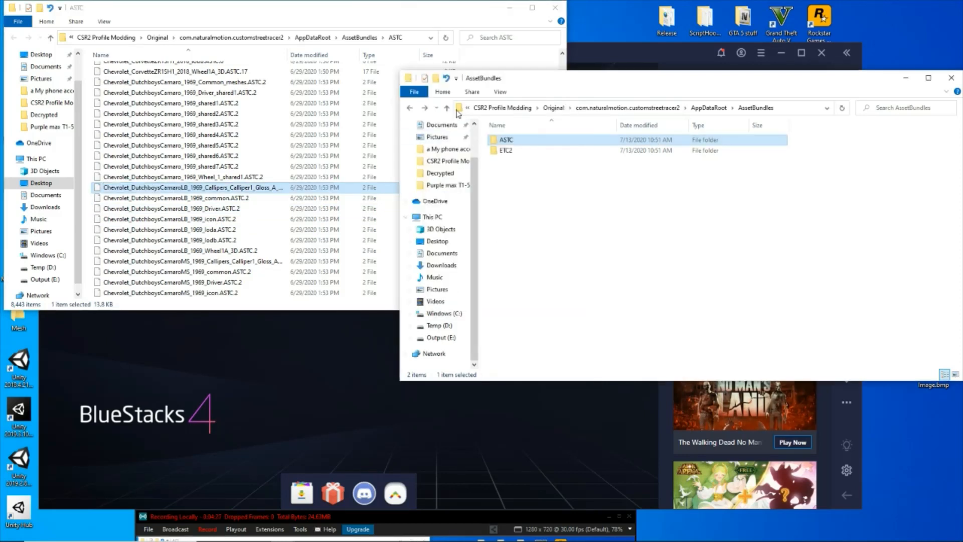
pyautogui.click(448, 107)
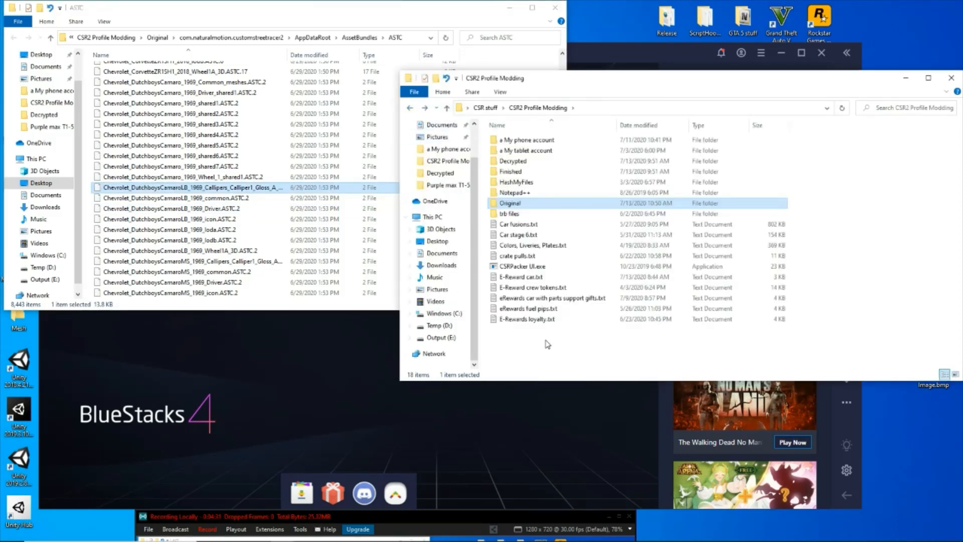
pyautogui.doubleClick(521, 276)
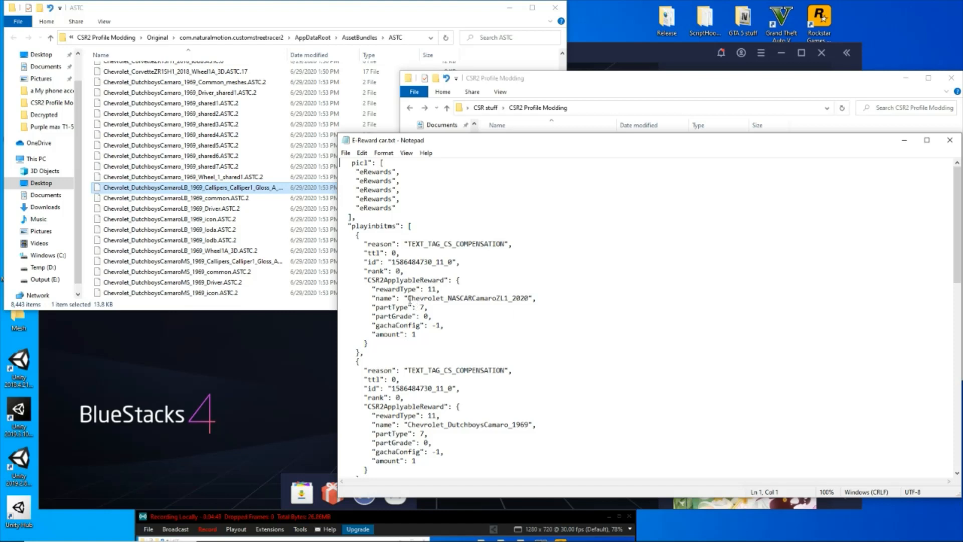
# Step: Enter Chevrolet_DutchboysCamaroLB_1969 as the first reward and copy the CamaroMS asset file name
pyautogui.doubleClick(469, 298)
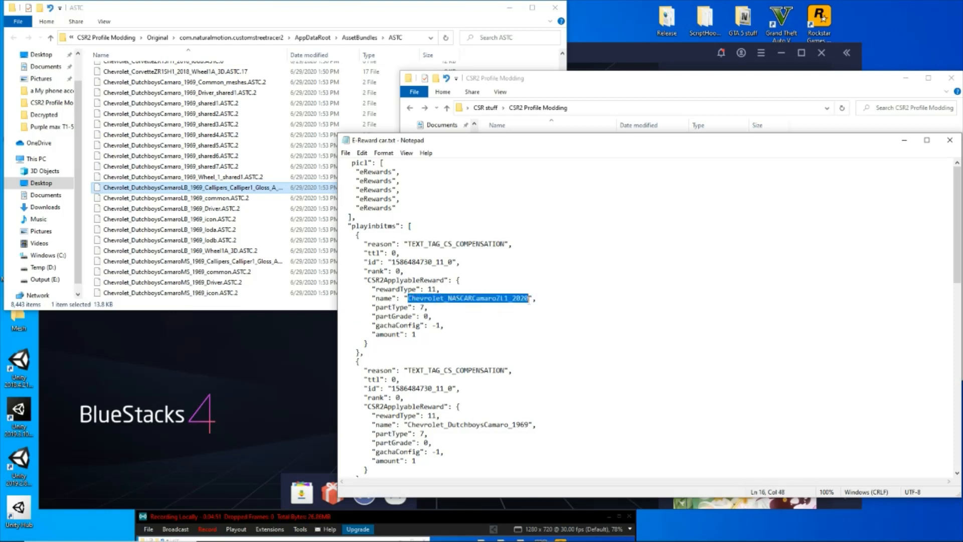
pyautogui.write('Chevrolet_DutchboysCamaroLB_1969')
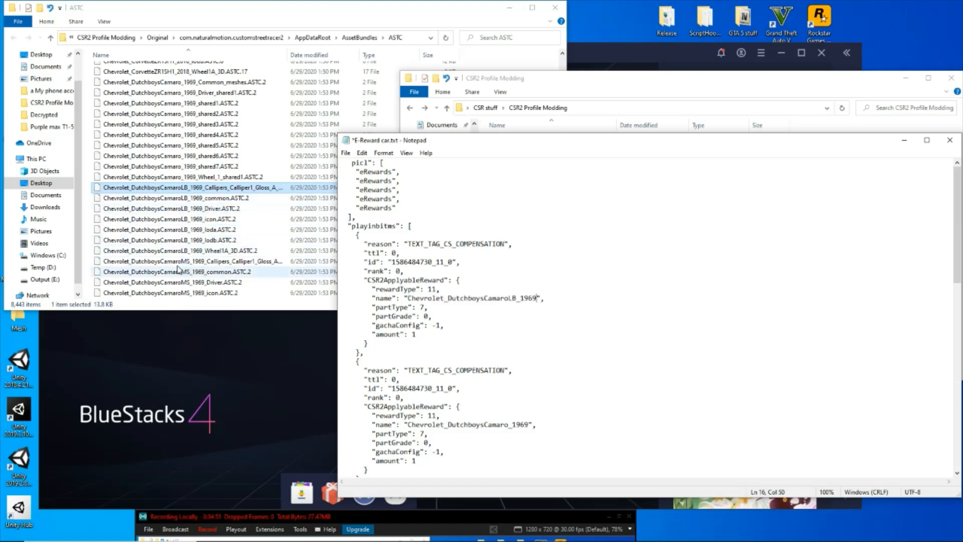
pyautogui.click(176, 261)
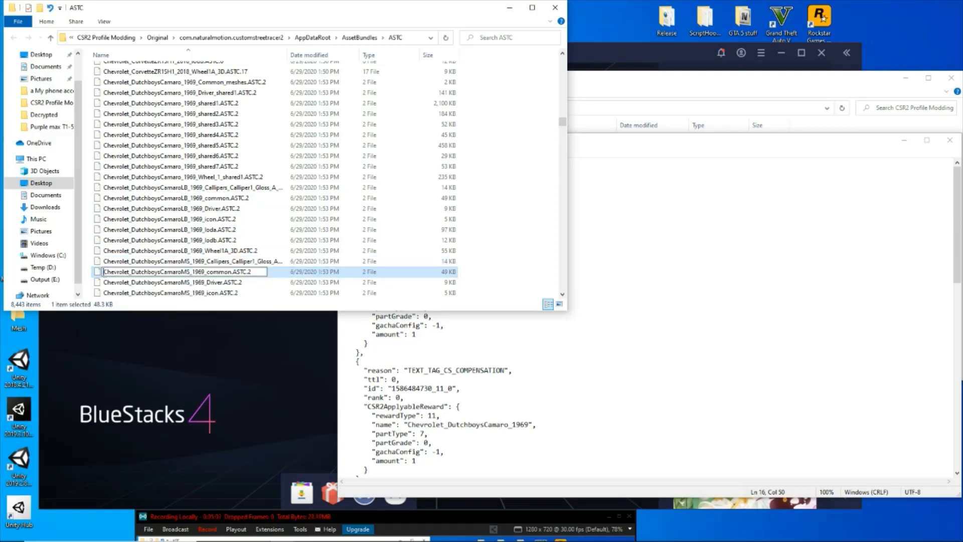
pyautogui.doubleClick(175, 271)
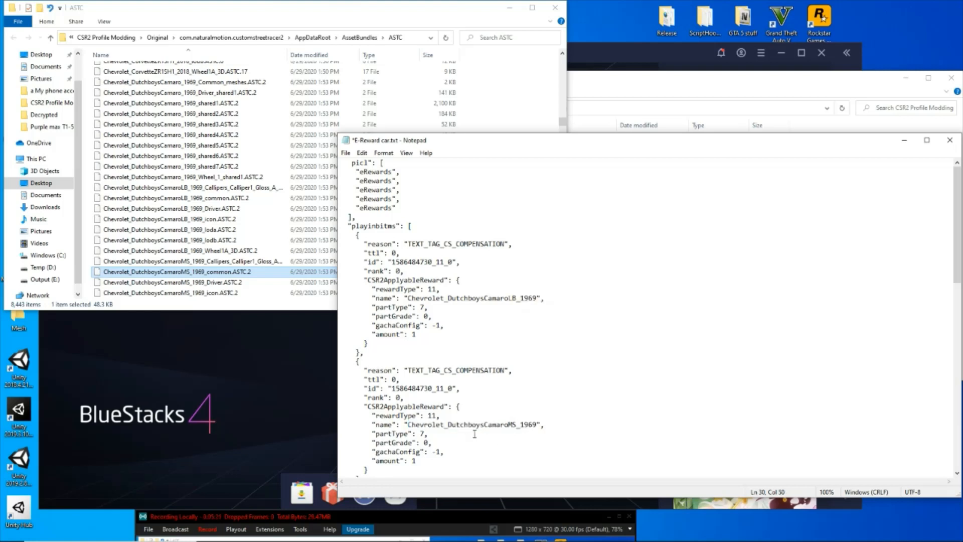
pyautogui.moveTo(511, 404)
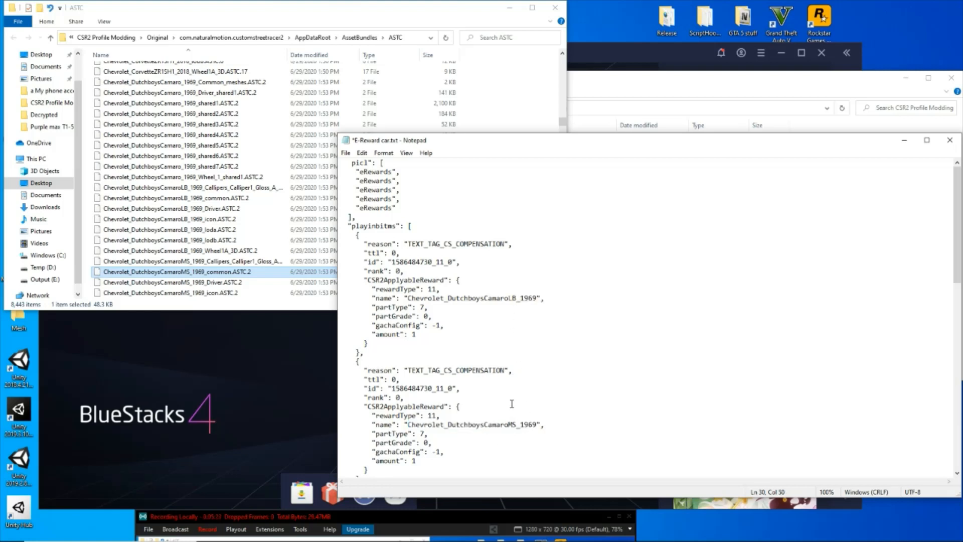
pyautogui.moveTo(543, 340)
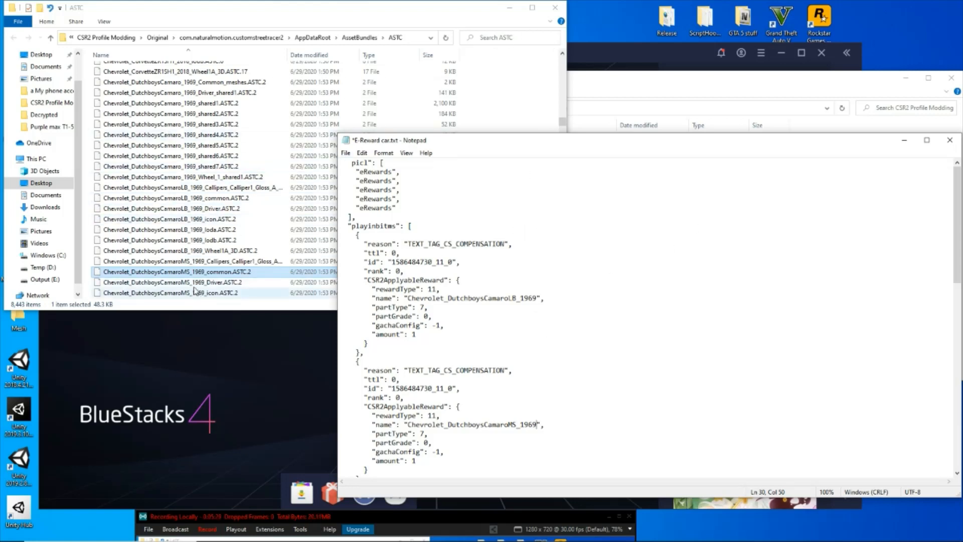
pyautogui.moveTo(264, 283)
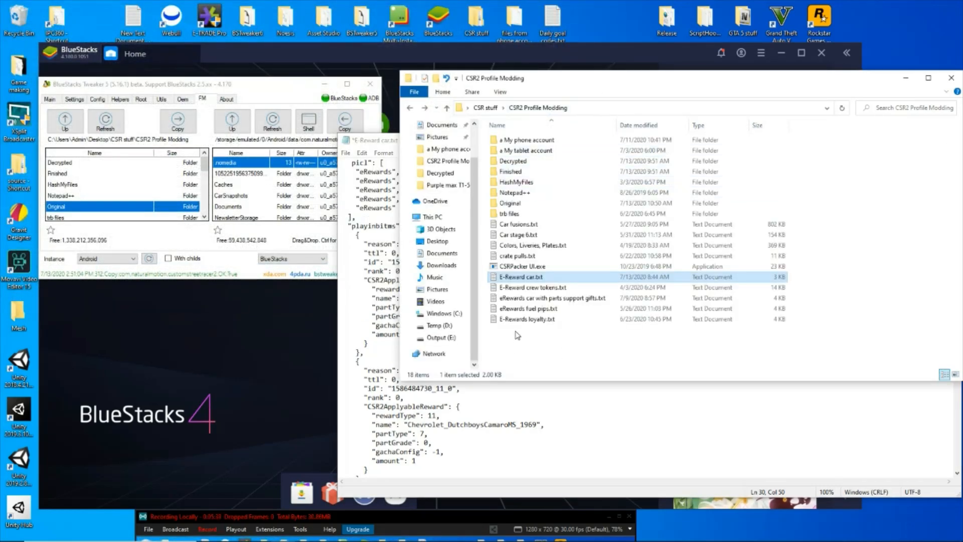
pyautogui.moveTo(515, 343)
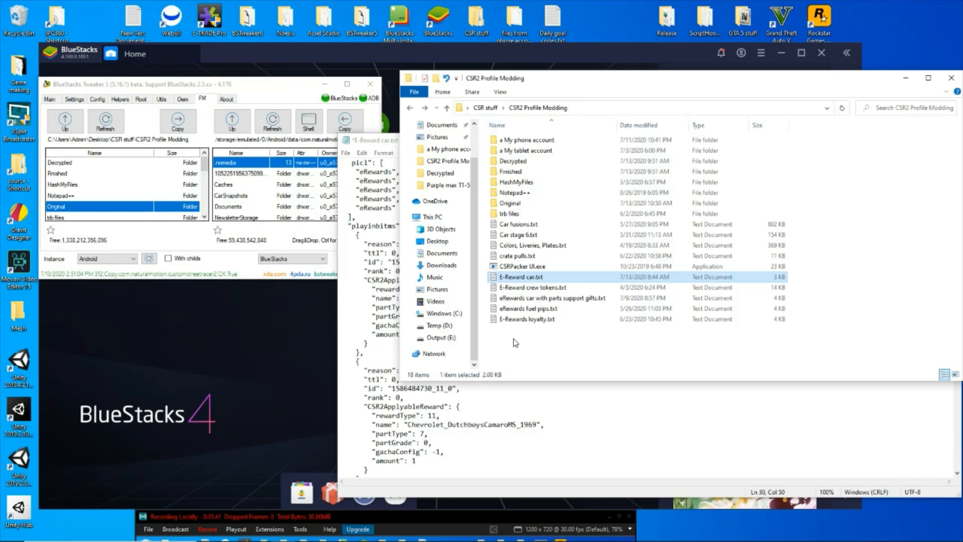
pyautogui.moveTo(561, 376)
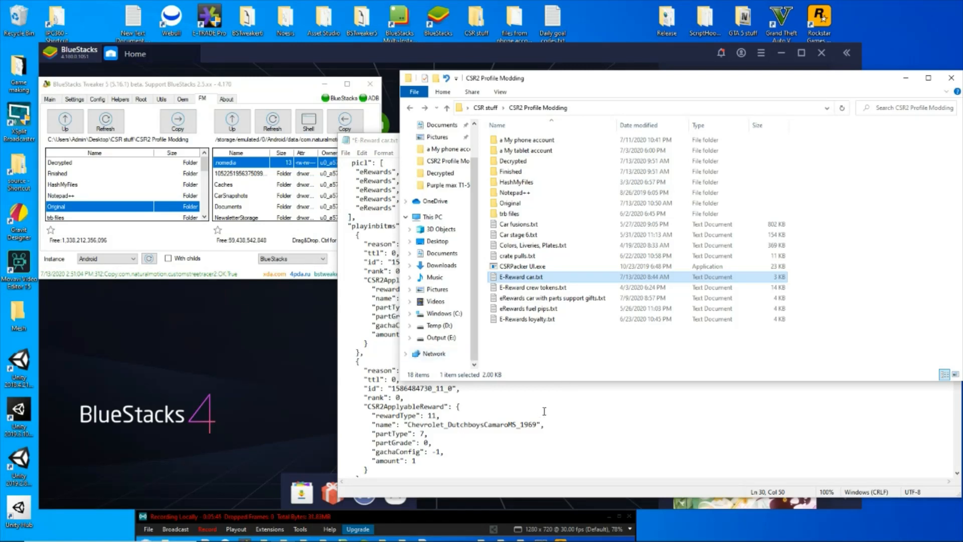
pyautogui.moveTo(553, 356)
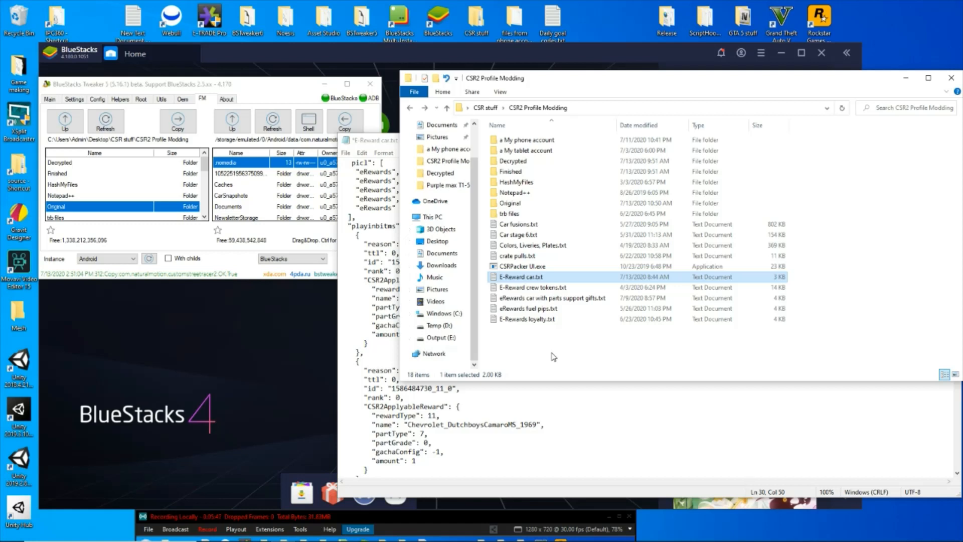
pyautogui.moveTo(554, 238)
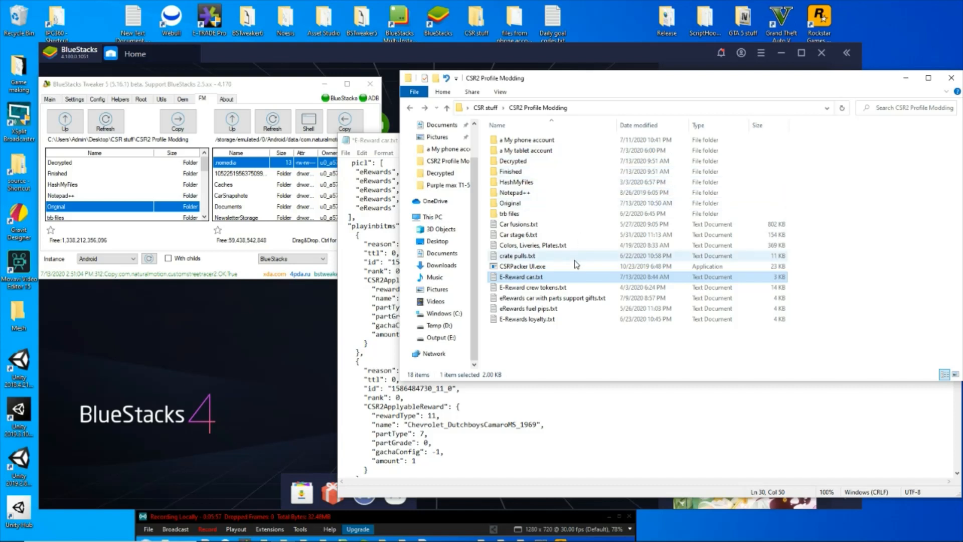
pyautogui.moveTo(533, 182)
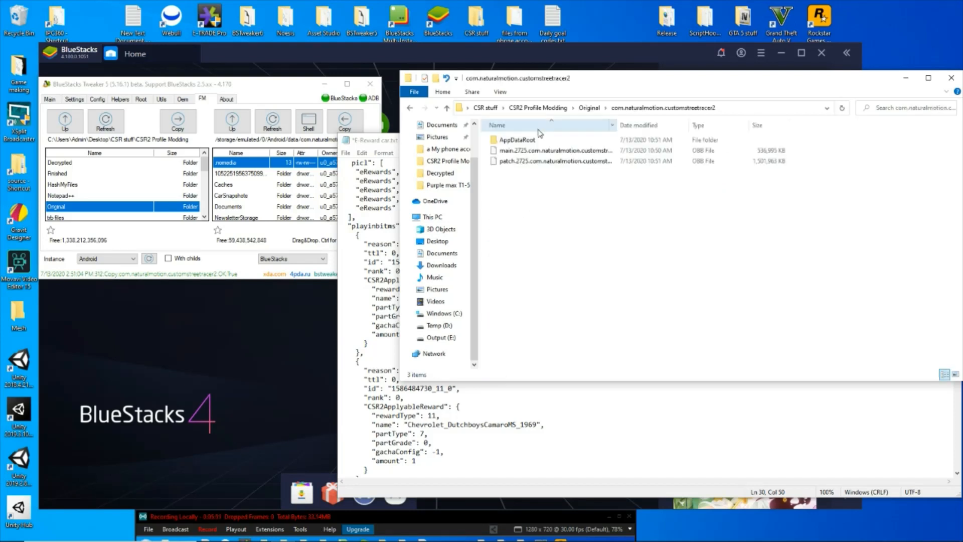
# Step: Open AppDataRoot, then the ASTC asset bundle folder in the Original game copy
pyautogui.doubleClick(518, 139)
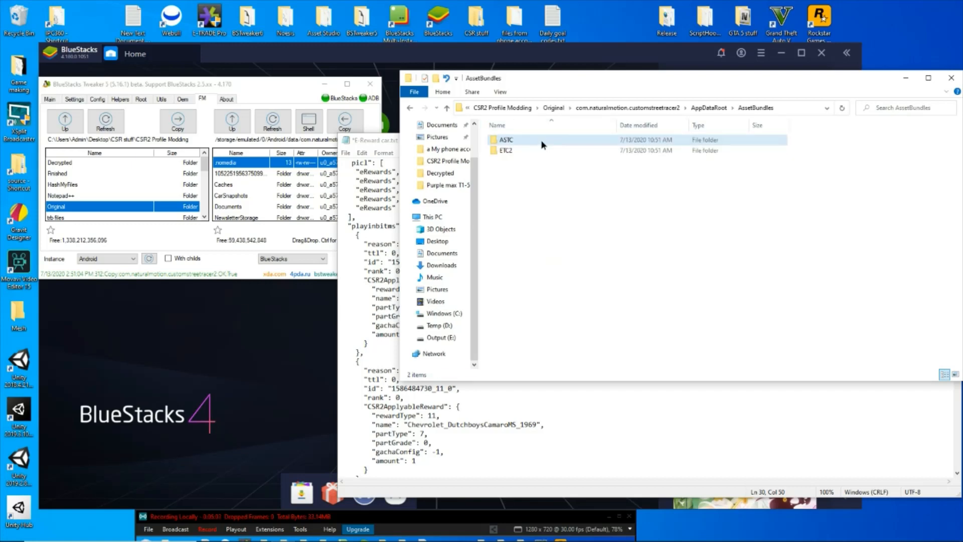
pyautogui.doubleClick(506, 139)
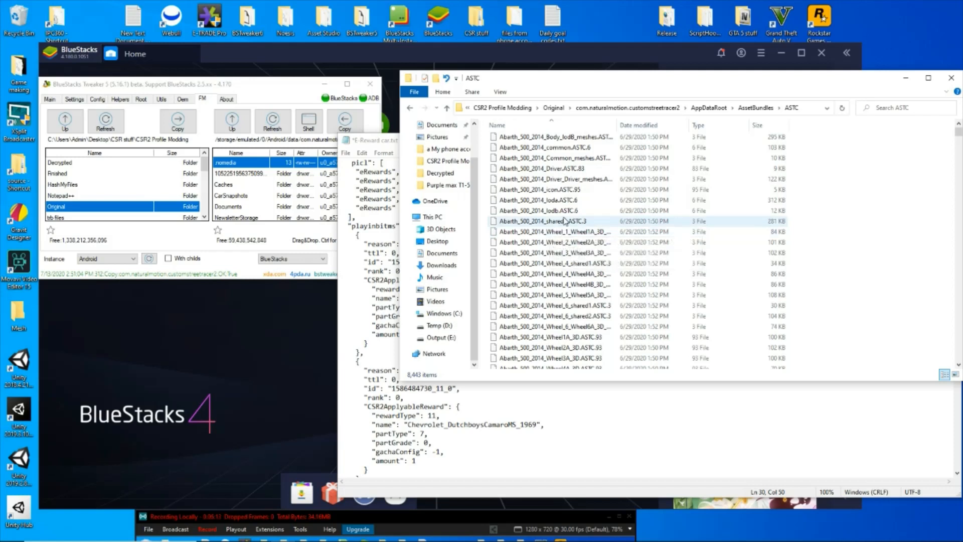
pyautogui.moveTo(287, 26)
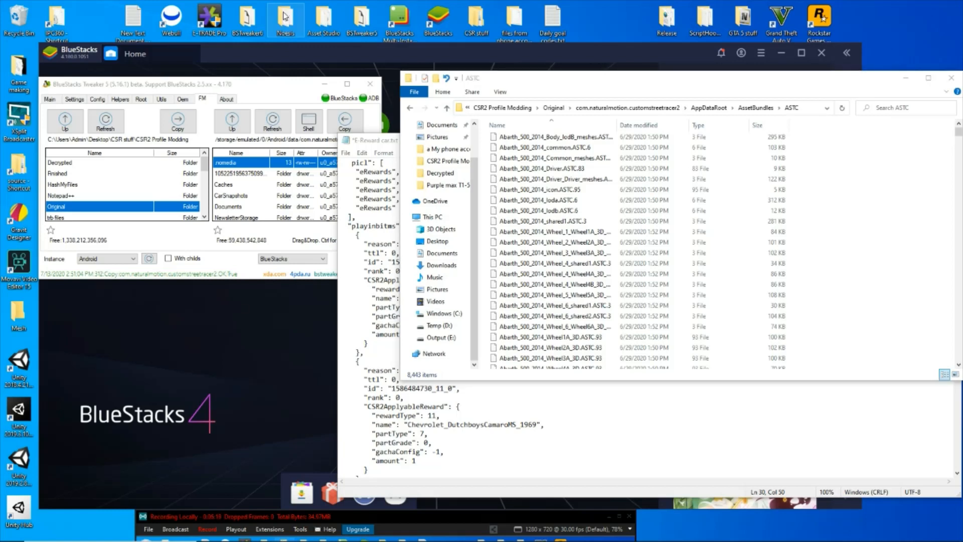
pyautogui.moveTo(339, 15)
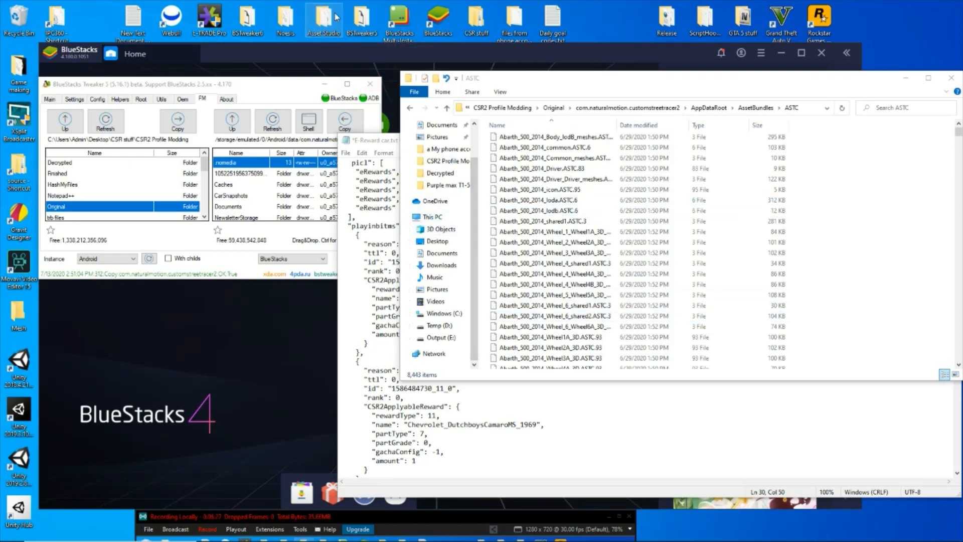
# Step: Launch AssetStudioGUI and load the AppDataRoot > AssetBundles > ASTC folder via File > Load folder
pyautogui.doubleClick(318, 16)
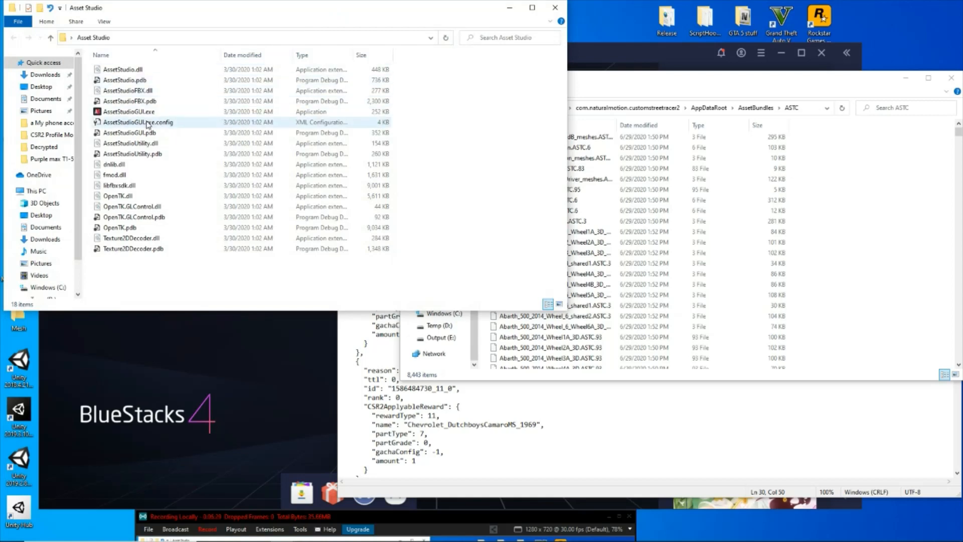
pyautogui.doubleClick(130, 112)
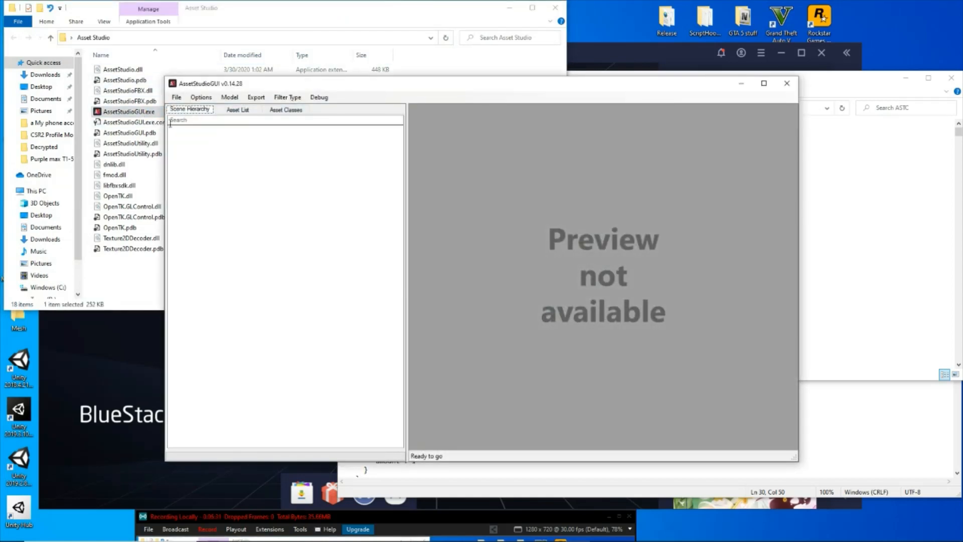
pyautogui.click(176, 98)
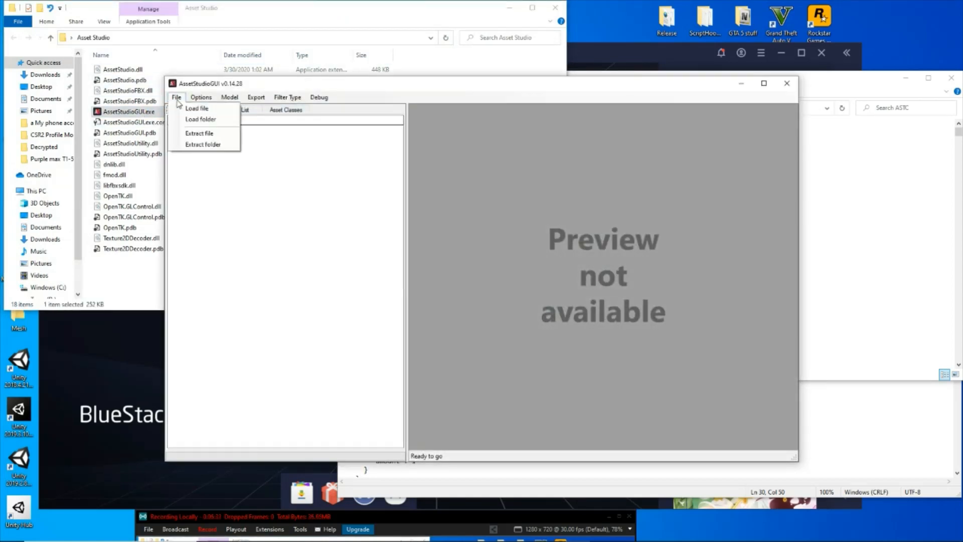
pyautogui.click(202, 119)
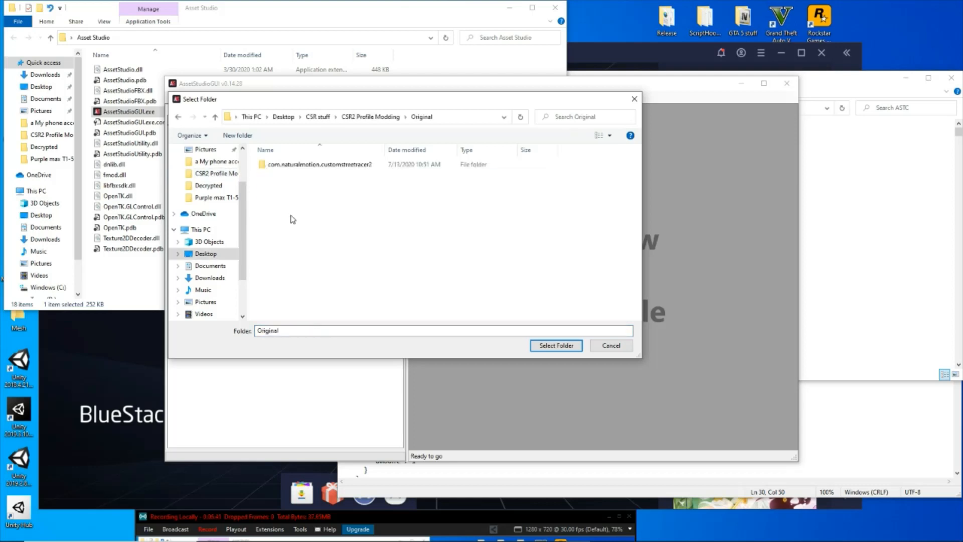
pyautogui.doubleClick(313, 164)
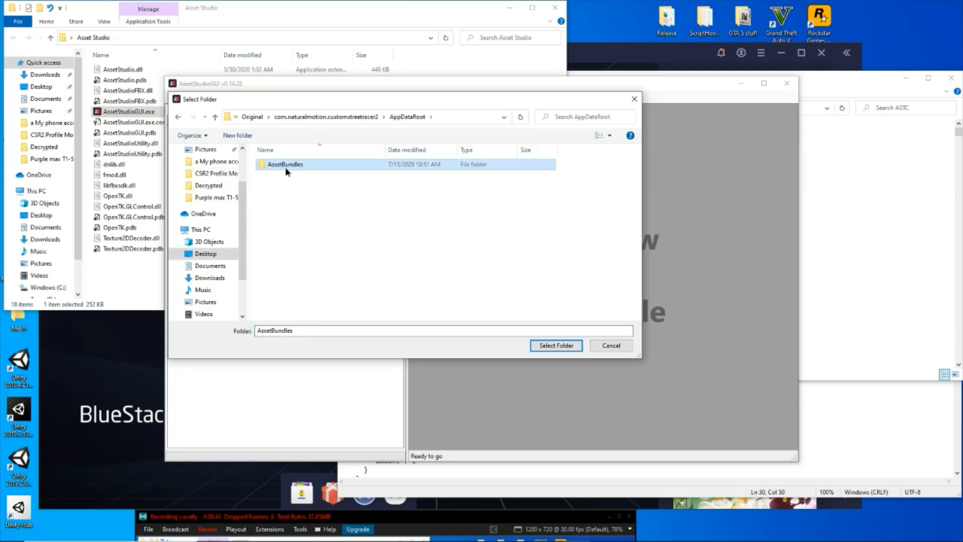
pyautogui.doubleClick(284, 164)
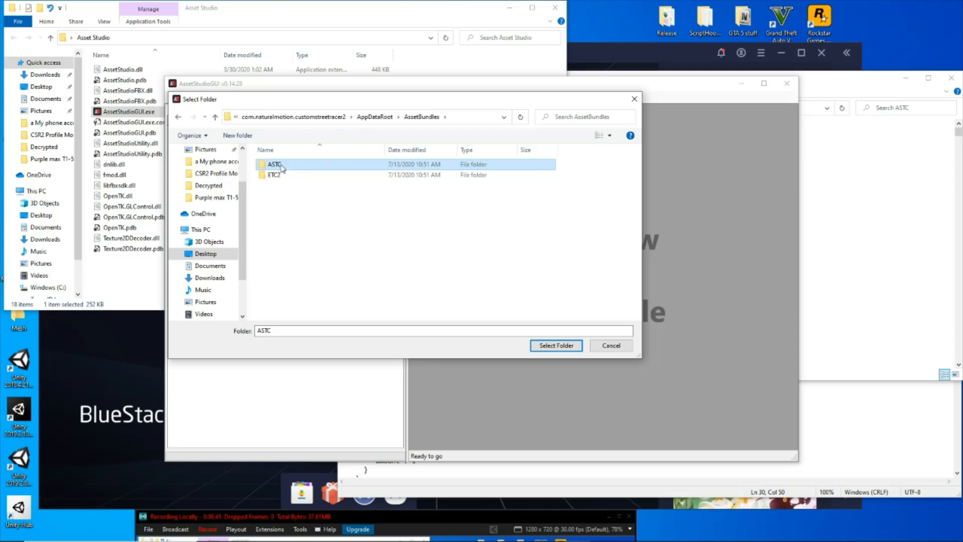
pyautogui.moveTo(547, 352)
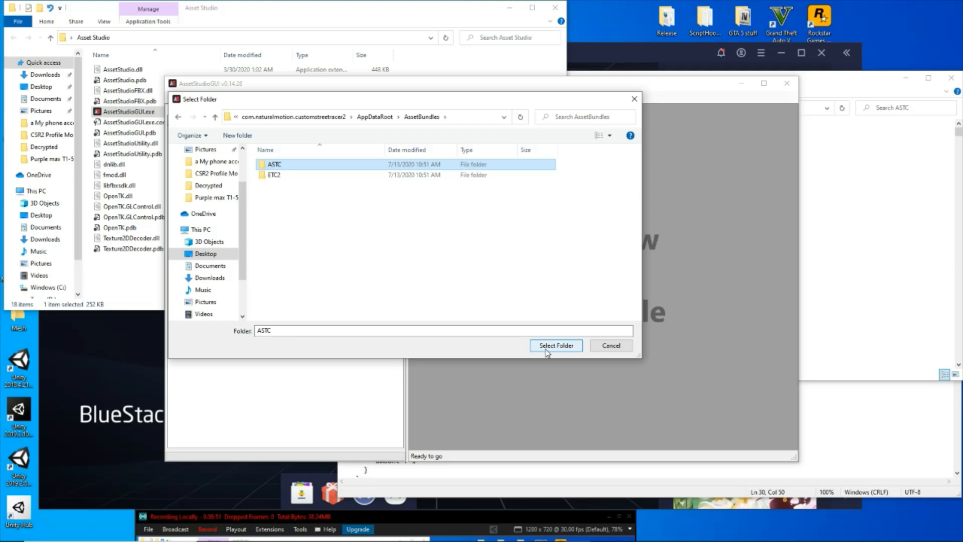
pyautogui.click(556, 345)
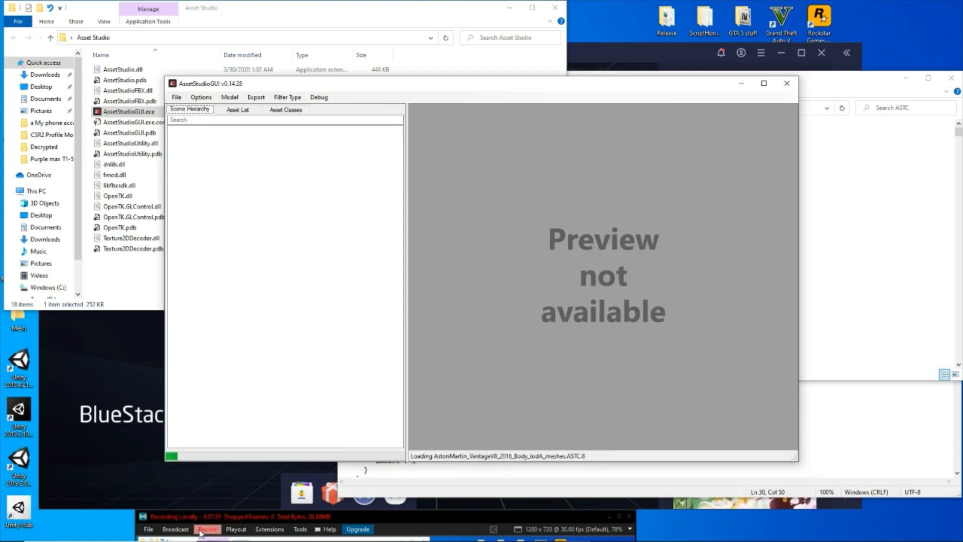
# Step: Wait for AssetStudio to finish loading the 8442 ASTC bundle files
pyautogui.click(207, 529)
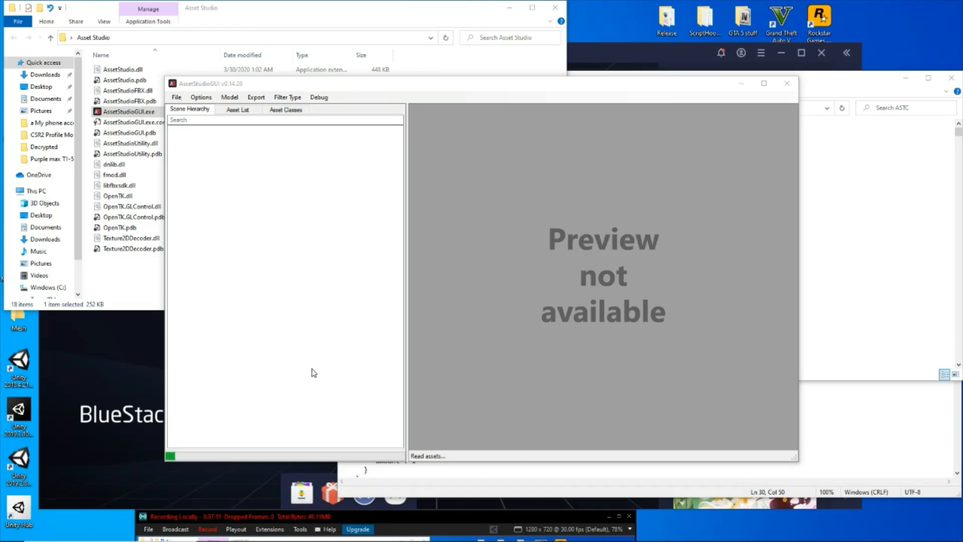
pyautogui.moveTo(391, 424)
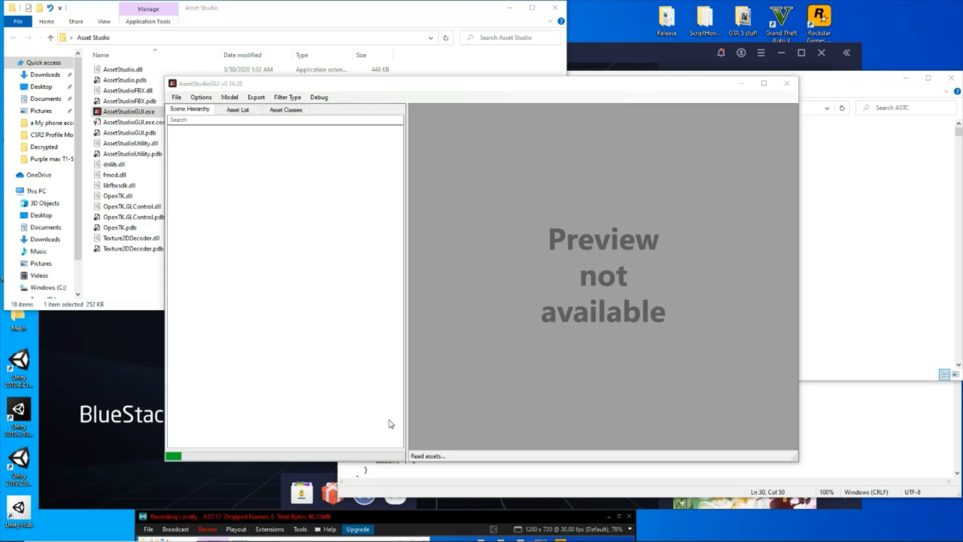
pyautogui.moveTo(252, 234)
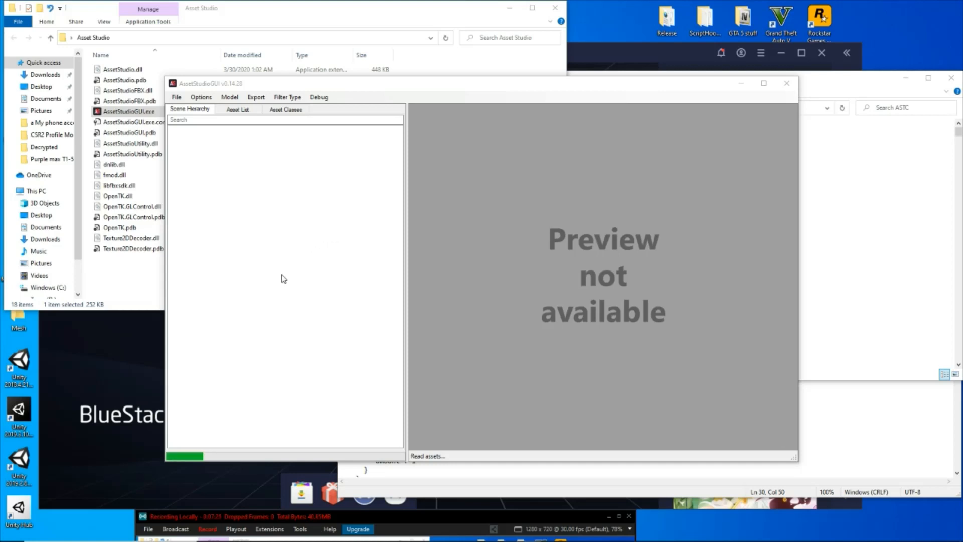
pyautogui.moveTo(266, 364)
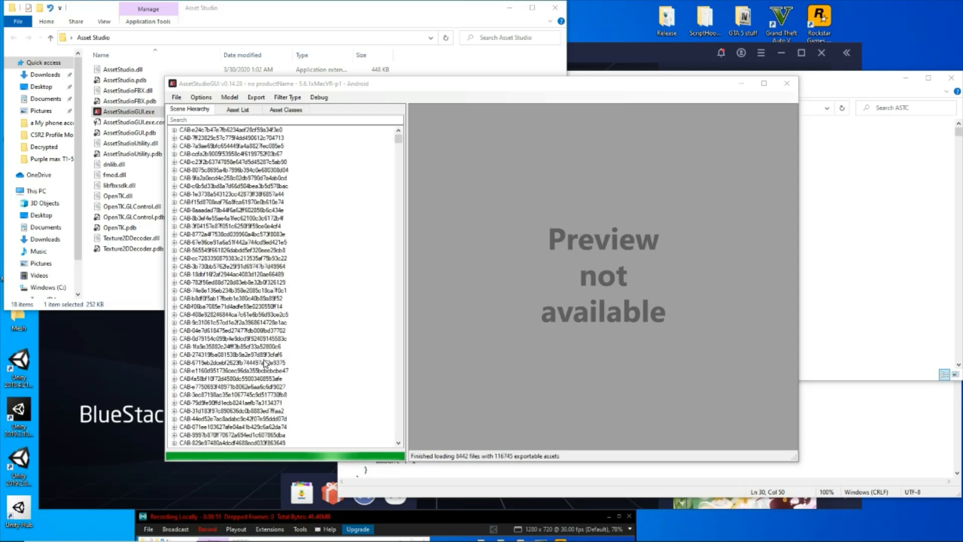
pyautogui.moveTo(320, 316)
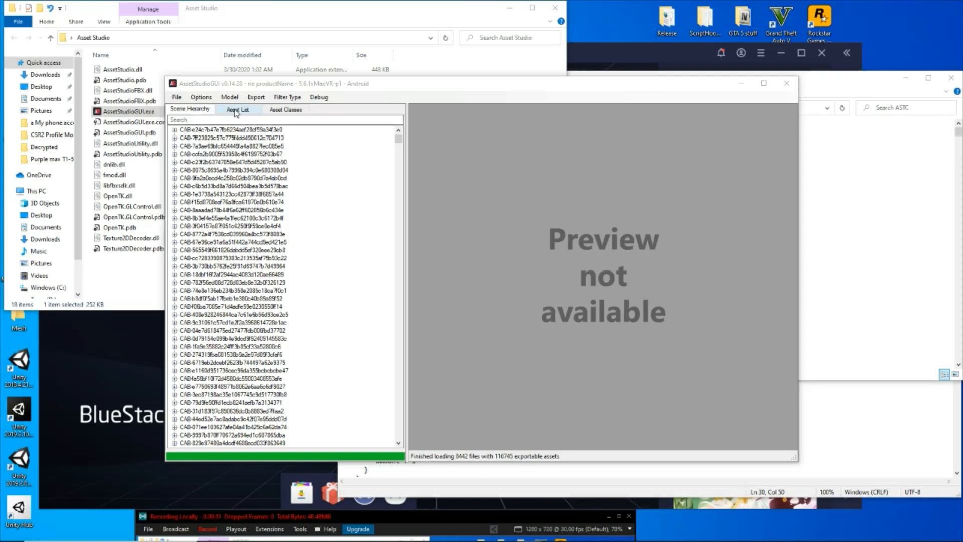
# Step: Switch to the Asset List and preview the first Abarth_500_2014 mesh in 3D
pyautogui.click(238, 109)
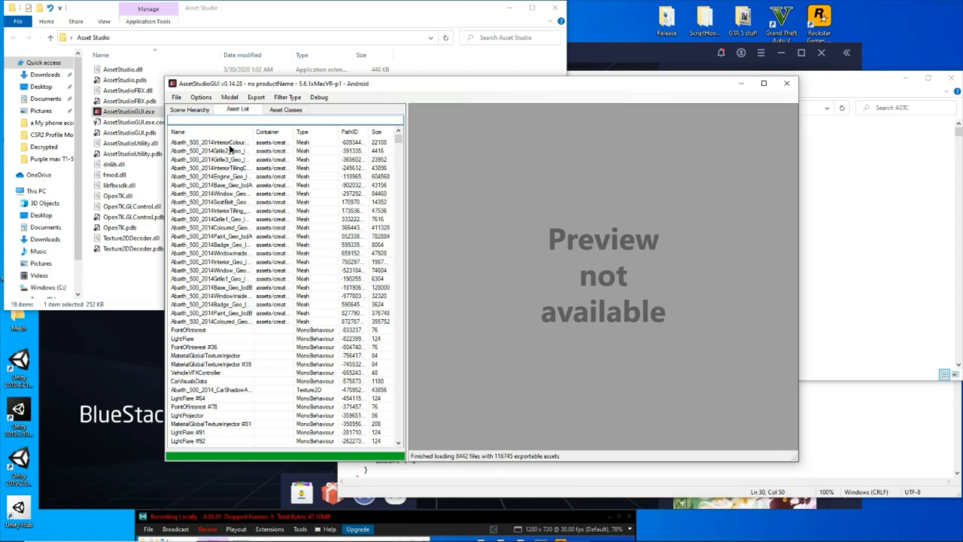
pyautogui.click(210, 143)
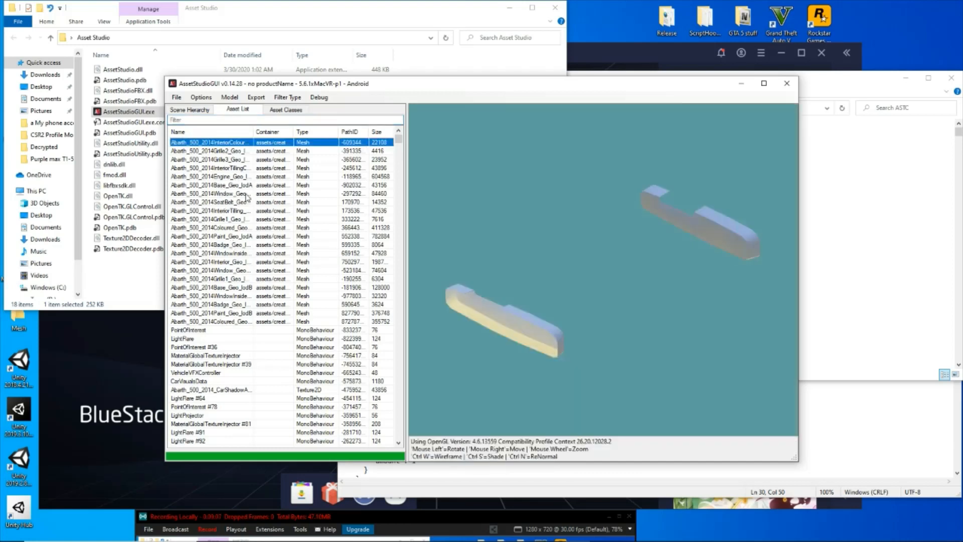
# Step: Step through Abarth 500 meshes until the Paint_Geo_lodB full car body is previewed
pyautogui.click(212, 159)
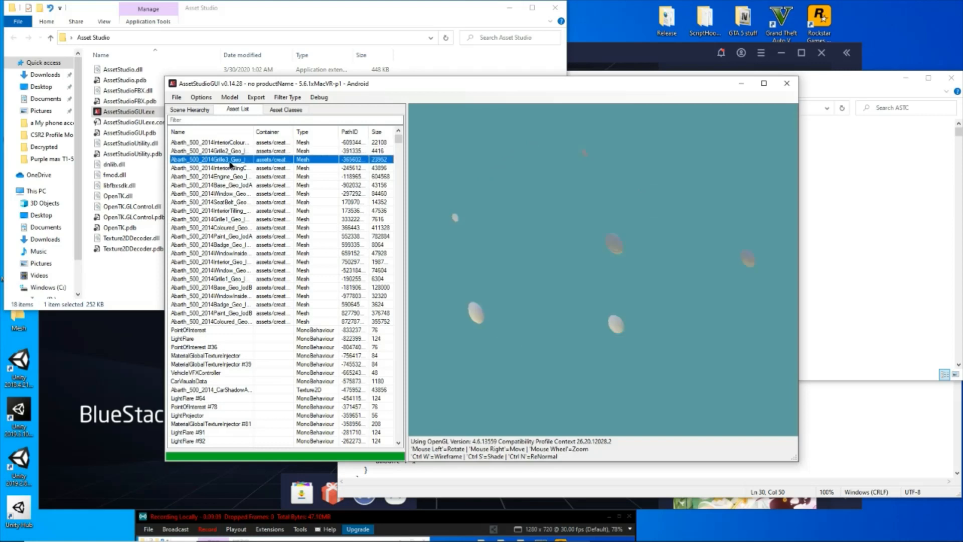
pyautogui.click(211, 210)
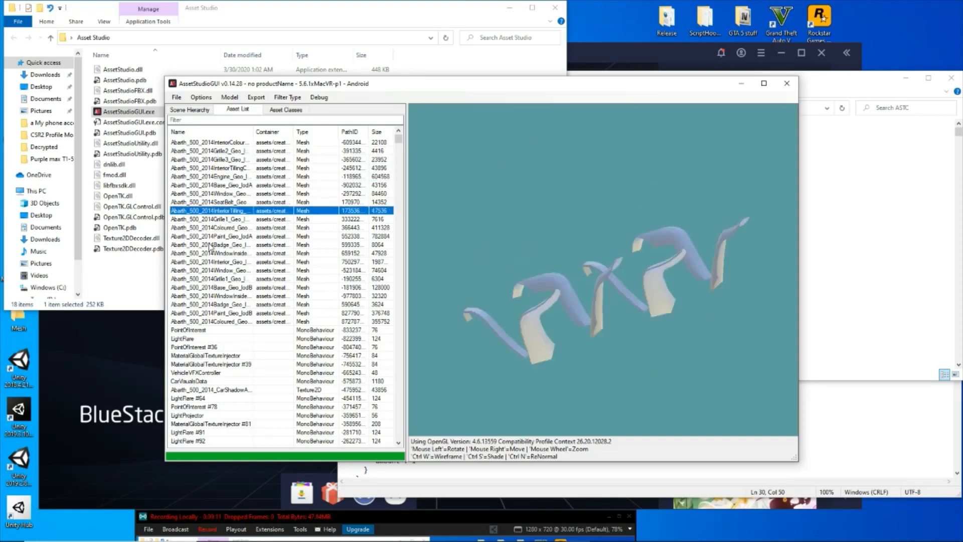
pyautogui.click(211, 312)
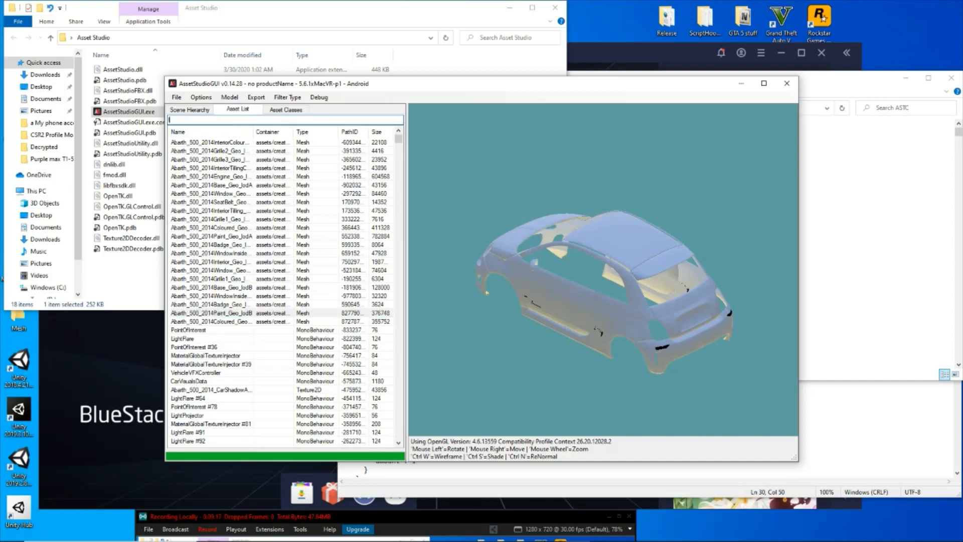
# Step: Filter the asset list with 'lb' and select CarCaliperLibrary
pyautogui.write('lb')
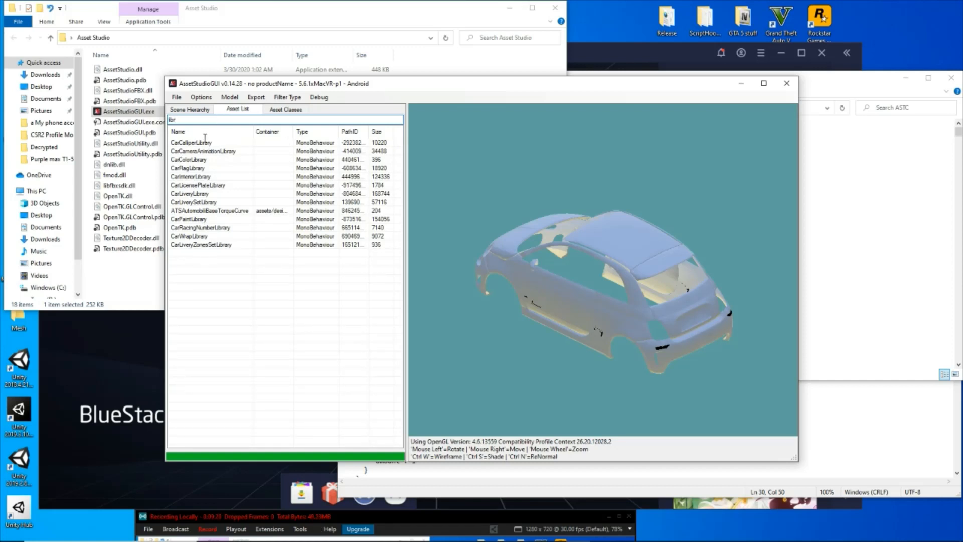
pyautogui.click(190, 142)
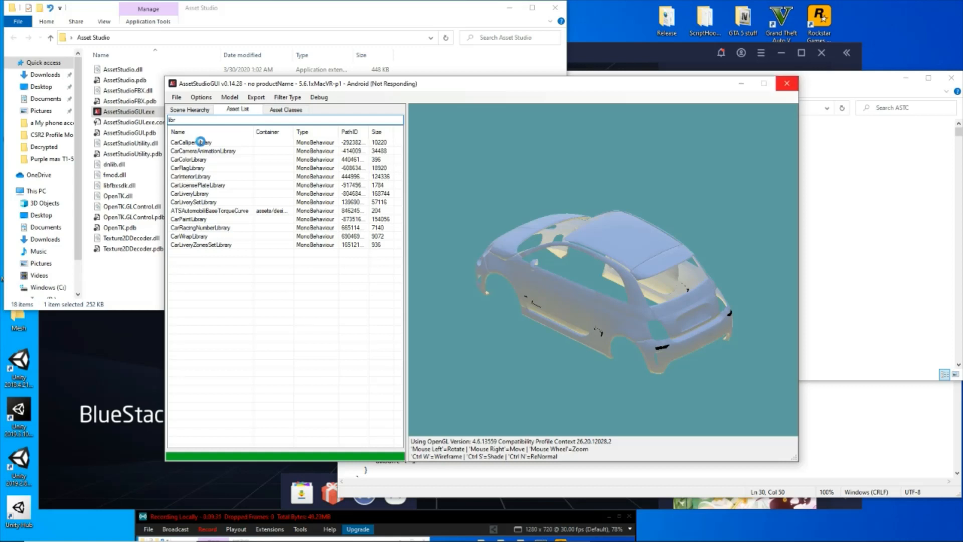
# Step: Scroll through CarCaliperLibrary's 197 caliper colour entries like Global Black and Maserati Blu
pyautogui.click(197, 142)
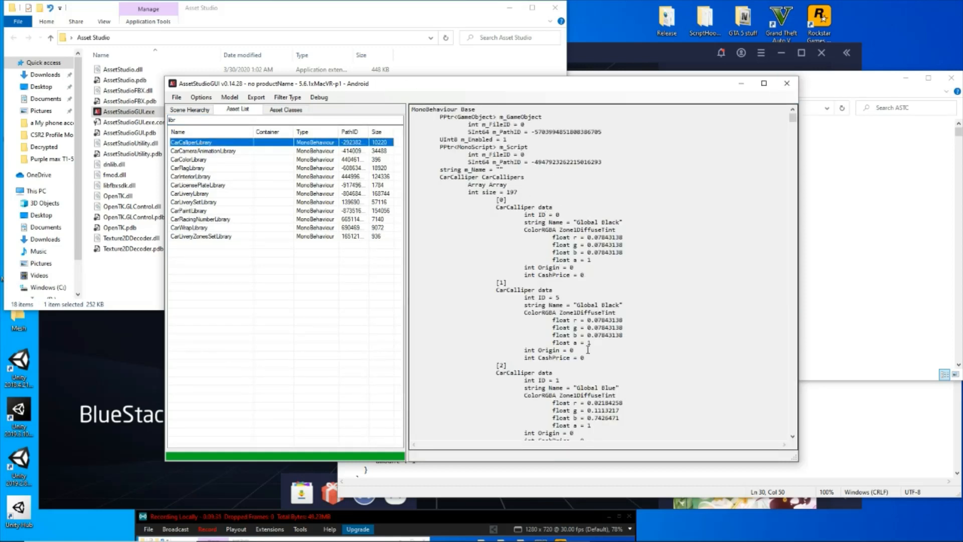
pyautogui.moveTo(576, 221)
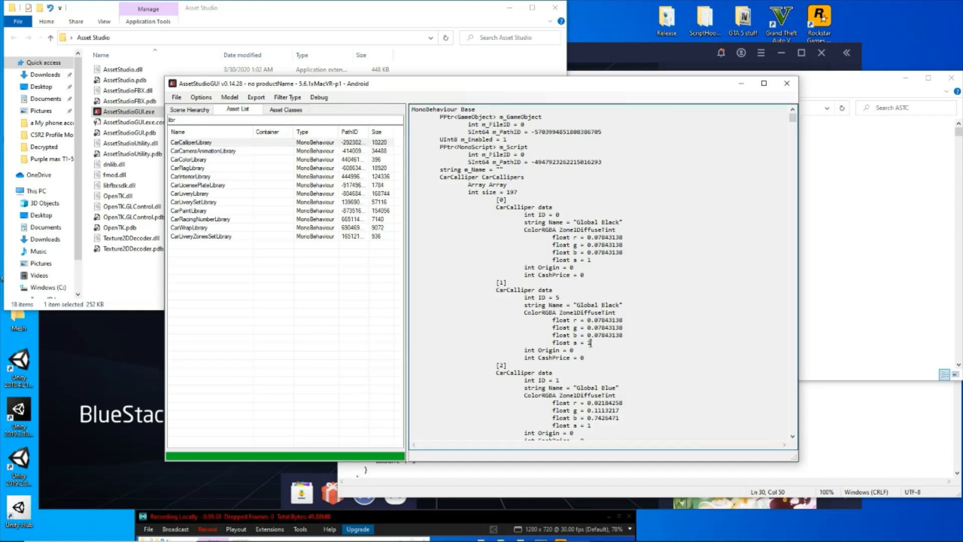
pyautogui.scroll(-3)
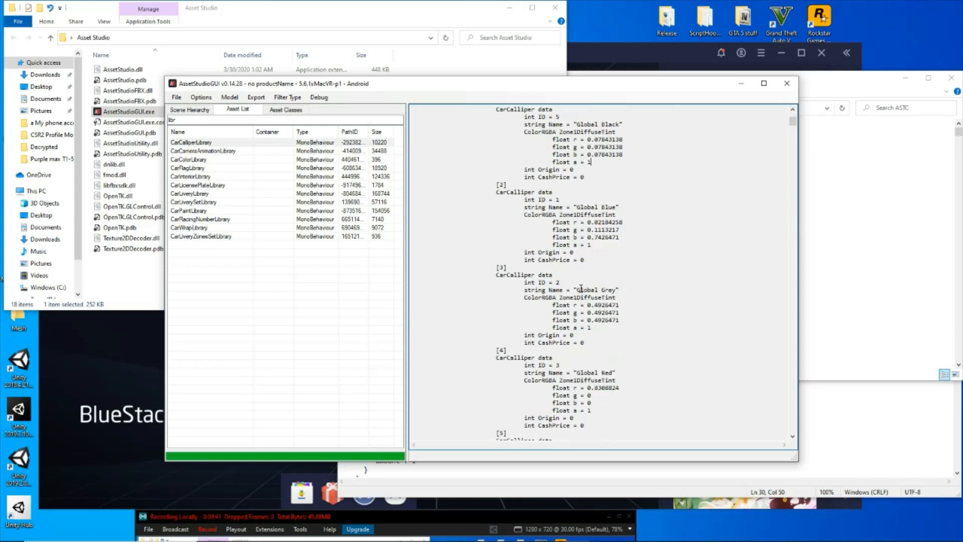
pyautogui.scroll(-3)
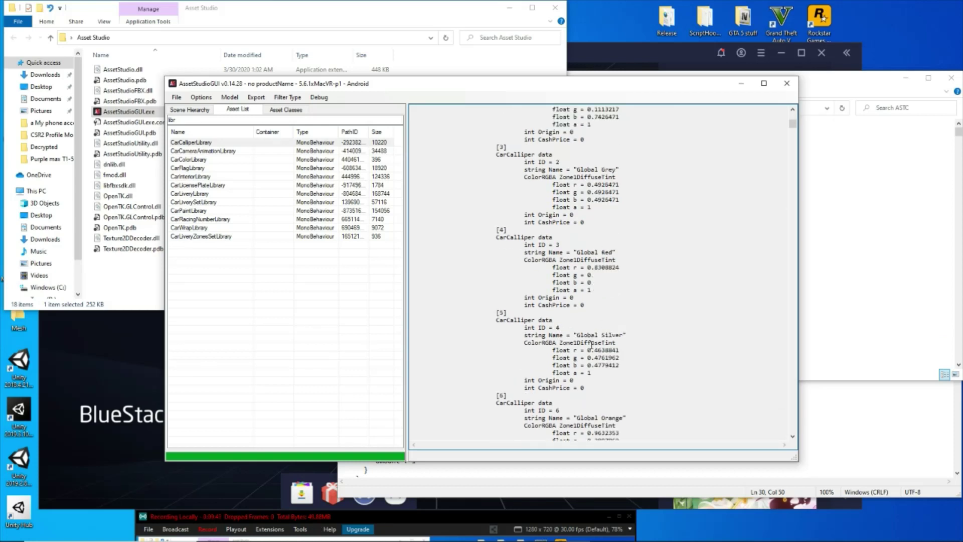
pyautogui.scroll(-3)
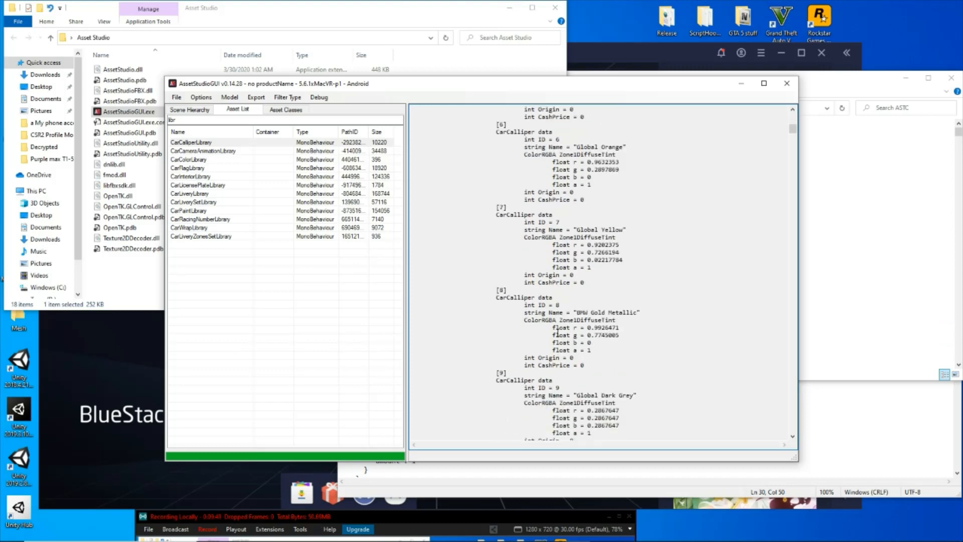
pyautogui.scroll(-3)
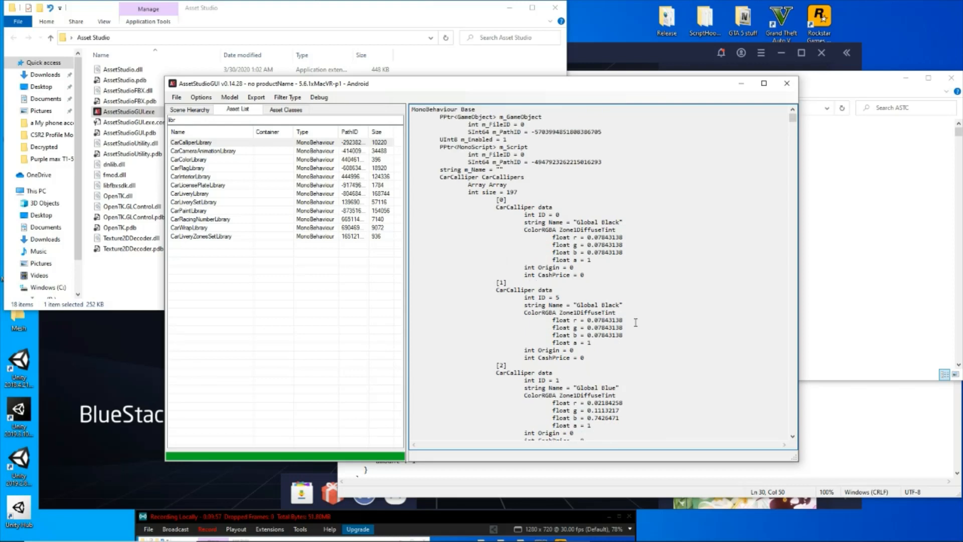
pyautogui.moveTo(639, 295)
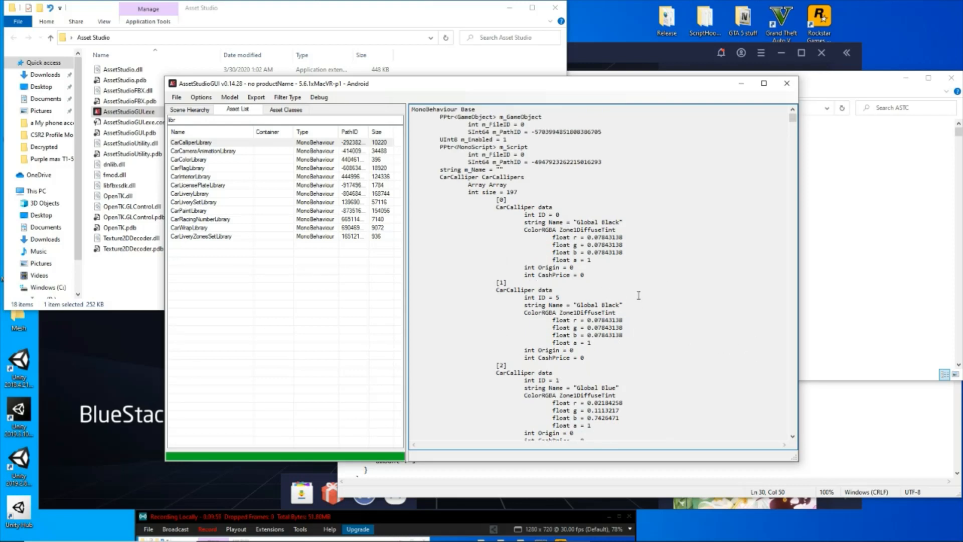
pyautogui.moveTo(619, 275)
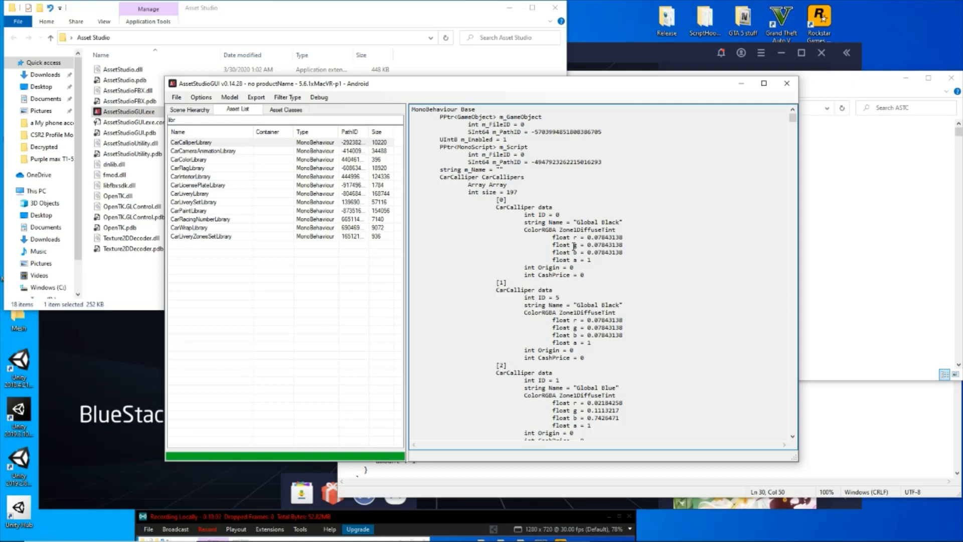
pyautogui.scroll(-3)
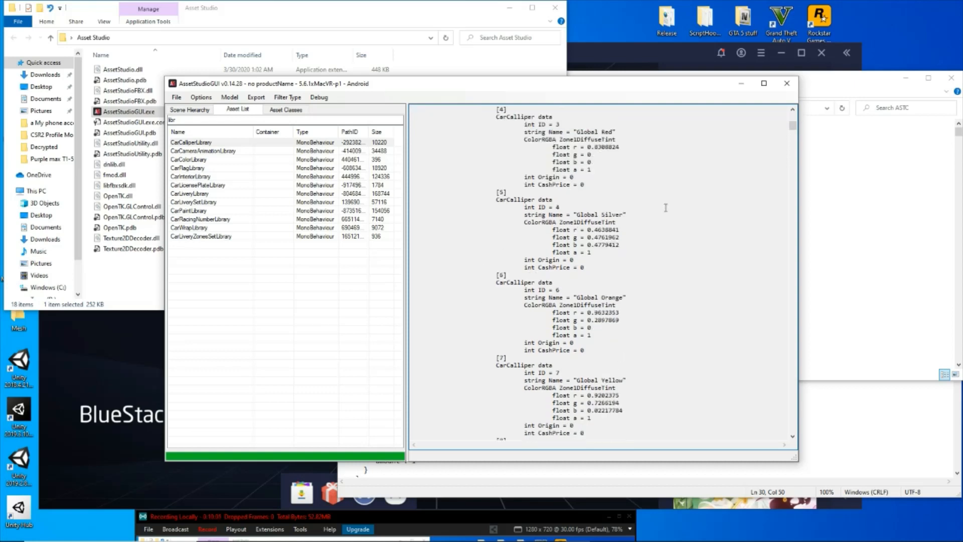
pyautogui.scroll(-3)
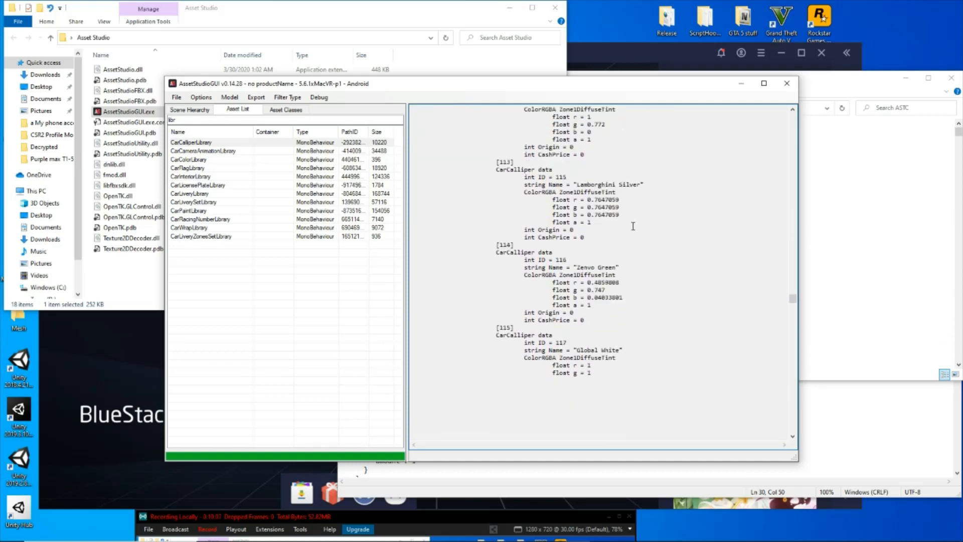
pyautogui.scroll(-3)
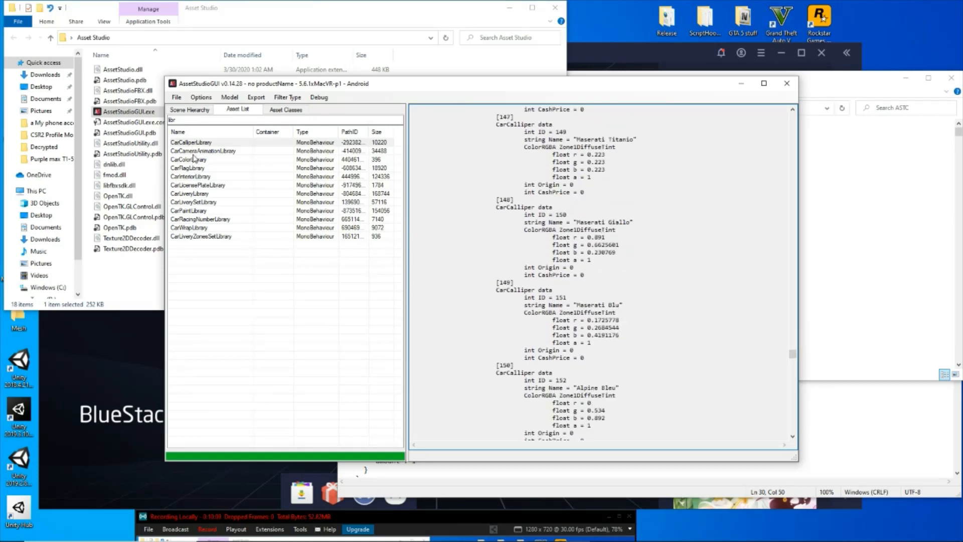
# Step: Scroll the CarPaintLibrary dump and select the Abarth Gara White paint ID
pyautogui.click(189, 211)
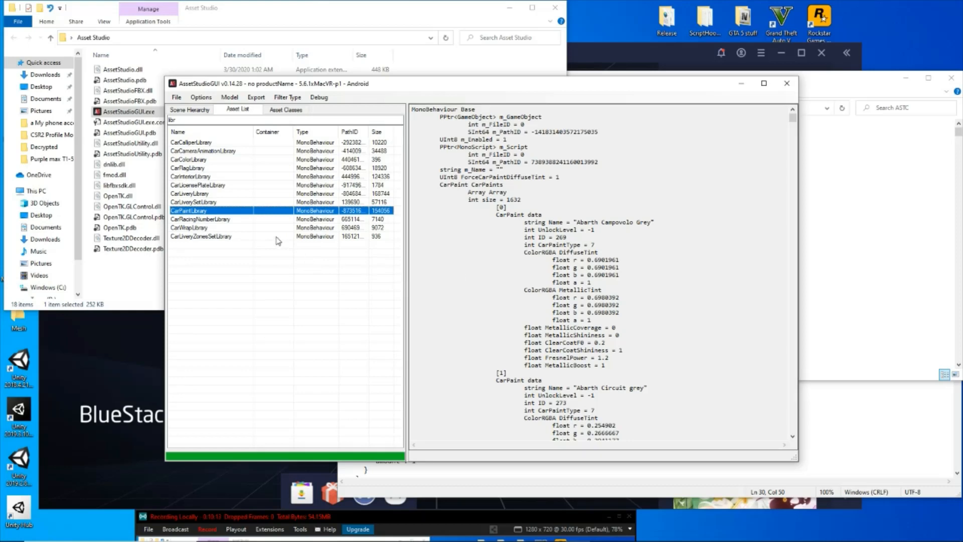
pyautogui.scroll(-3)
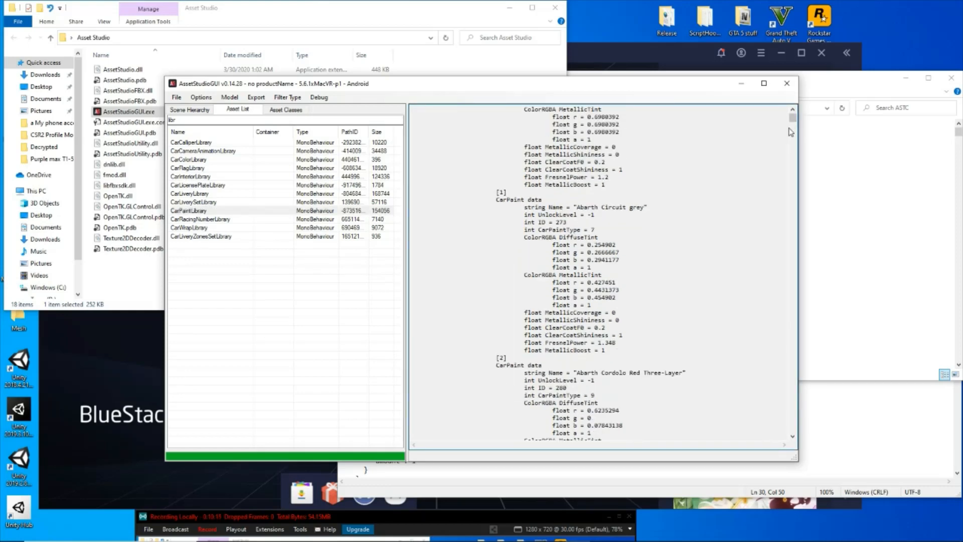
pyautogui.scroll(-3)
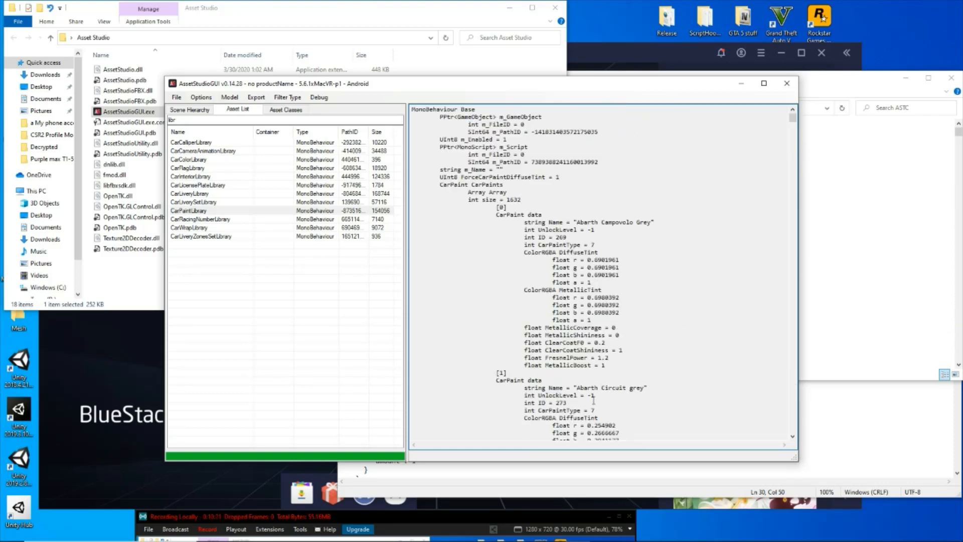
pyautogui.scroll(-3)
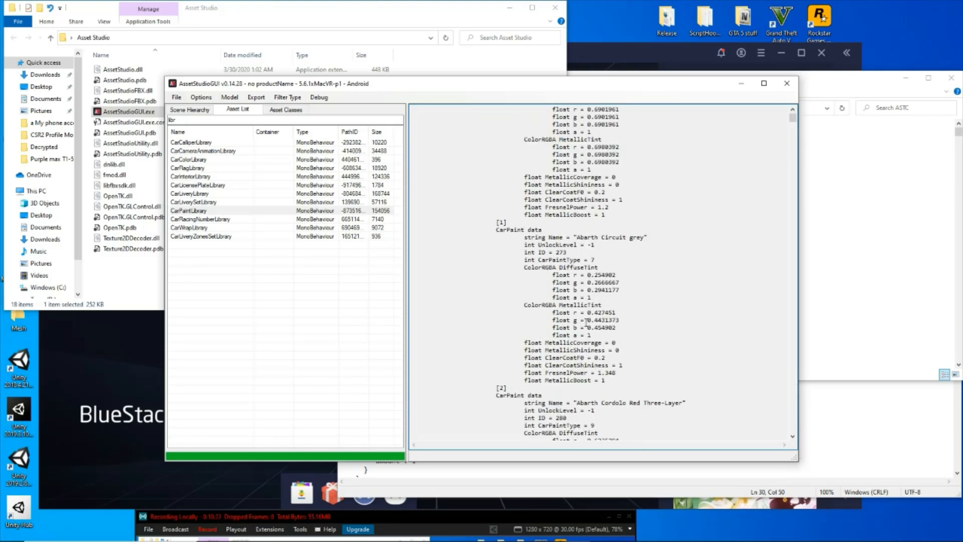
pyautogui.scroll(-3)
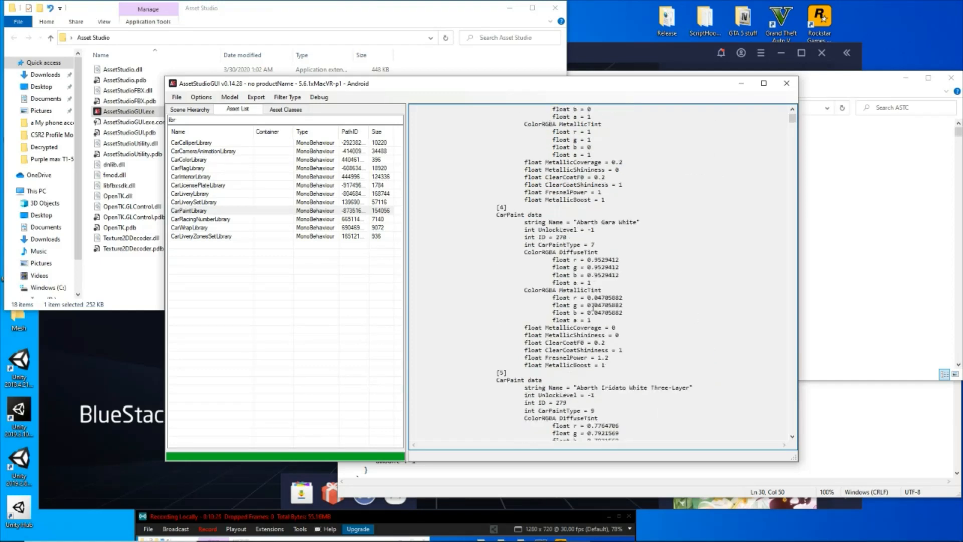
pyautogui.scroll(-3)
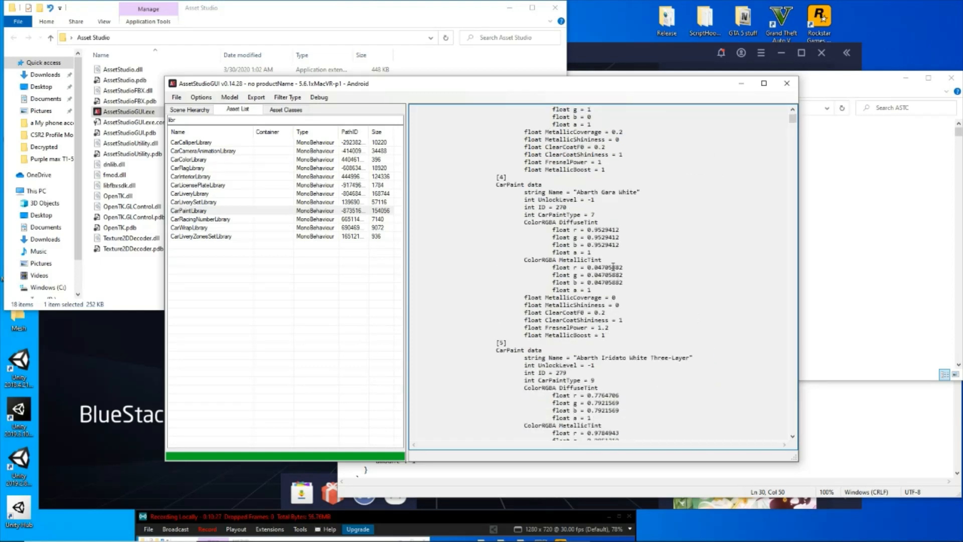
pyautogui.doubleClick(541, 207)
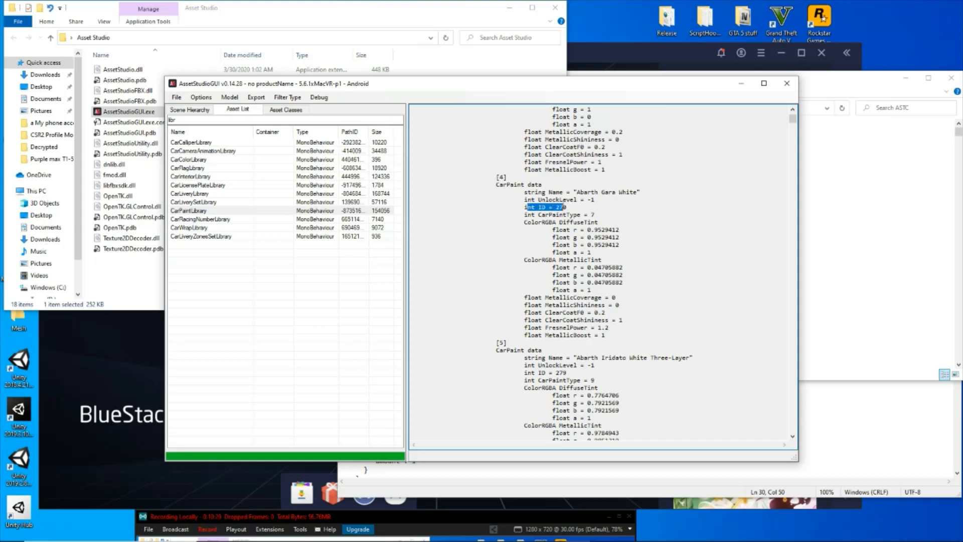
pyautogui.scroll(-3)
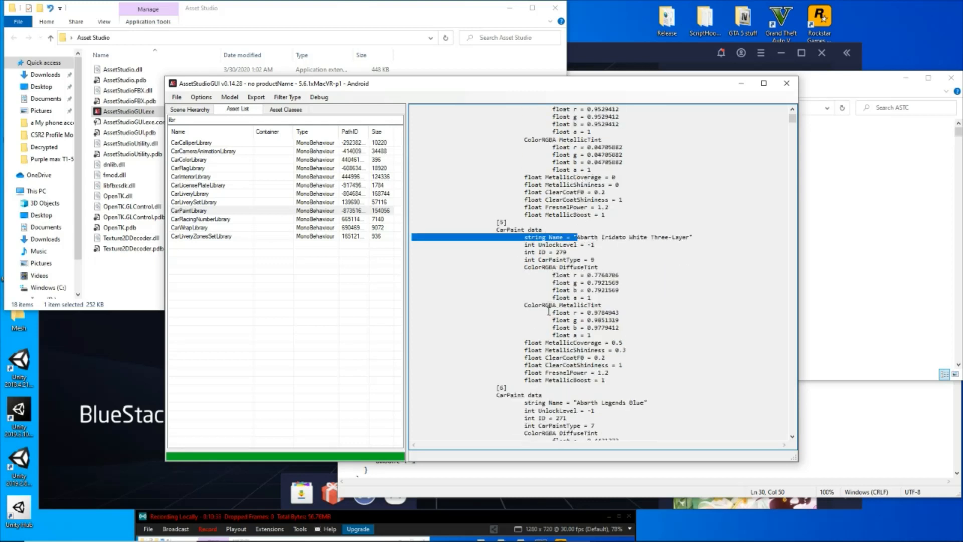
pyautogui.scroll(-3)
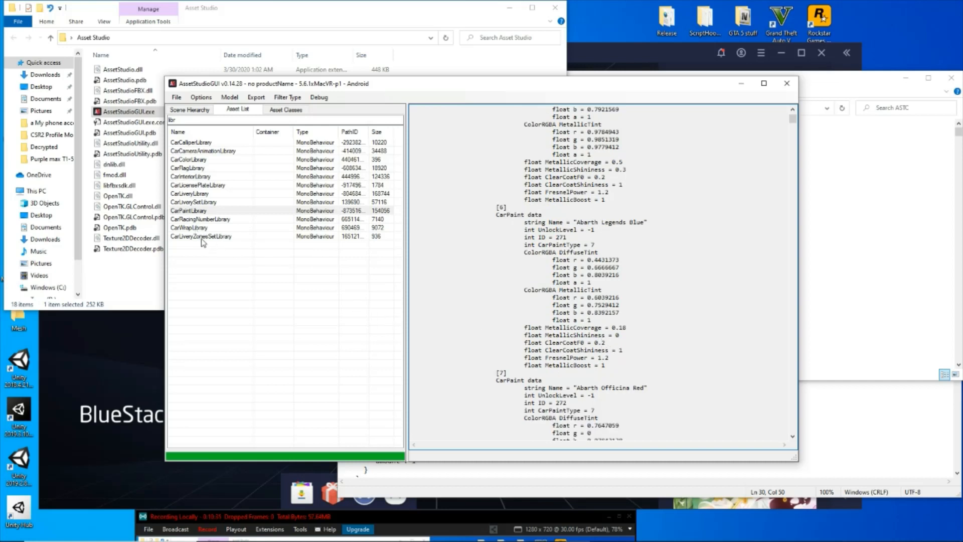
# Step: Browse CarWrapLibrary, CarLiveryZonesSetLibrary and CarLicensePlateLibrary data, then close AssetStudioGUI
pyautogui.click(189, 228)
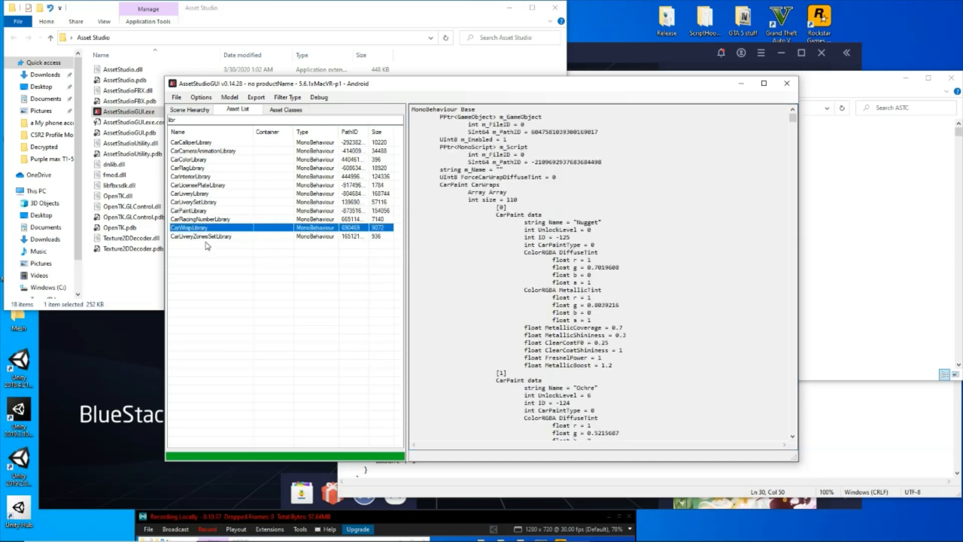
pyautogui.click(201, 236)
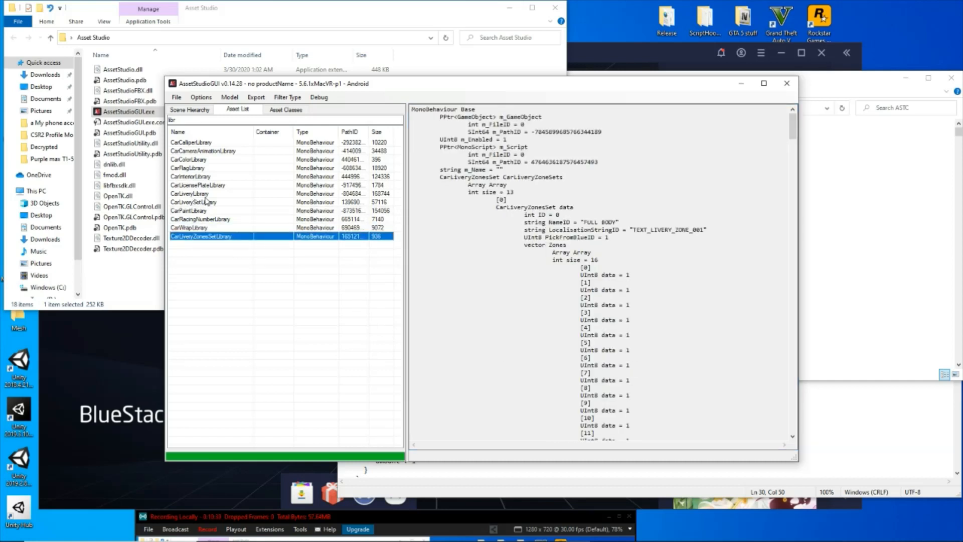
pyautogui.click(196, 185)
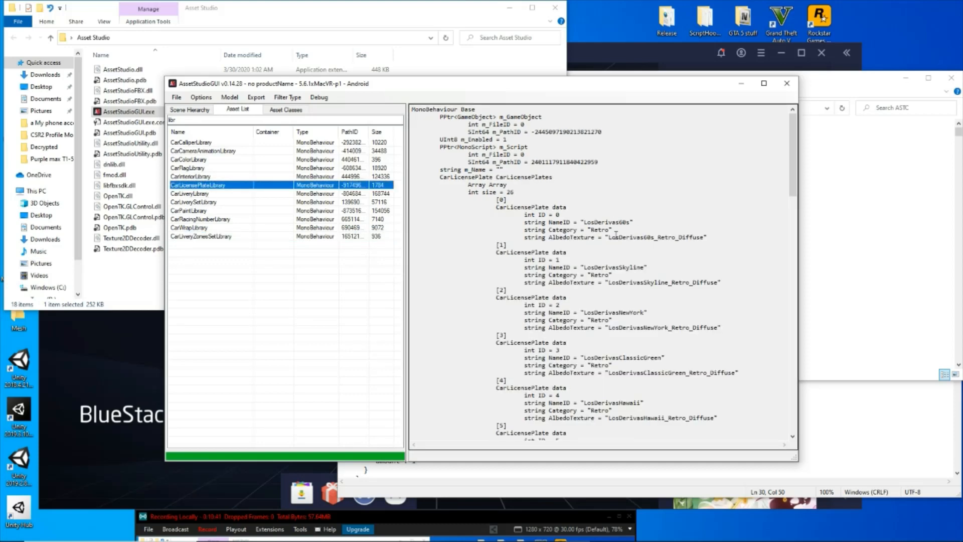
pyautogui.scroll(-3)
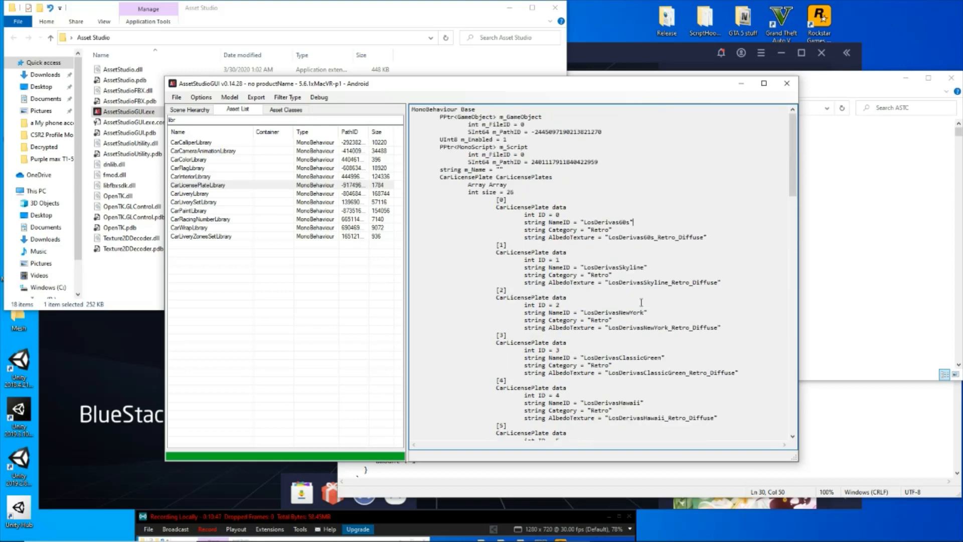
pyautogui.moveTo(593, 253)
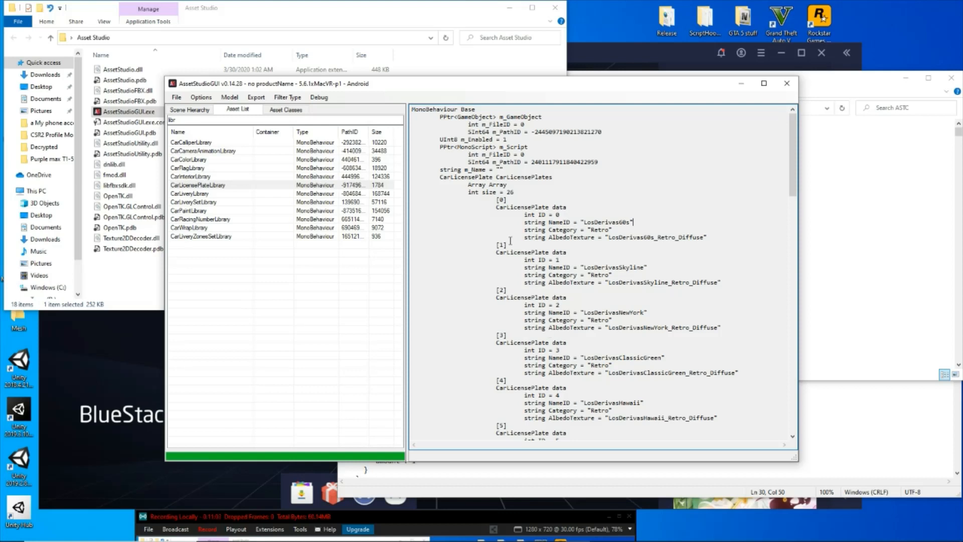
pyautogui.moveTo(434, 138)
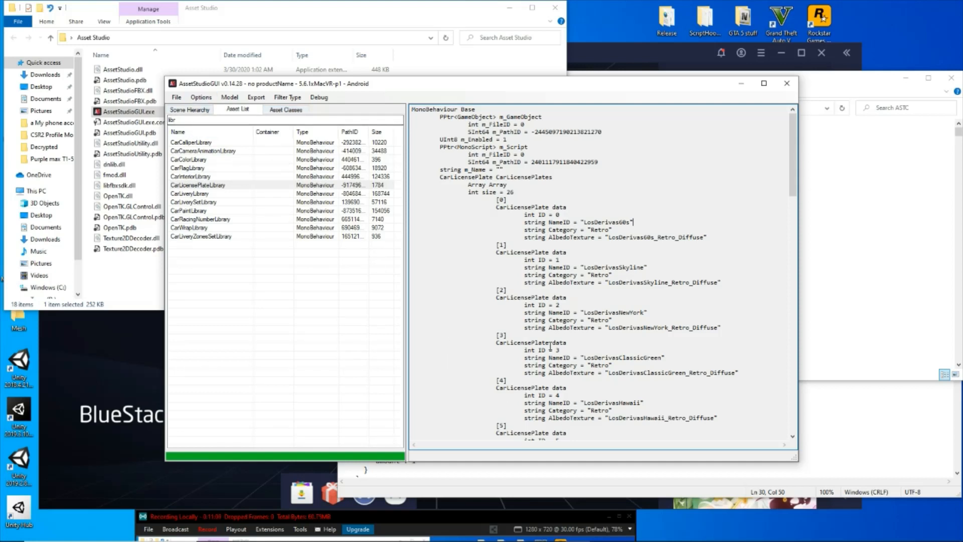
pyautogui.moveTo(418, 234)
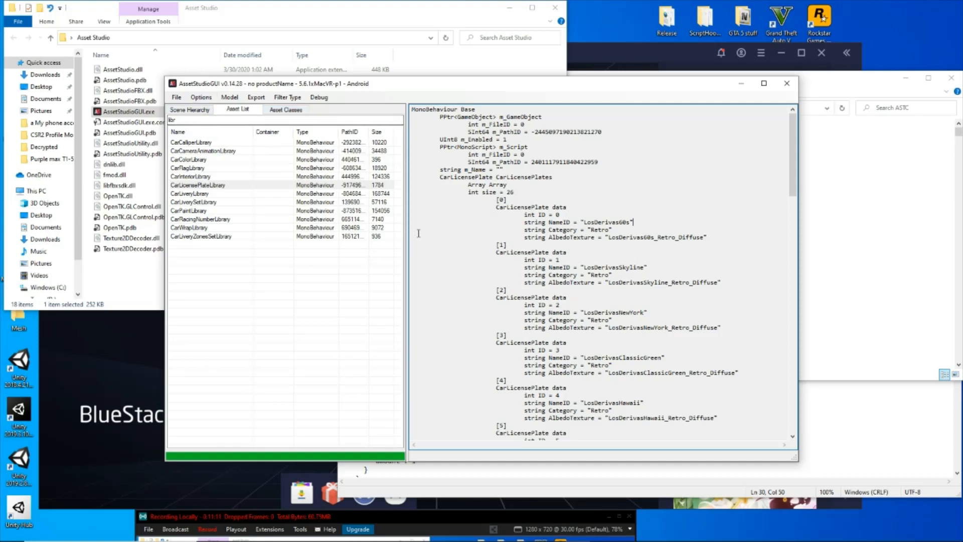
pyautogui.click(256, 97)
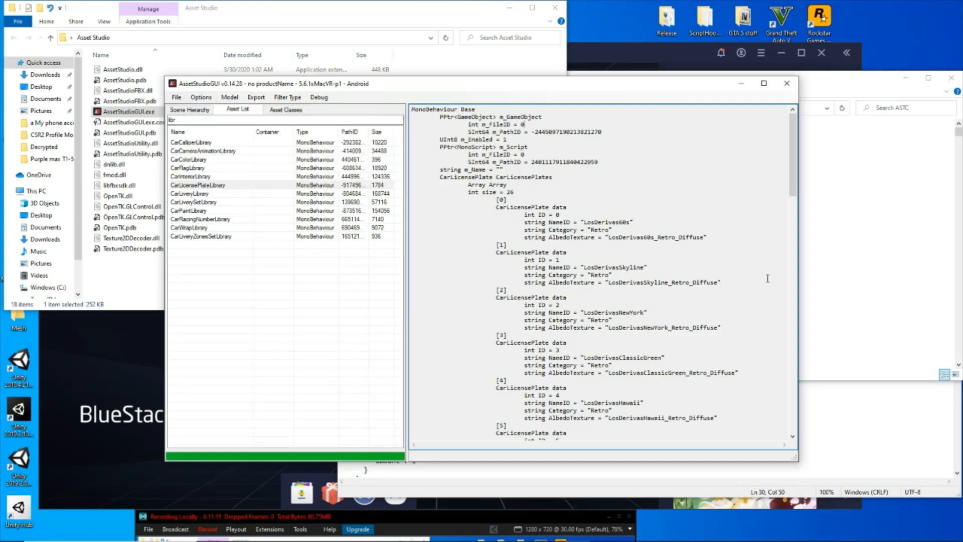
pyautogui.moveTo(581, 261)
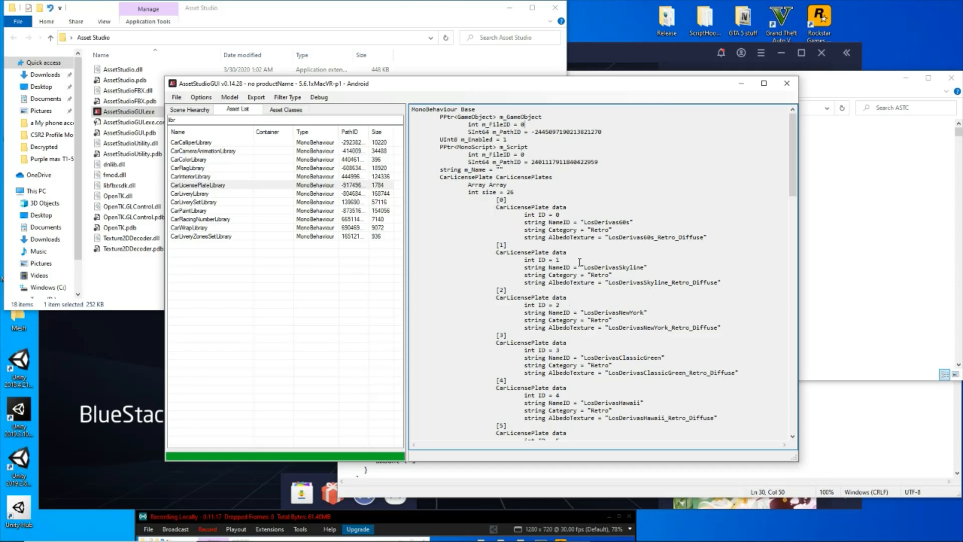
pyautogui.moveTo(693, 296)
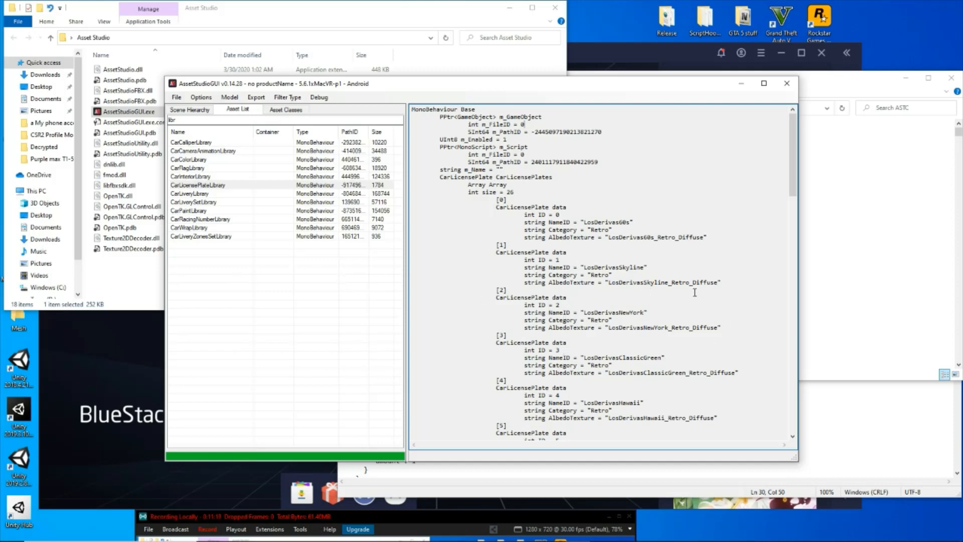
pyautogui.moveTo(774, 104)
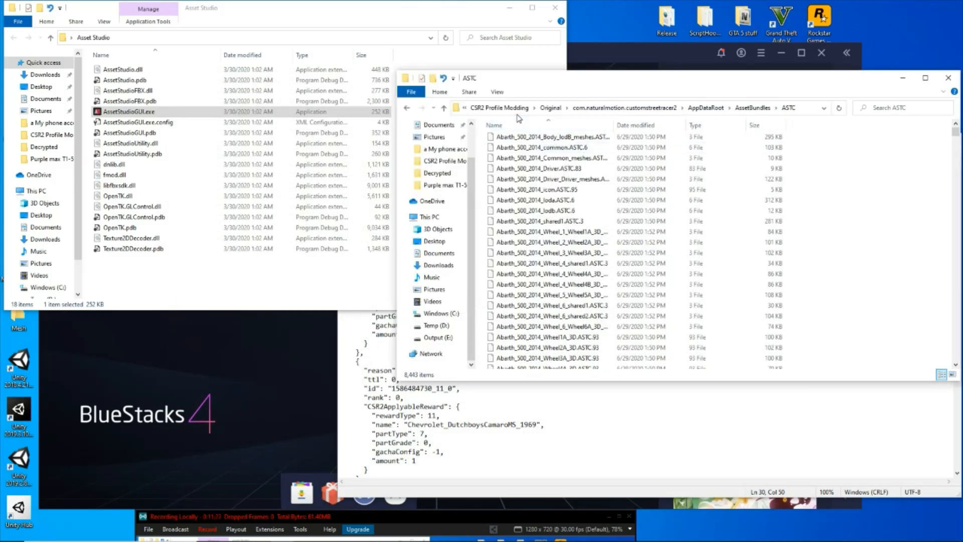
# Step: Go back to Original and delete the com.naturalmotion.customstreetracer2 folder
pyautogui.click(407, 107)
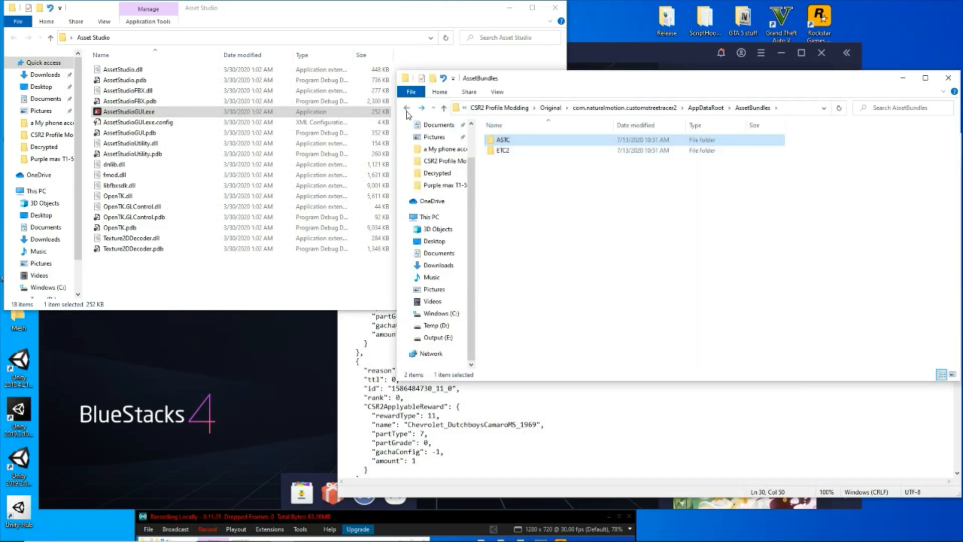
pyautogui.click(406, 108)
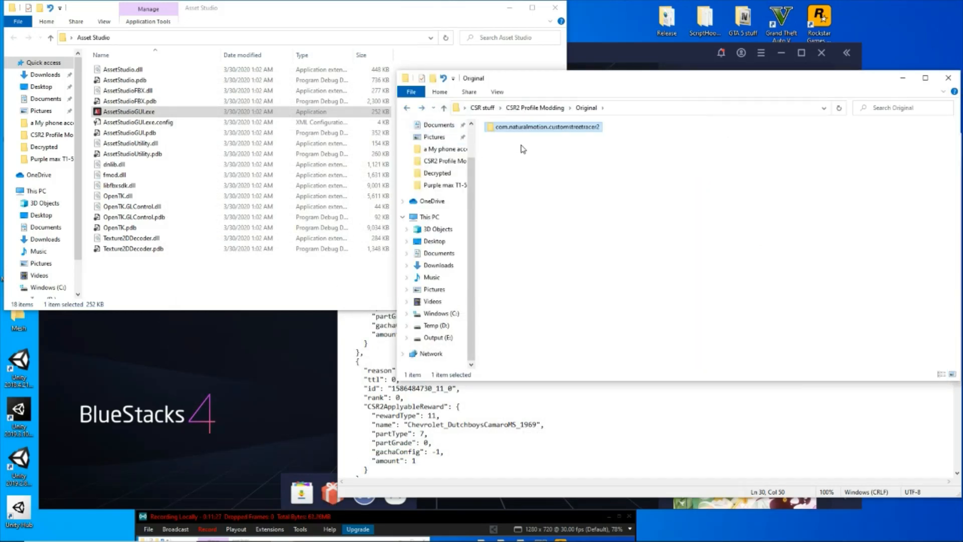
pyautogui.rightClick(542, 126)
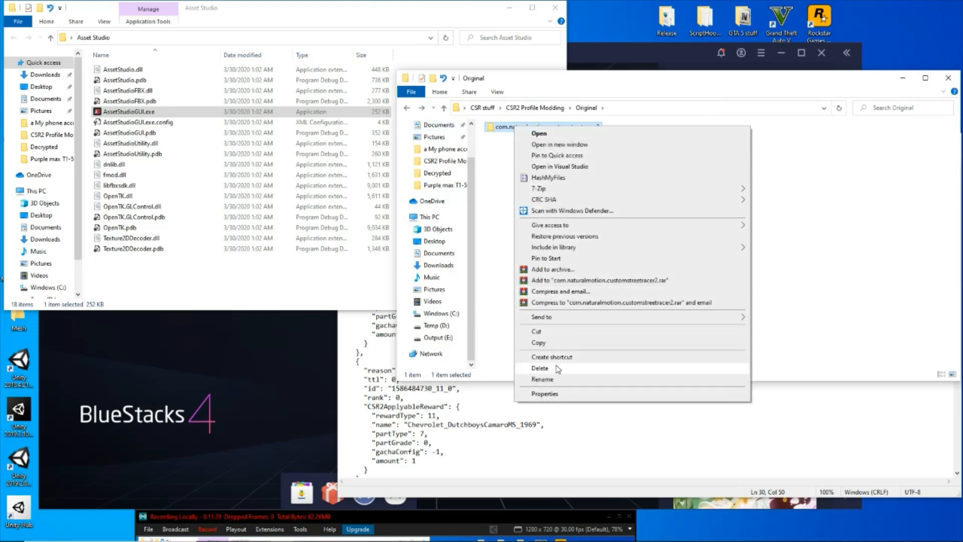
pyautogui.click(540, 369)
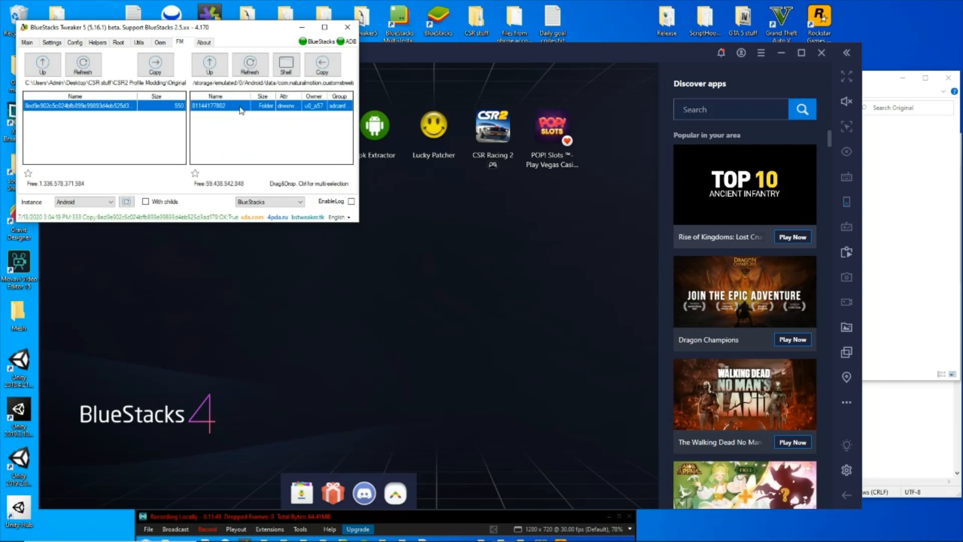
# Step: Copy nsb from the BlueStacks account folder into Original, then launch CSRPacker UI.exe
pyautogui.click(322, 65)
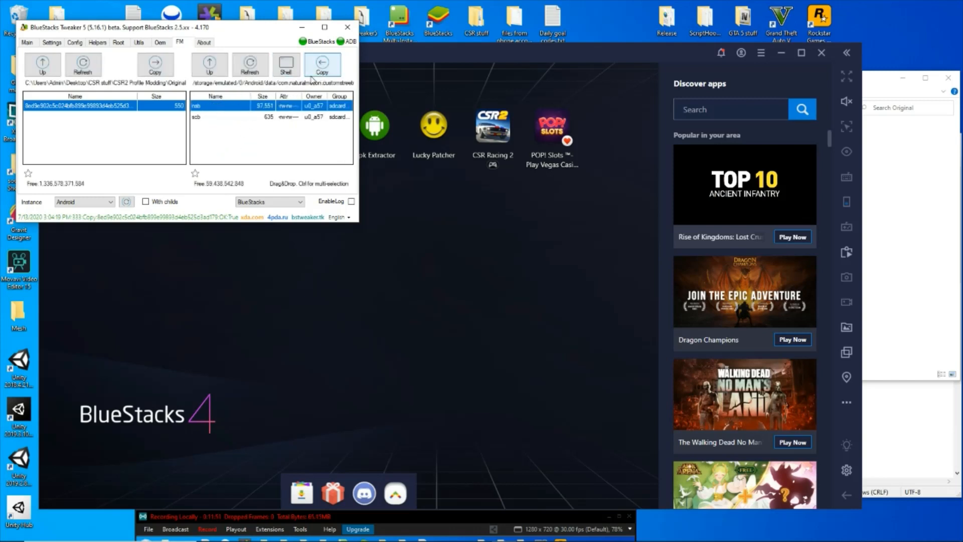
pyautogui.click(322, 64)
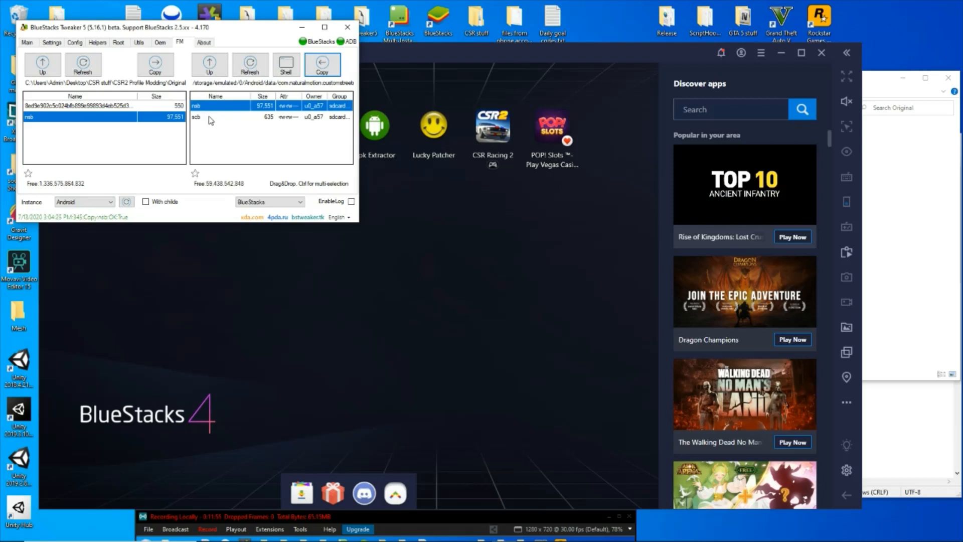
pyautogui.moveTo(220, 174)
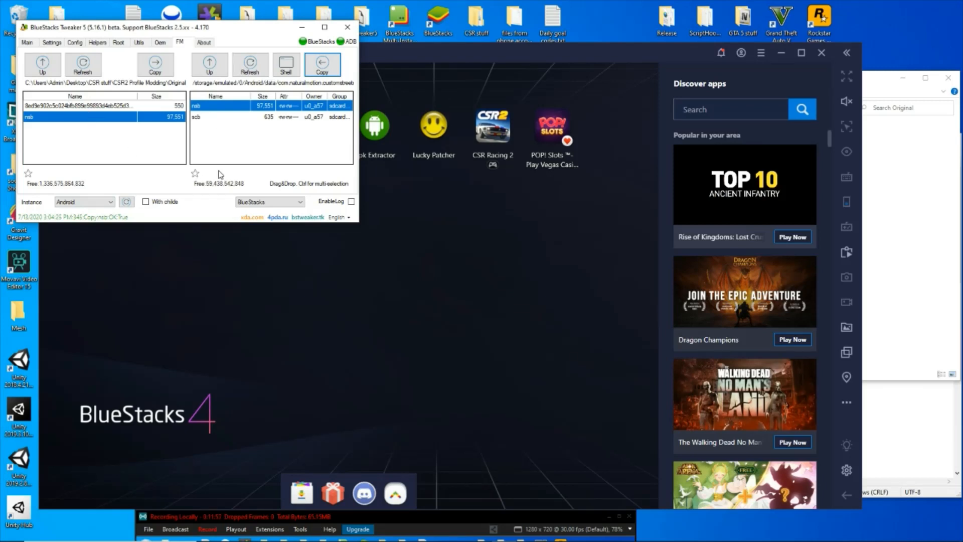
pyautogui.moveTo(444, 176)
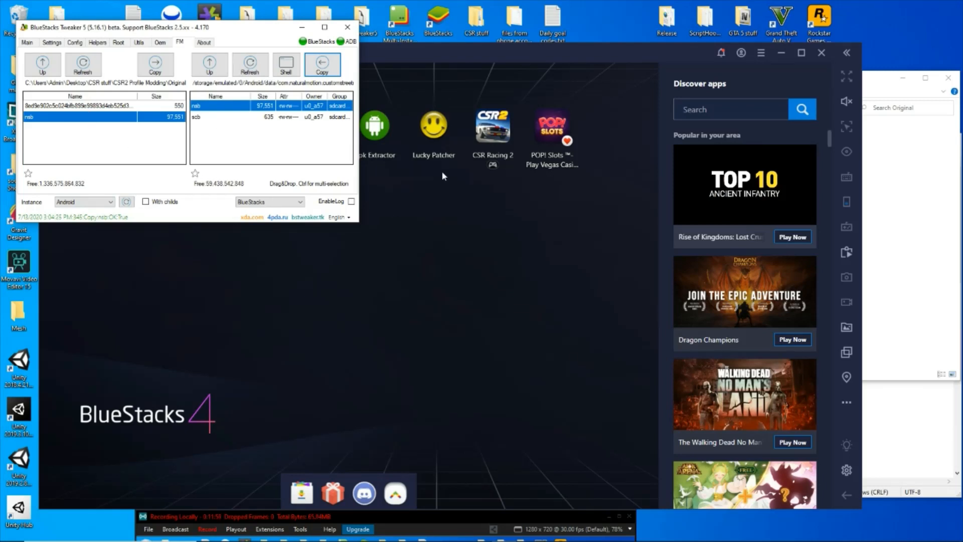
pyautogui.moveTo(526, 68)
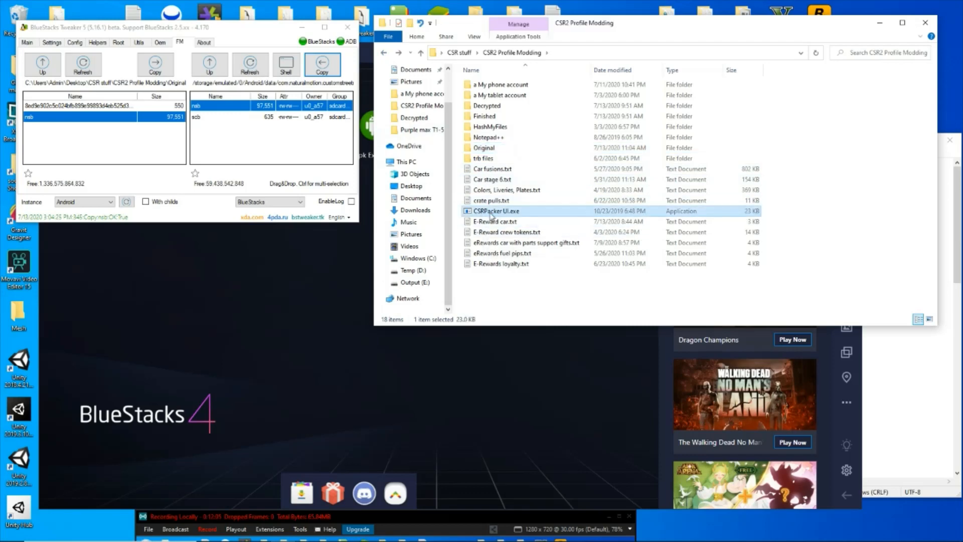
pyautogui.doubleClick(496, 210)
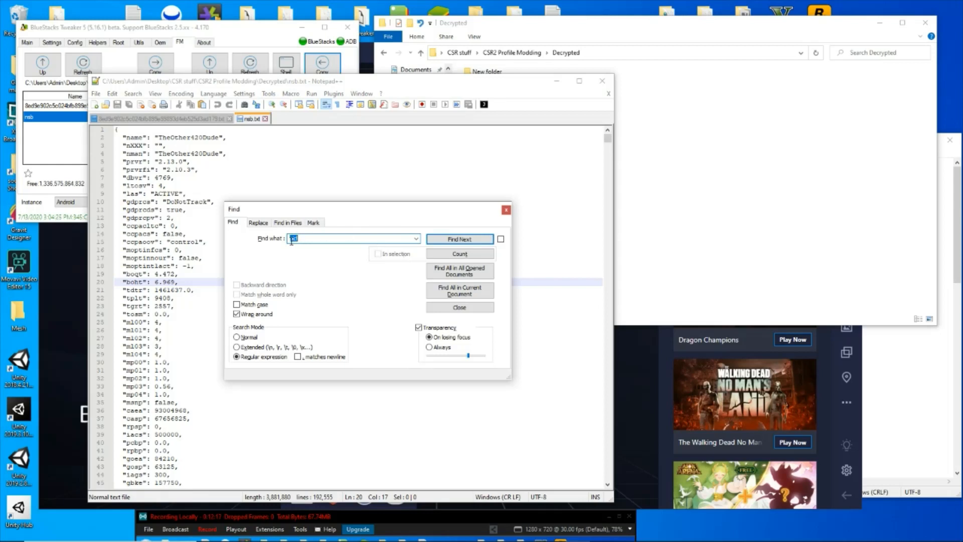
# Step: Jump to the pic1 match near line 138,720 in nsb.txt
pyautogui.click(460, 239)
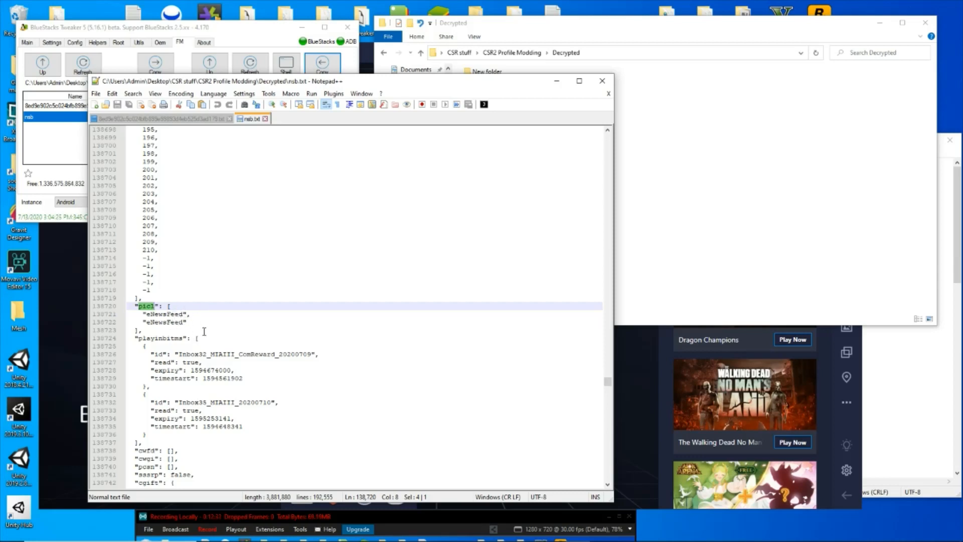
pyautogui.moveTo(285, 389)
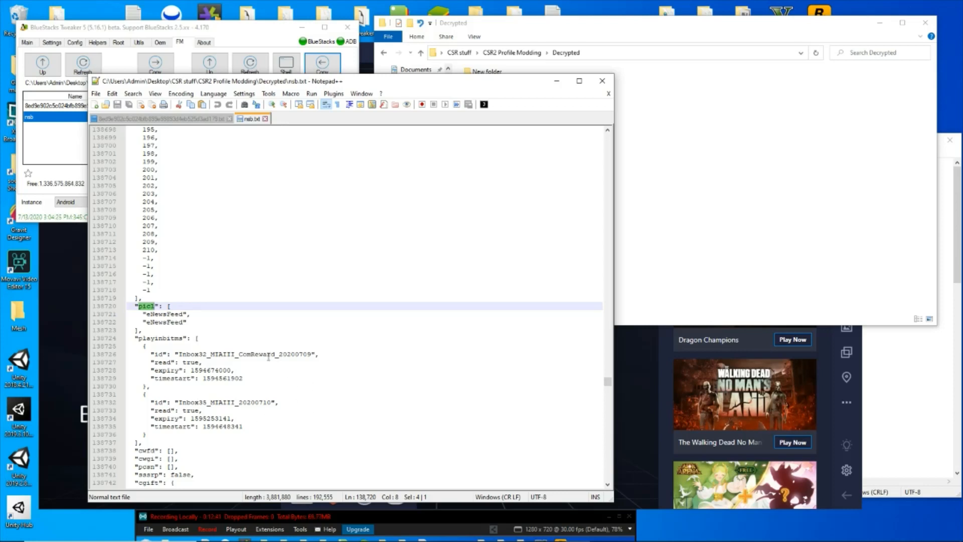
pyautogui.moveTo(239, 317)
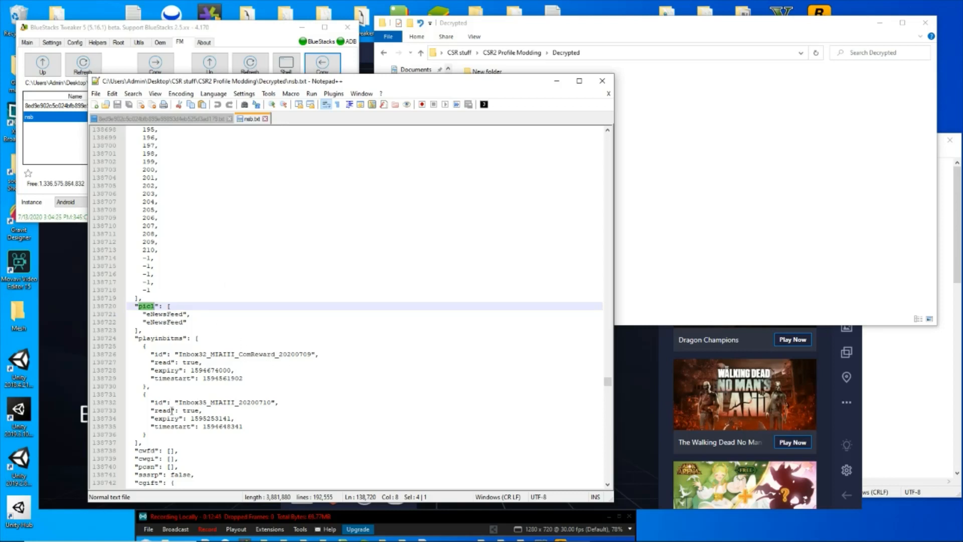
pyautogui.moveTo(218, 385)
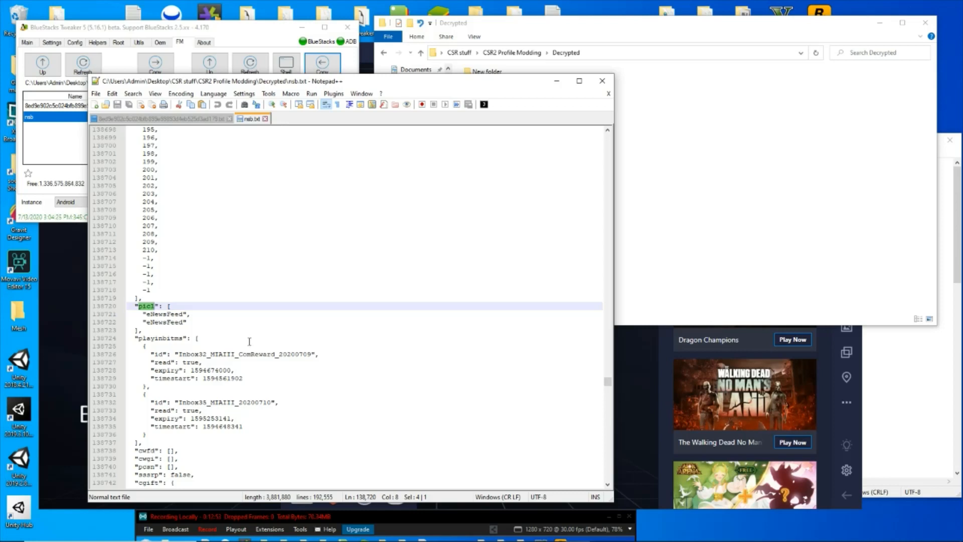
pyautogui.moveTo(243, 368)
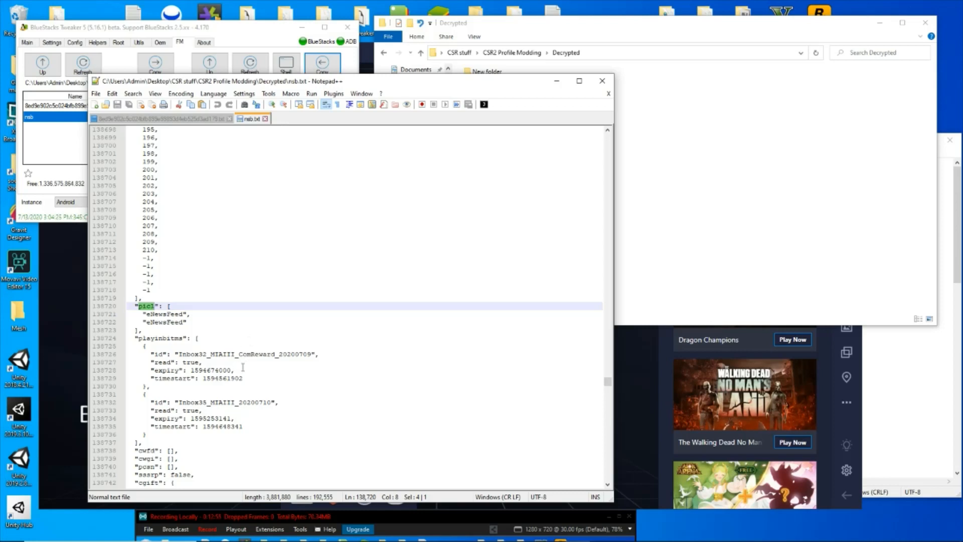
pyautogui.moveTo(185, 297)
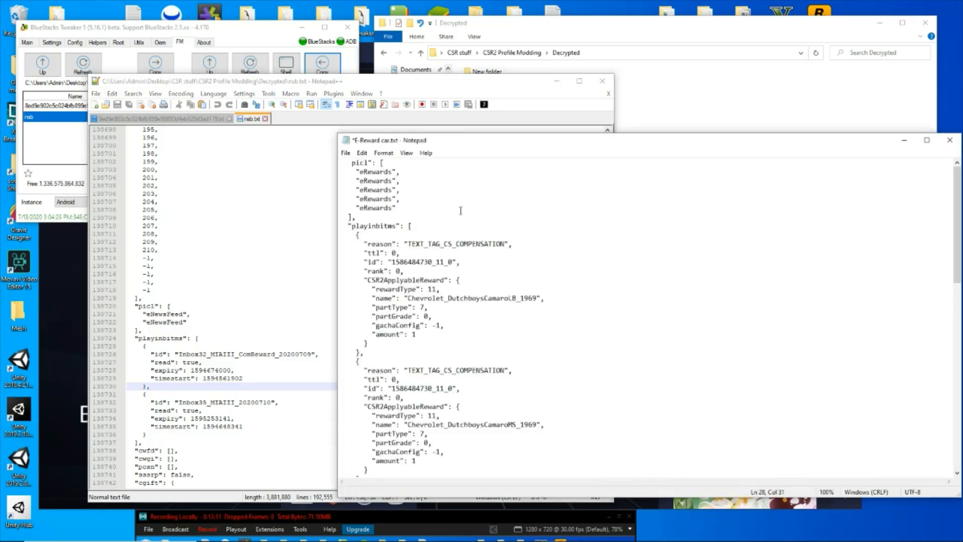
# Step: Copy two eRewards entries, then select and copy both Dutchboys Camaro reward blocks
pyautogui.click(396, 171)
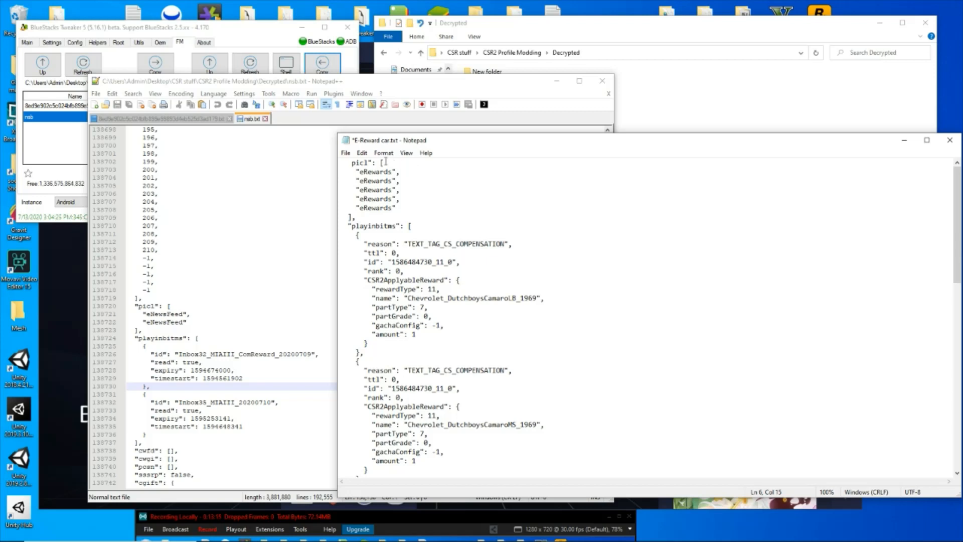
pyautogui.moveTo(355, 171); pyautogui.dragTo(400, 180)
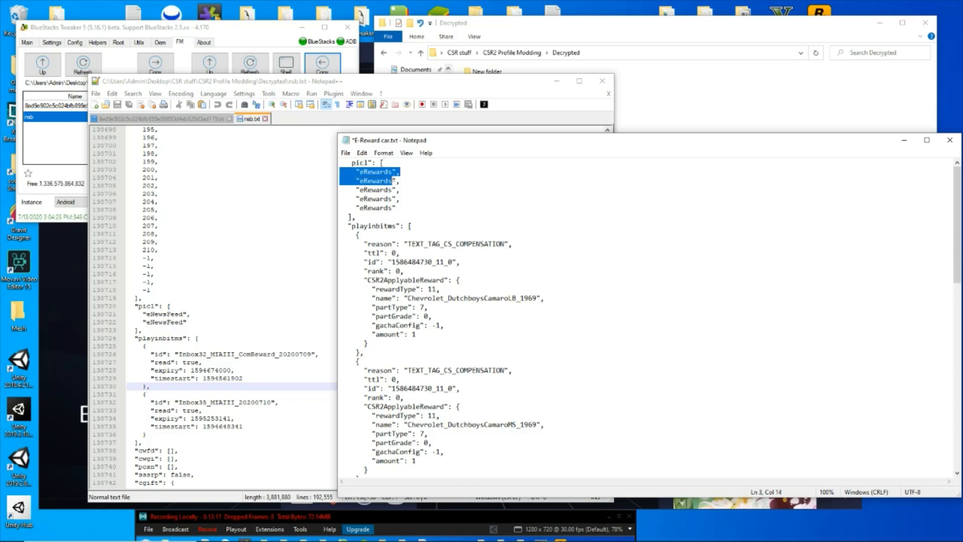
pyautogui.rightClick(375, 180)
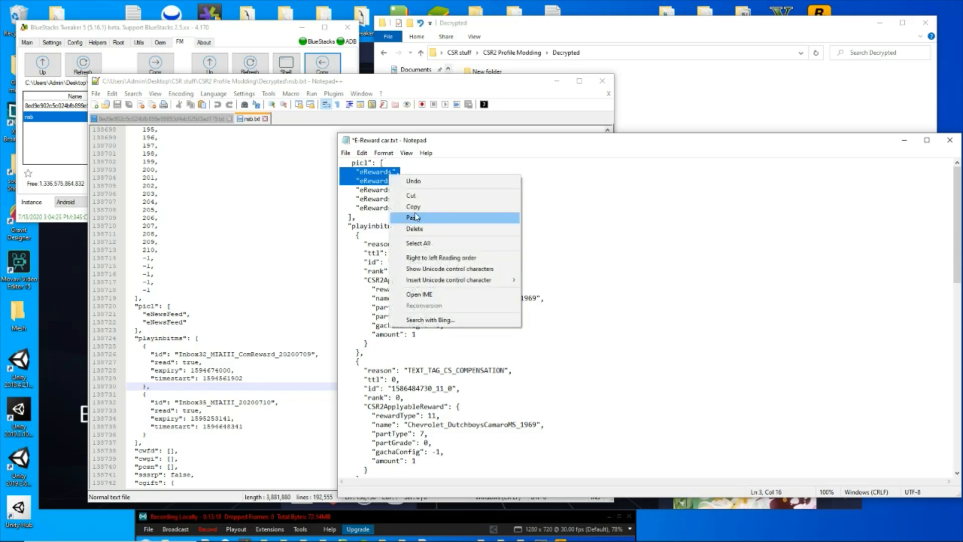
pyautogui.moveTo(420, 208)
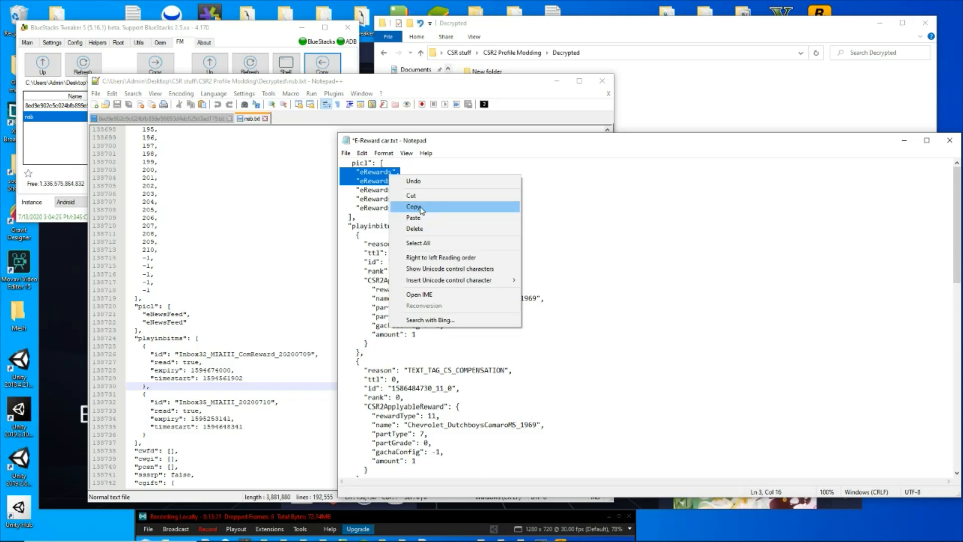
pyautogui.click(413, 207)
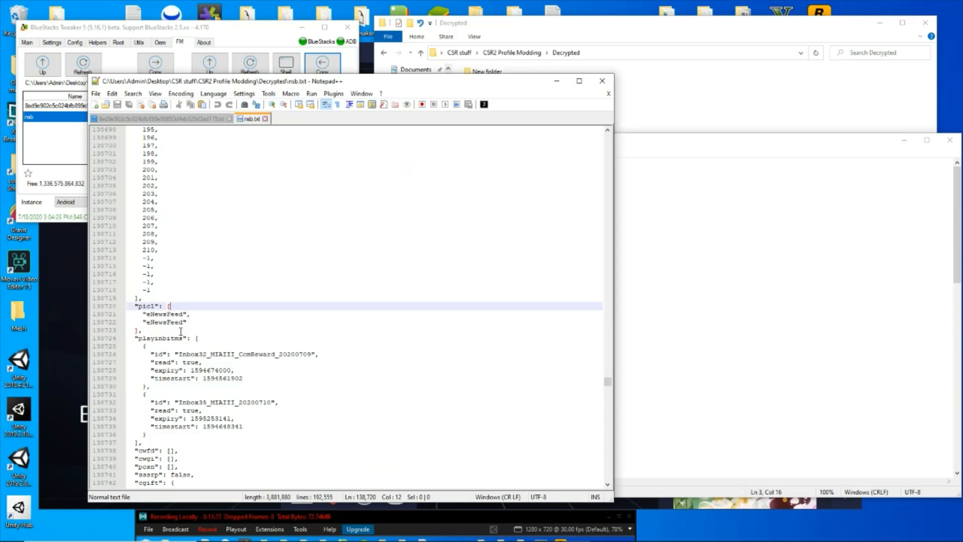
pyautogui.rightClick(189, 314)
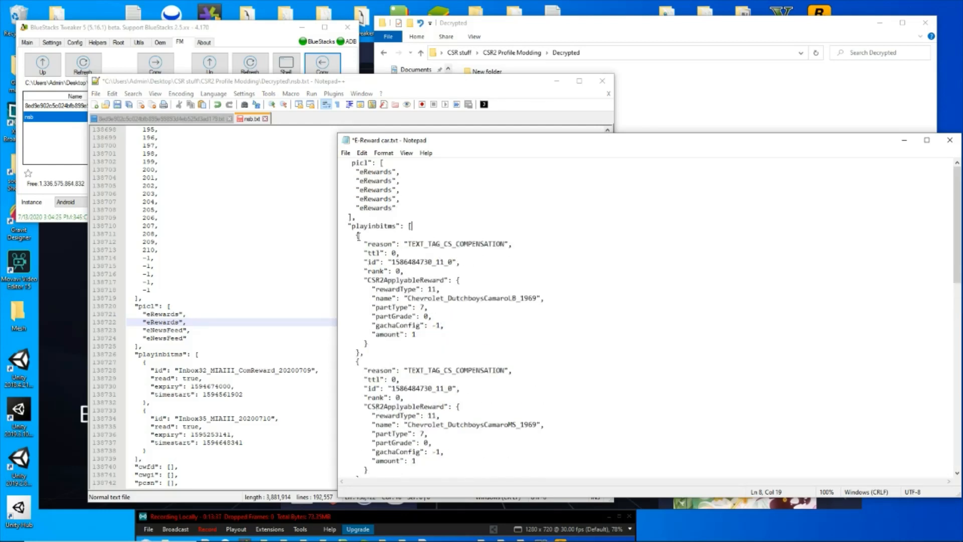
pyautogui.scroll(-3)
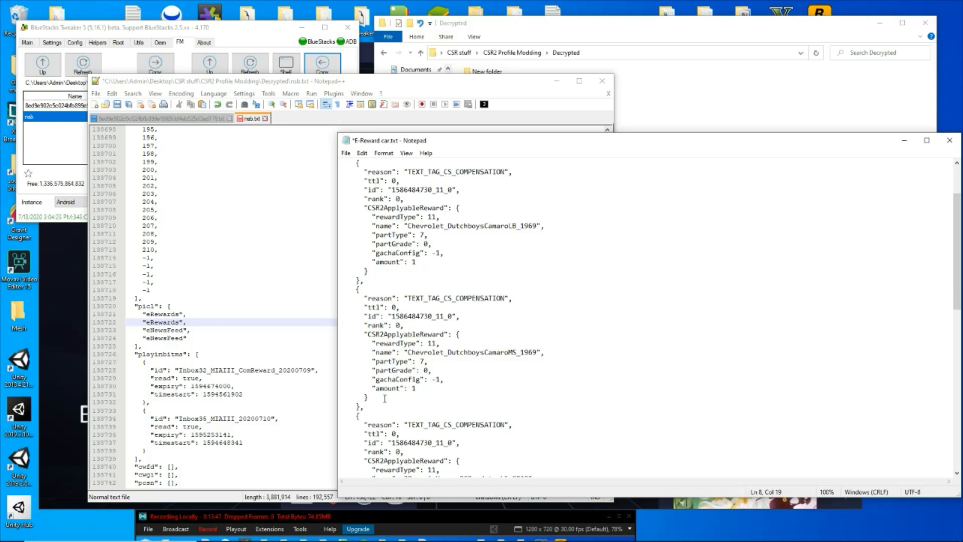
pyautogui.moveTo(356, 162); pyautogui.dragTo(364, 407)
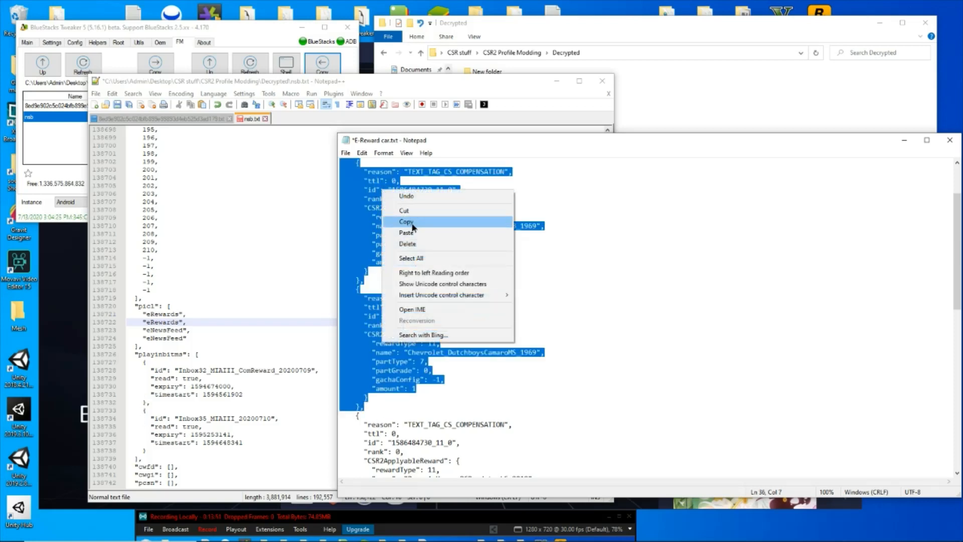
pyautogui.click(407, 222)
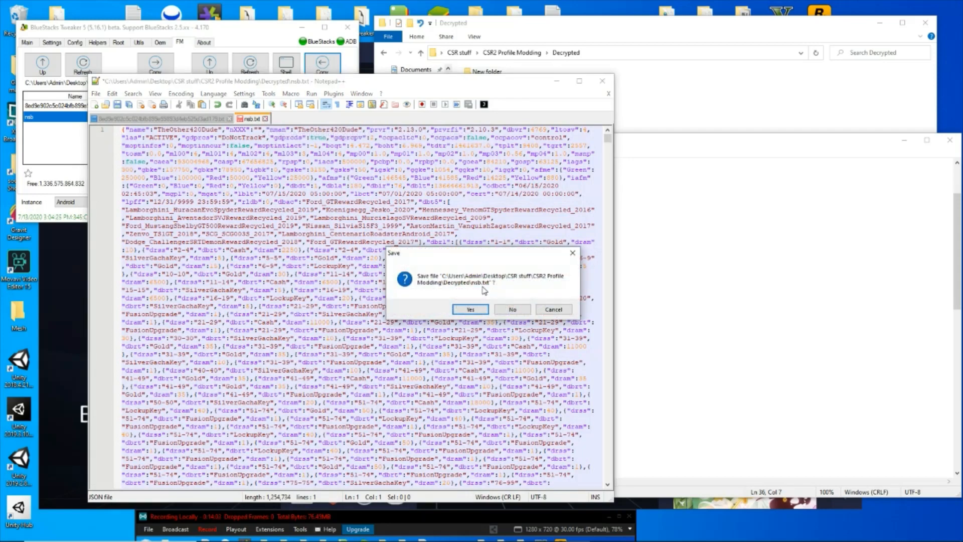
# Step: Save the edited nsb file and compute its checksums in HashMyFiles
pyautogui.click(471, 309)
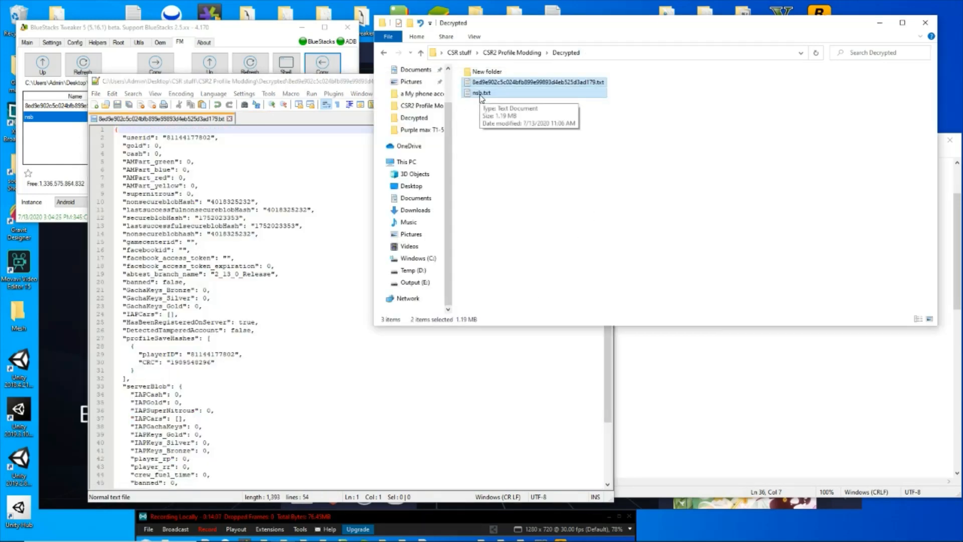
pyautogui.rightClick(481, 92)
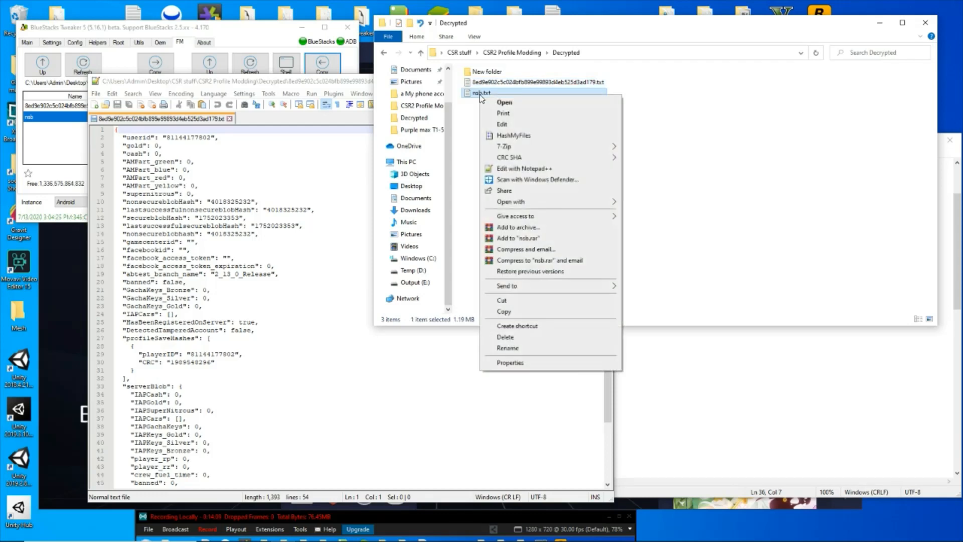
pyautogui.moveTo(515, 136)
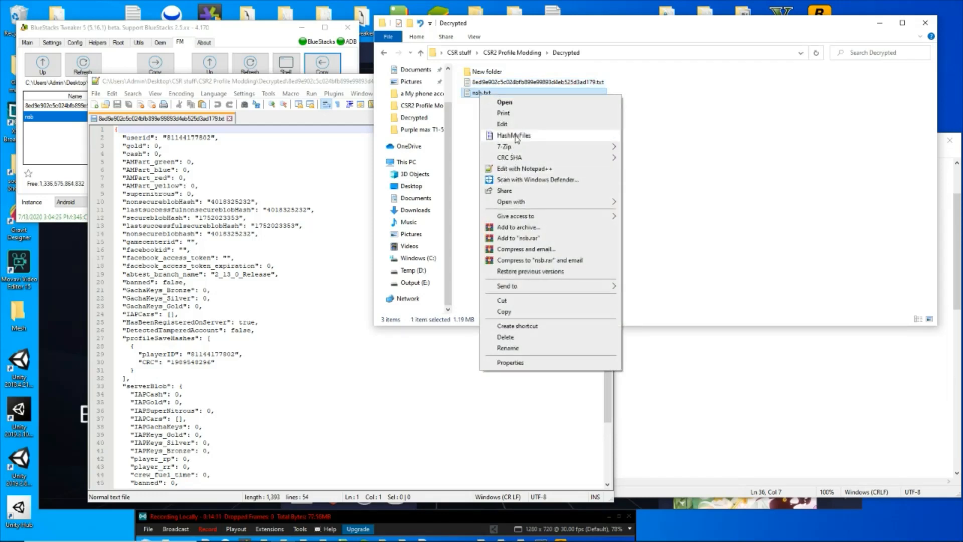
pyautogui.click(514, 136)
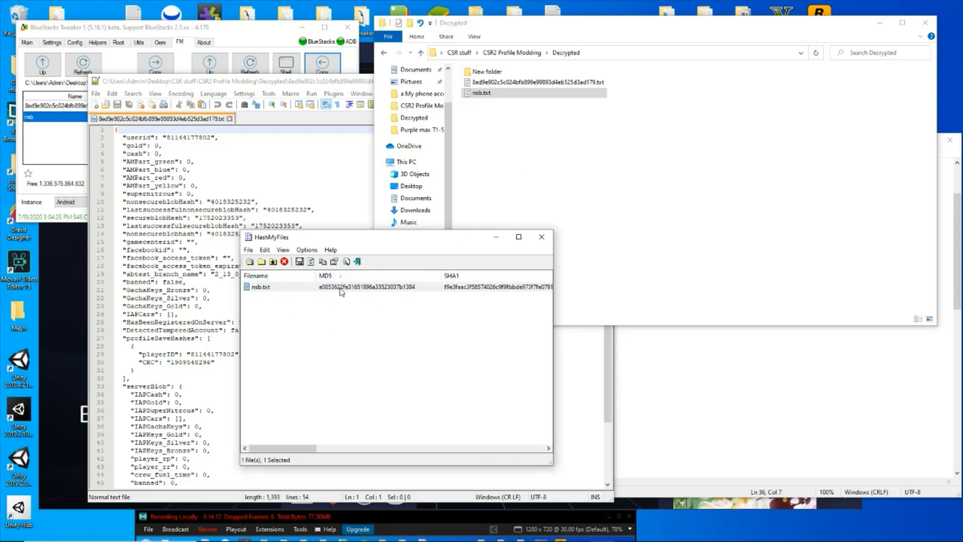
pyautogui.doubleClick(262, 287)
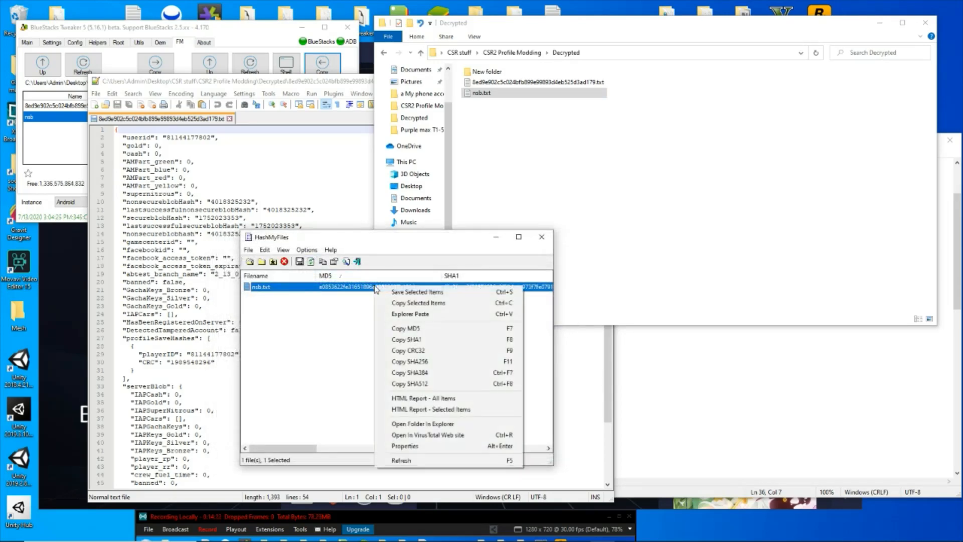
pyautogui.moveTo(414, 351)
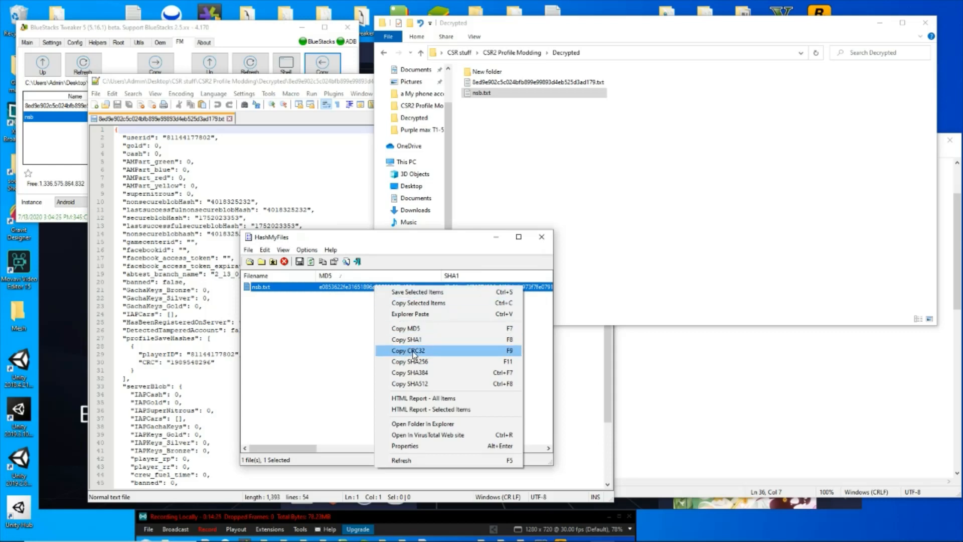
# Step: Copy nsb's CRC32 and paste it over the old CRC value
pyautogui.click(408, 350)
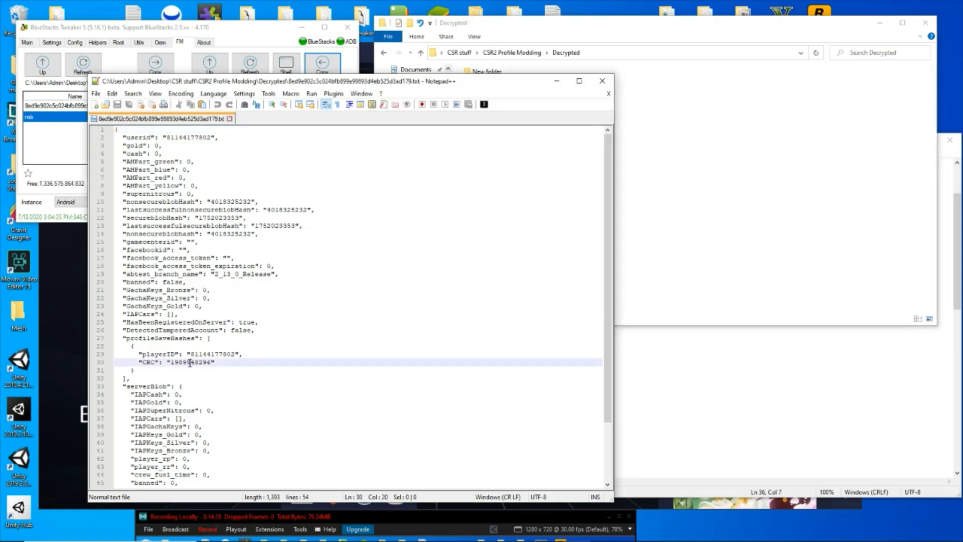
pyautogui.rightClick(187, 363)
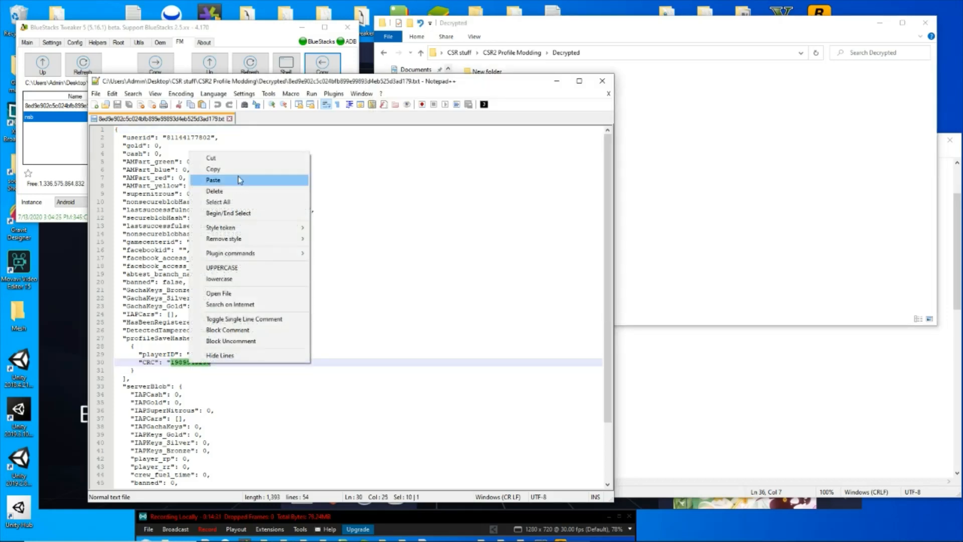
pyautogui.click(213, 179)
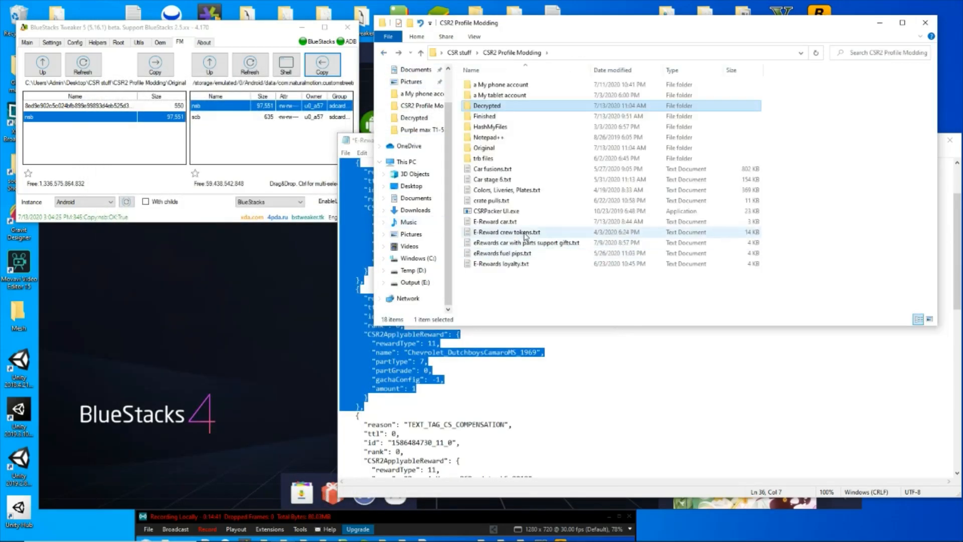
# Step: Encrypt the profile with CSRPacker option 2 and copy the finished file onto BlueStacks
pyautogui.doubleClick(498, 211)
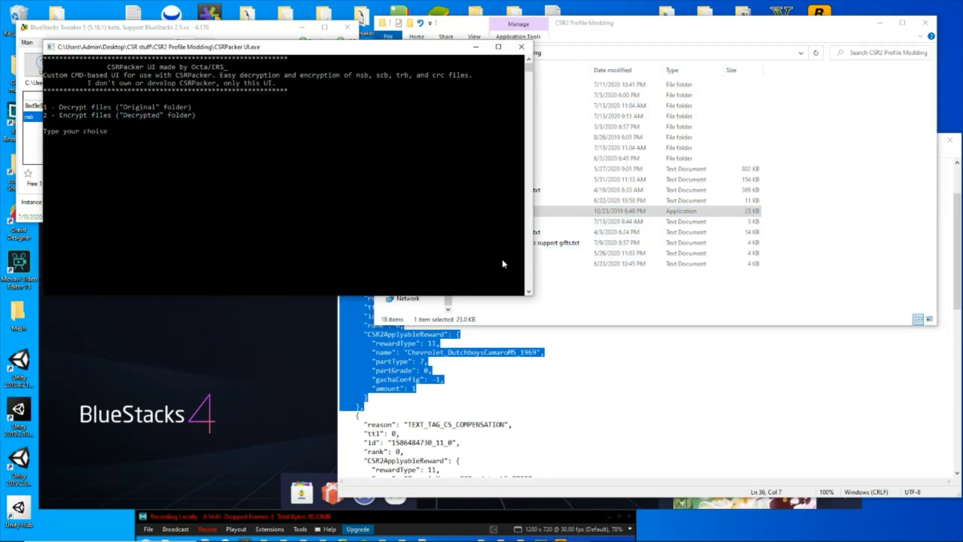
pyautogui.write('2')
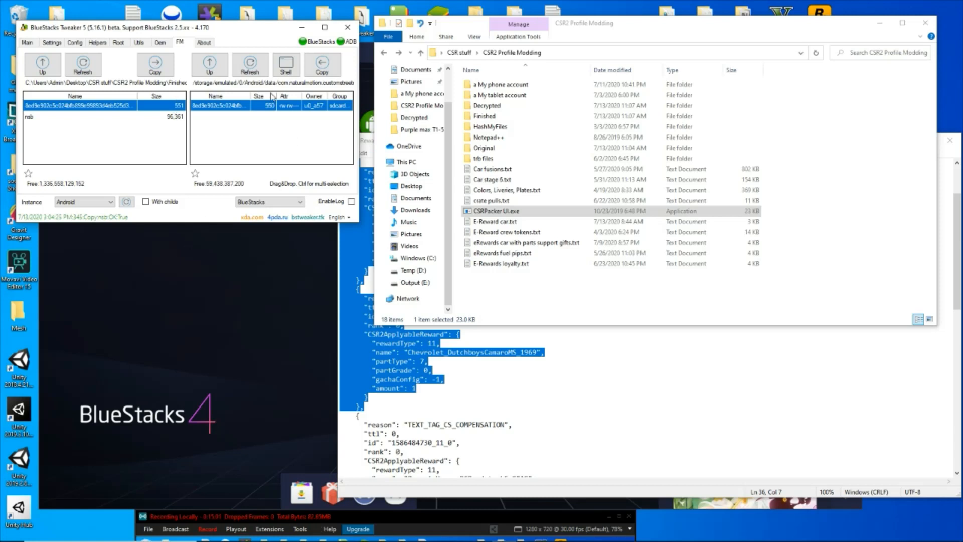
pyautogui.click(155, 64)
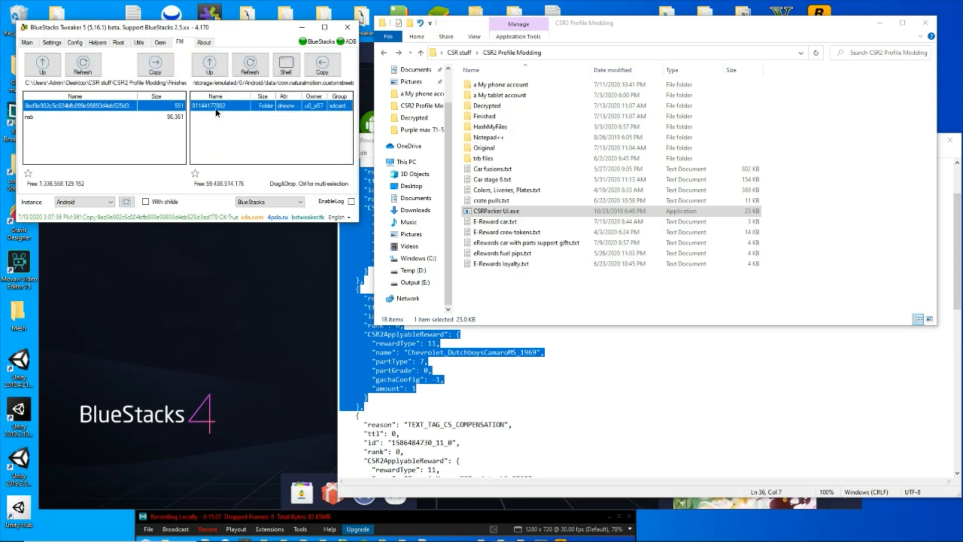
pyautogui.click(155, 64)
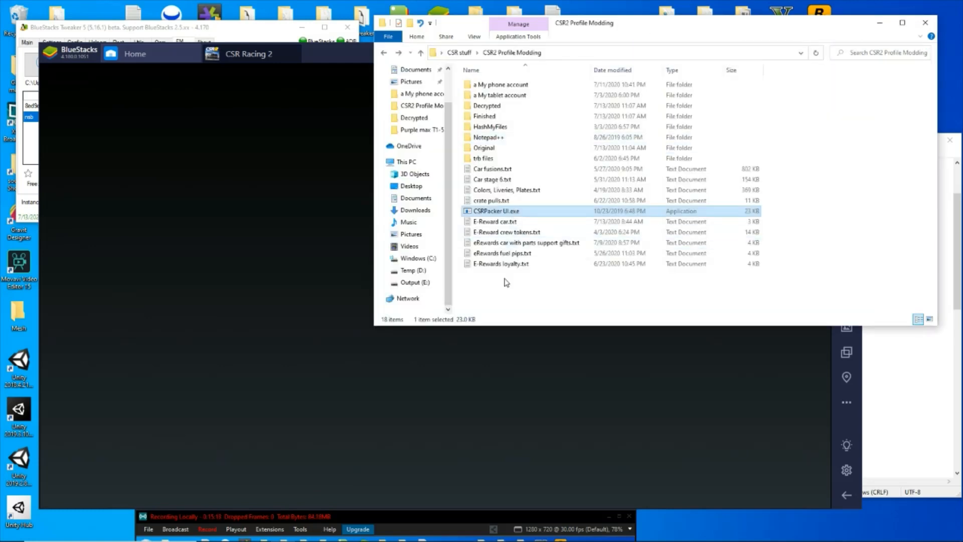
# Step: Delete the two decrypted profile files and return to the CSR2 Profile Modding folder
pyautogui.doubleClick(484, 148)
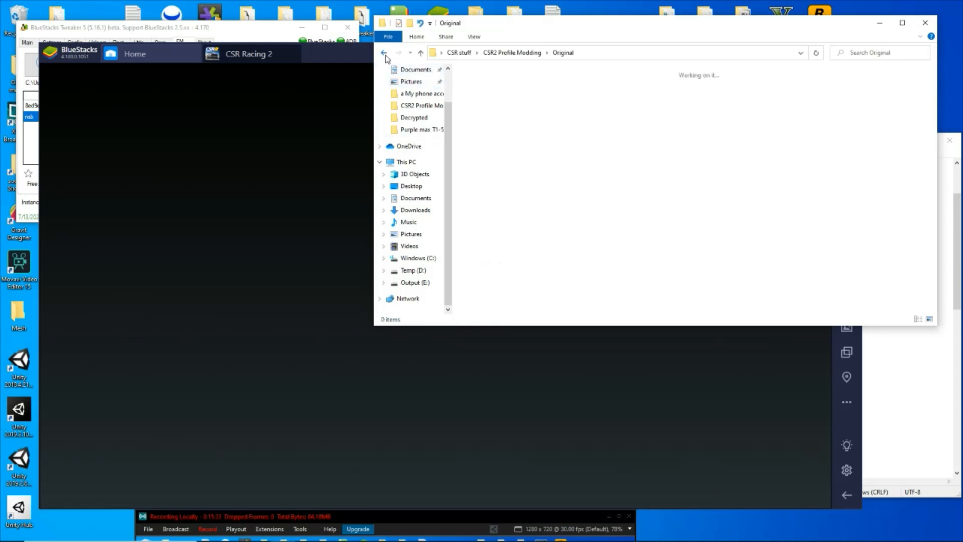
pyautogui.click(415, 118)
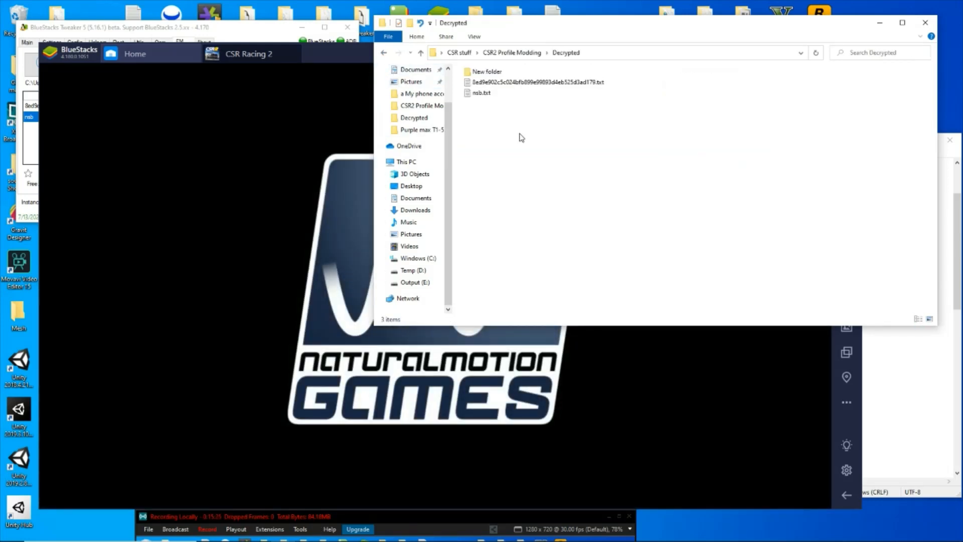
pyautogui.rightClick(503, 81)
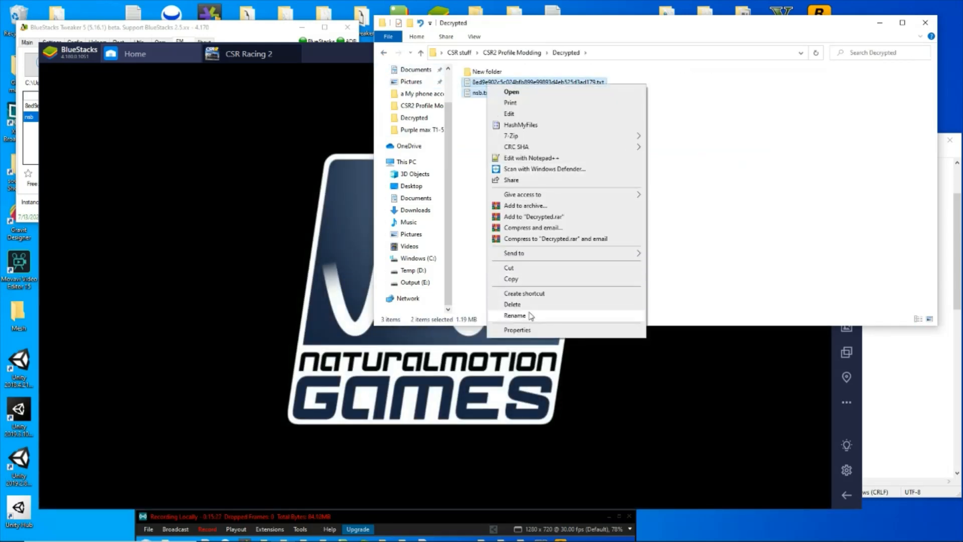
pyautogui.click(512, 304)
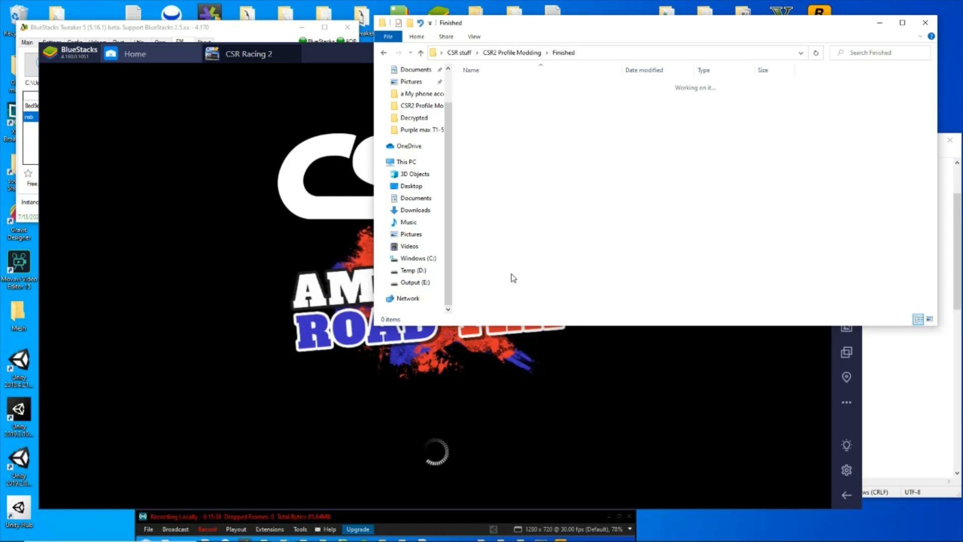
pyautogui.click(383, 53)
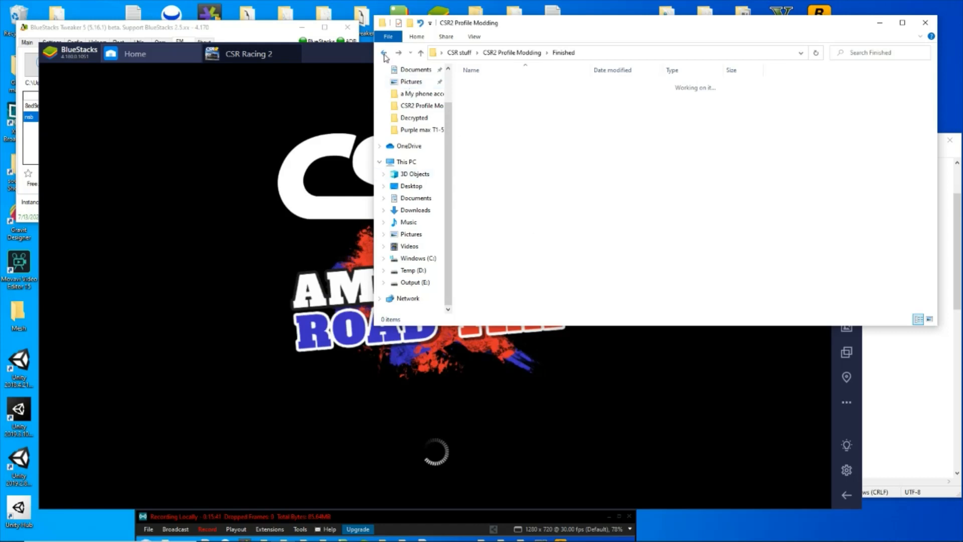
pyautogui.click(384, 52)
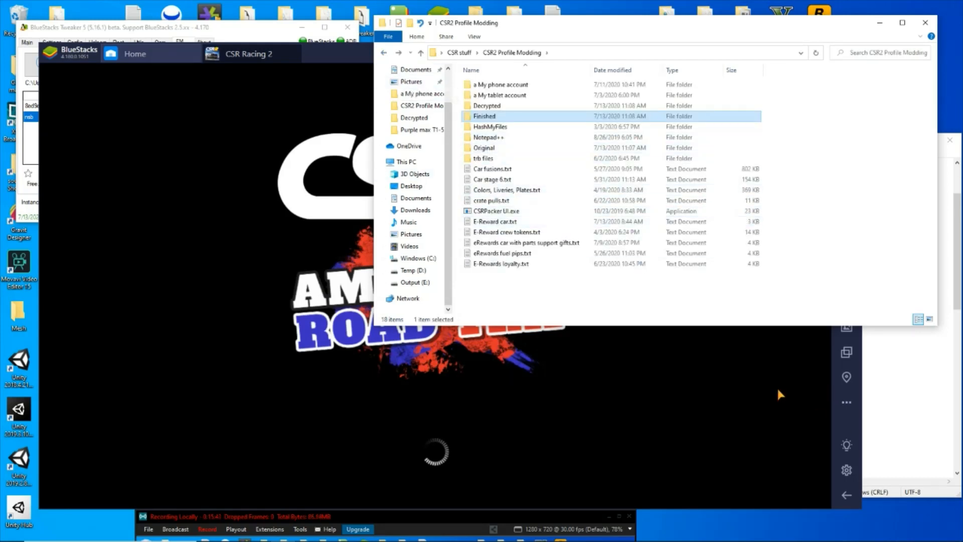
pyautogui.moveTo(755, 386)
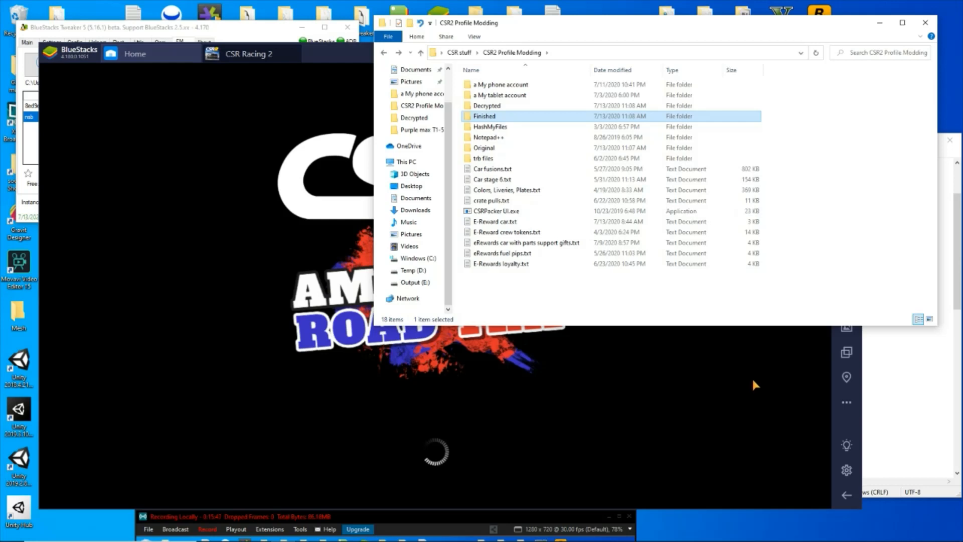
pyautogui.moveTo(575, 244)
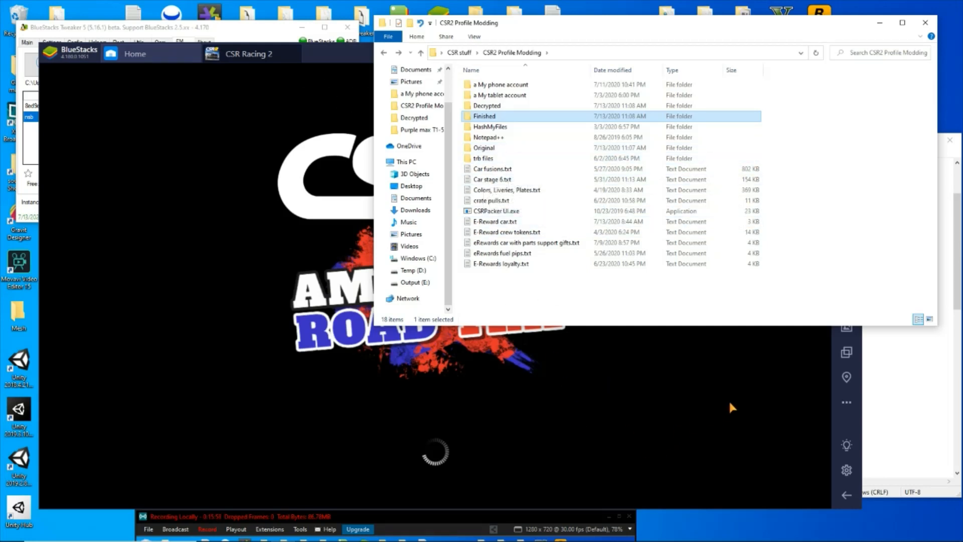
pyautogui.moveTo(277, 95)
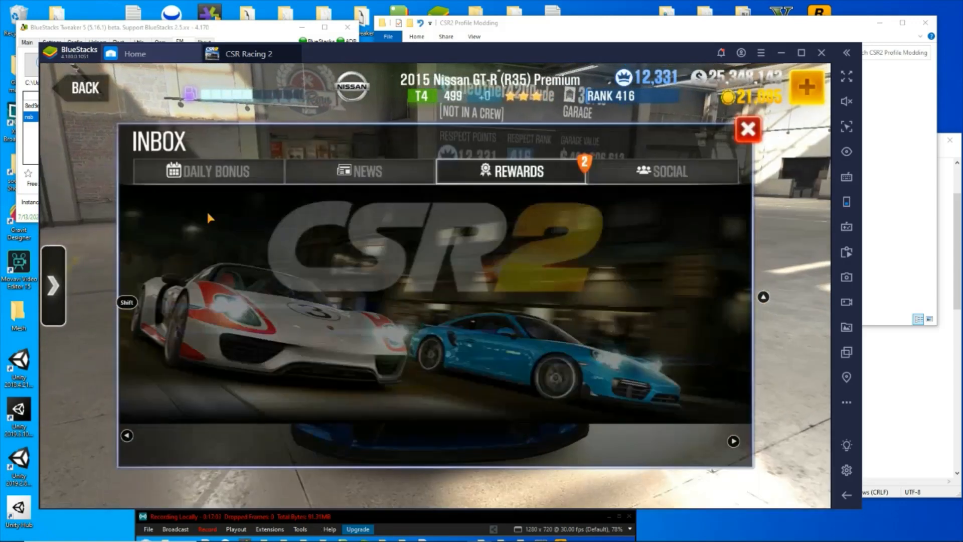
# Step: Open the inbox rewards showing the two Dutchboys Hotrods Camaro support gifts
pyautogui.click(511, 172)
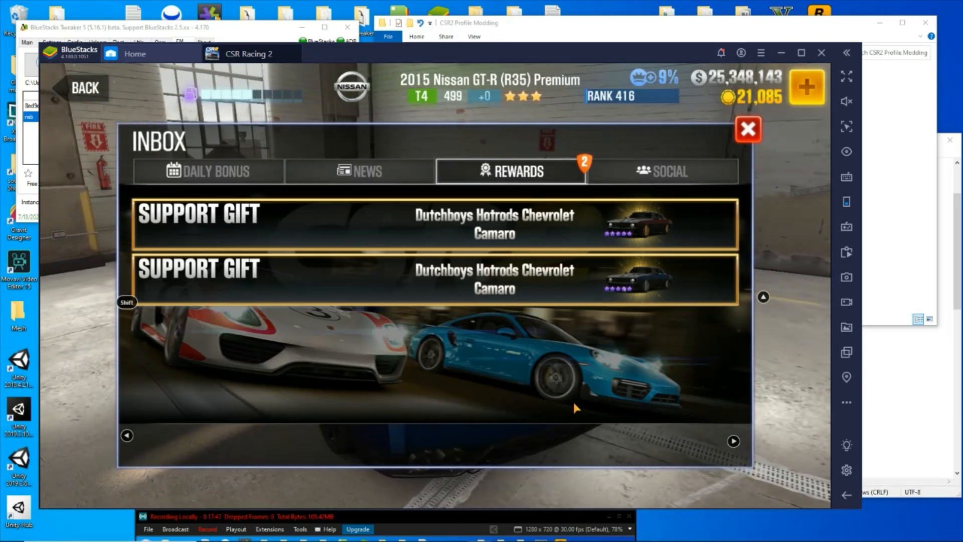
pyautogui.moveTo(571, 427)
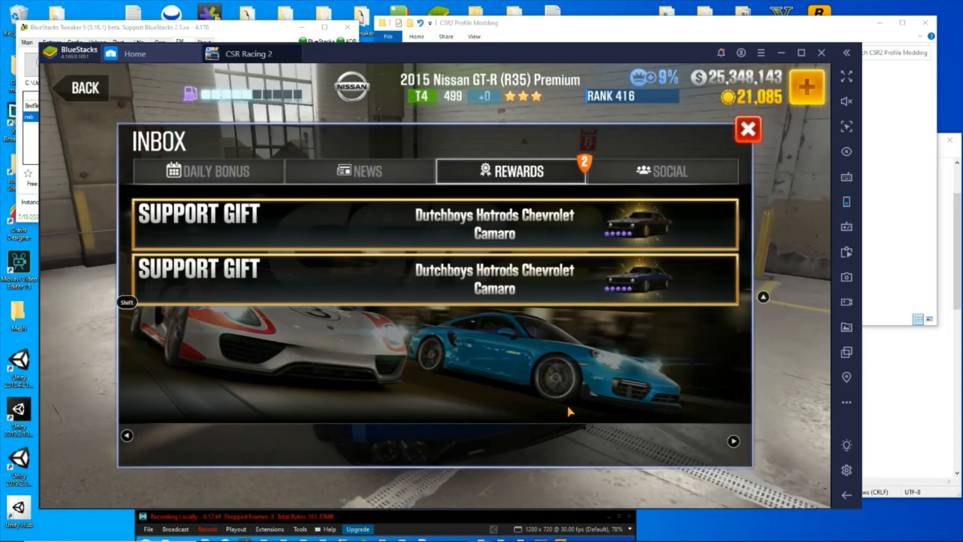